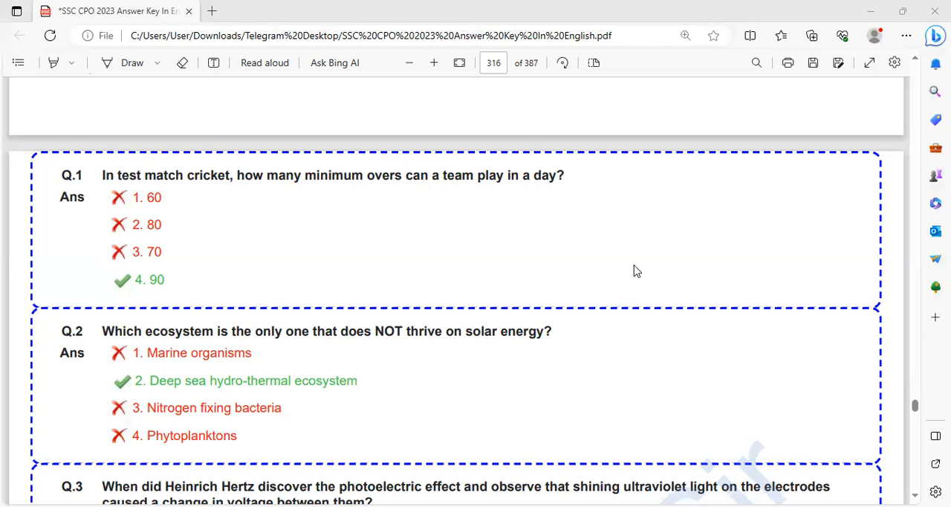
mouse_move(409, 185)
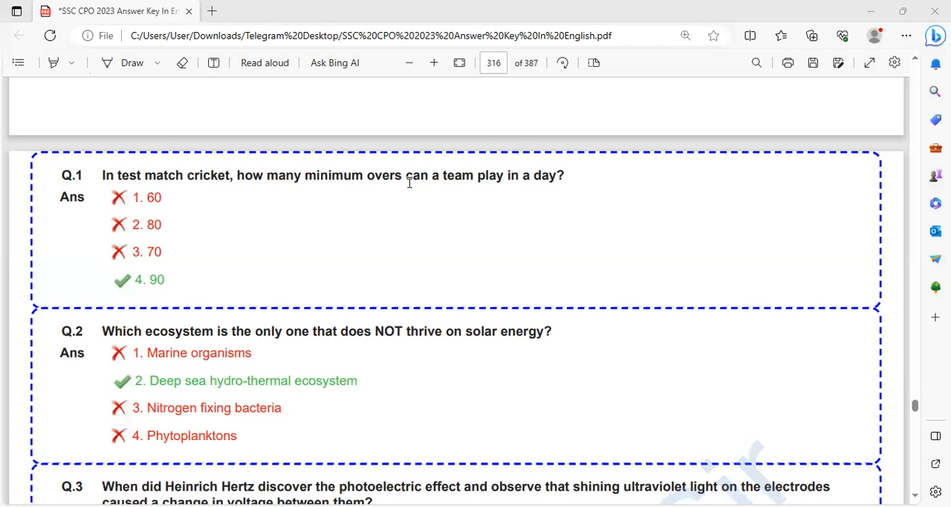
mouse_move(131, 63)
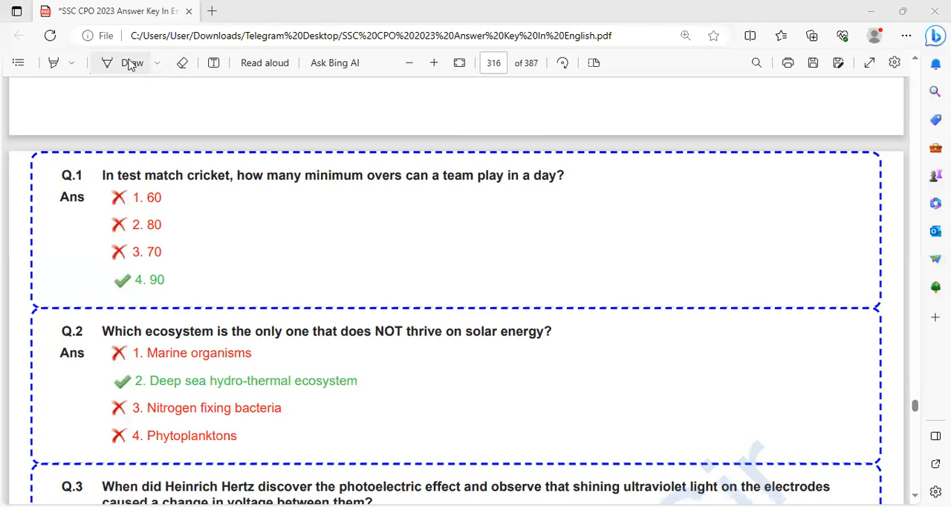
Turn on the Draw pen and ink-mark 90 as Q.1's correct answer
left_click(130, 62)
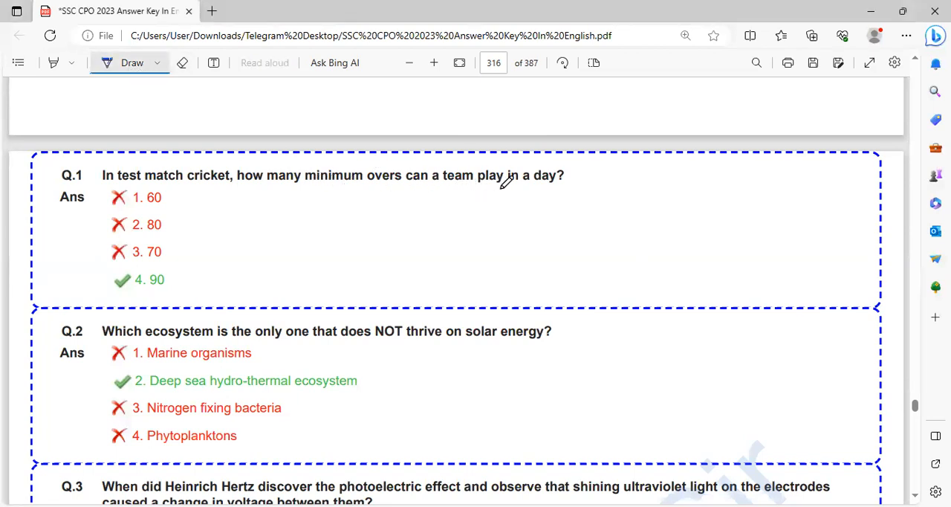
mouse_move(214, 181)
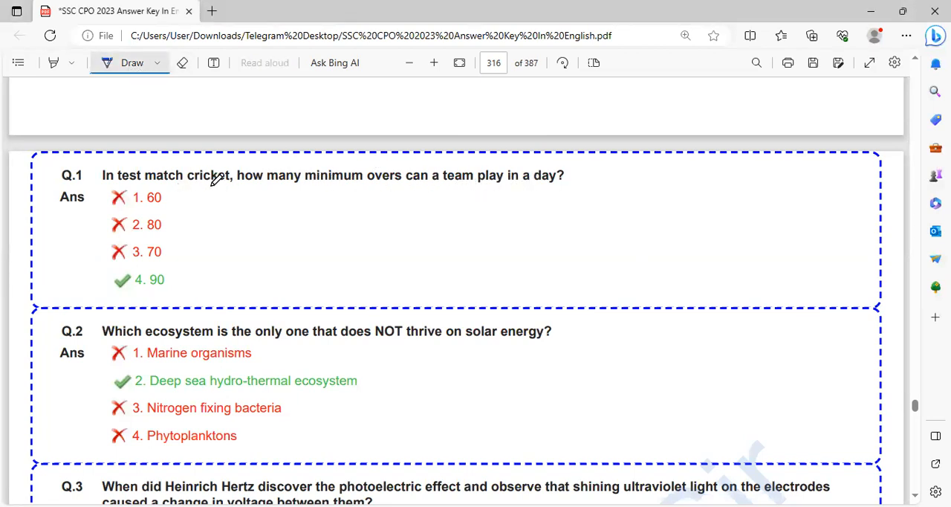
mouse_move(467, 184)
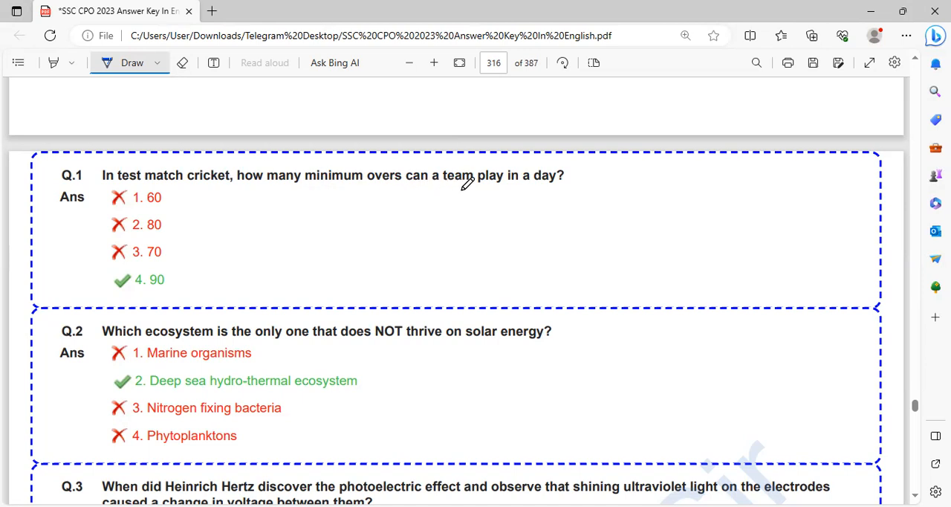
left_click_drag(192, 287, 258, 260)
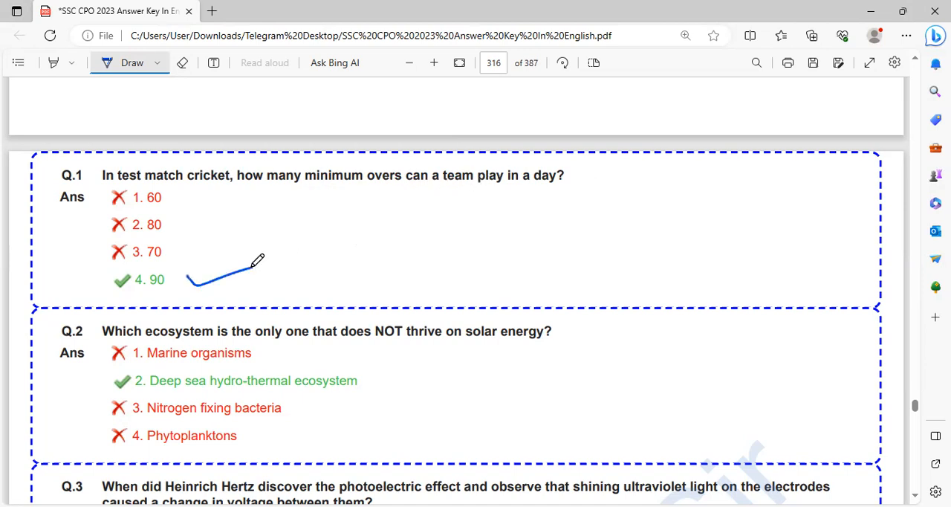
scroll("down", 3)
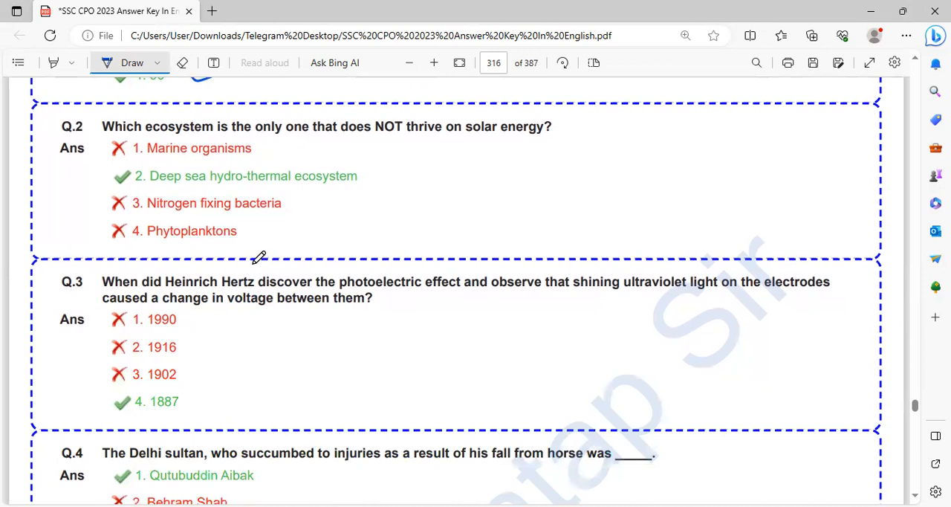
mouse_move(293, 177)
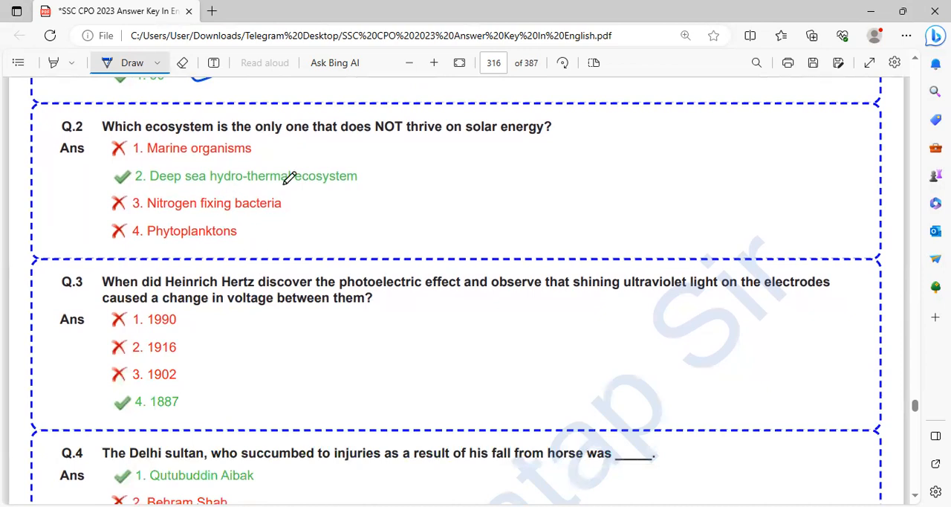
mouse_move(537, 149)
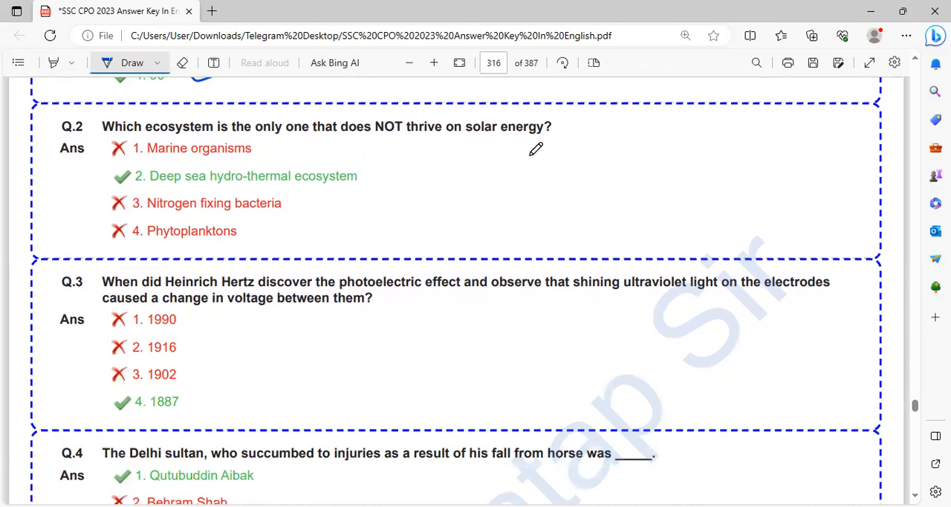
mouse_move(369, 120)
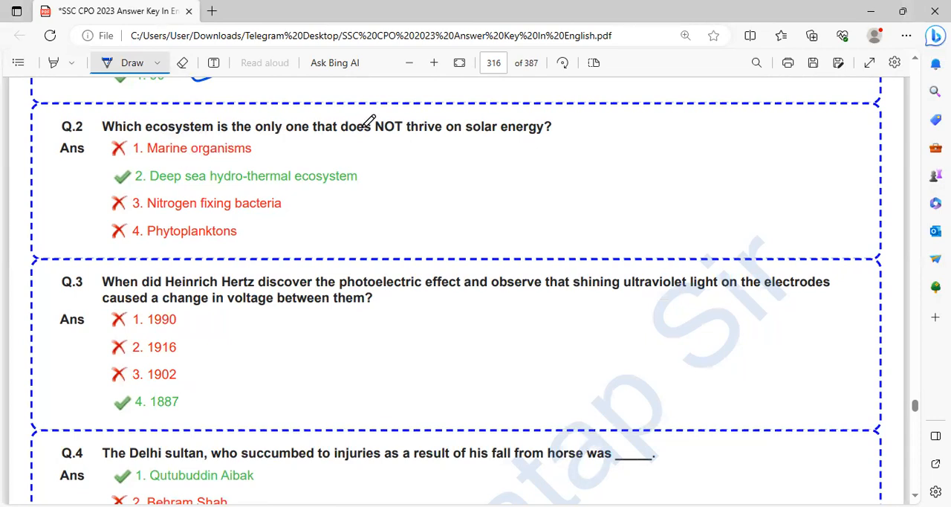
mouse_move(270, 147)
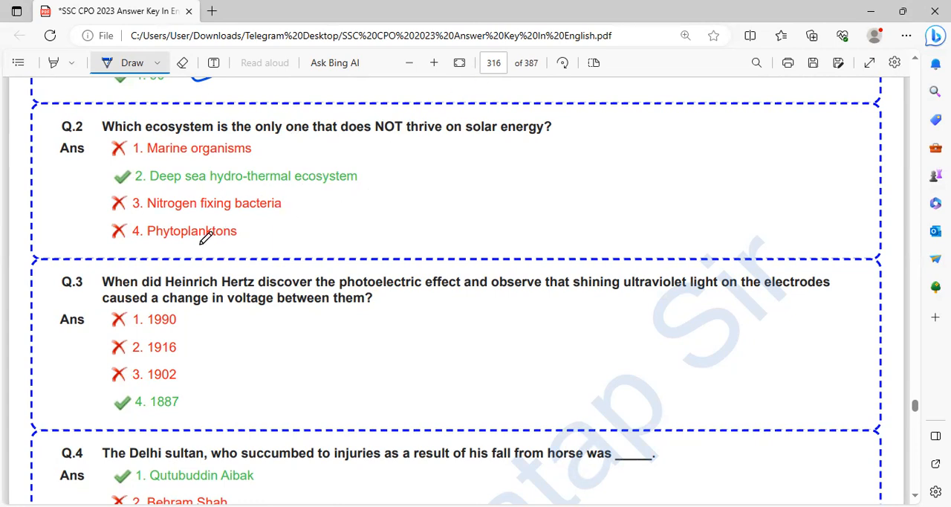
mouse_move(477, 145)
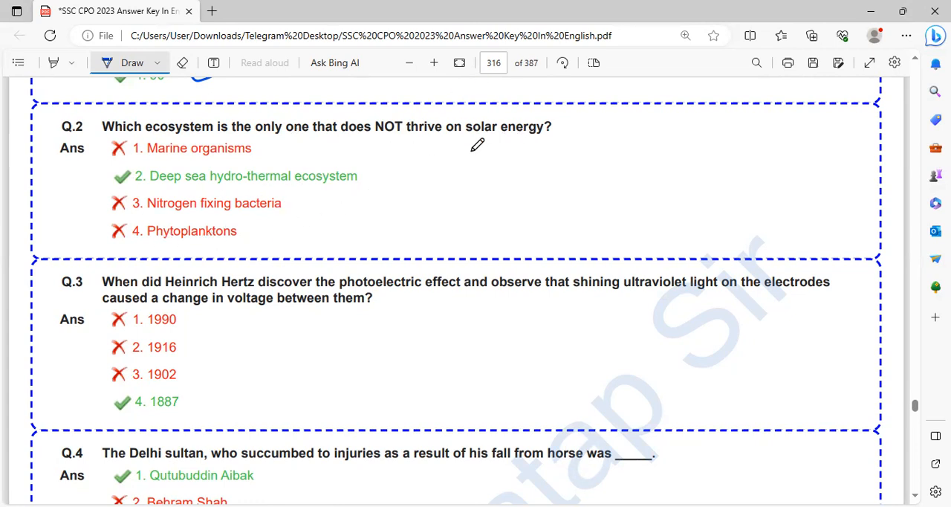
mouse_move(324, 177)
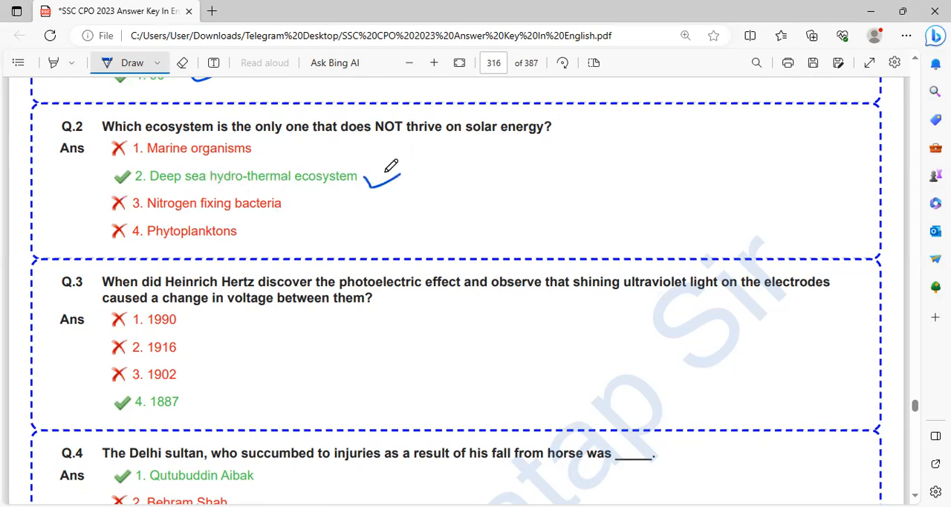
Mark 1887 for Q.3 in blue and underline the Q.4 question text
scroll("down", 3)
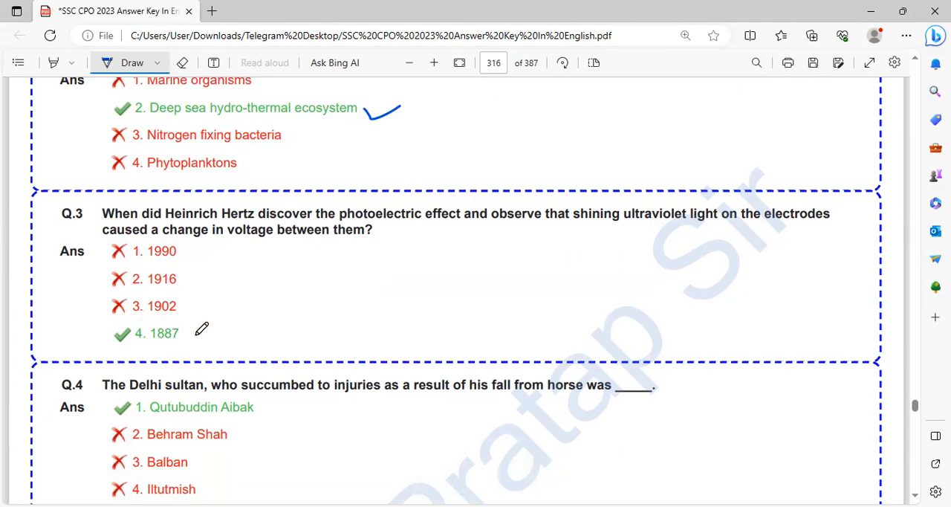
left_click_drag(196, 340, 255, 315)
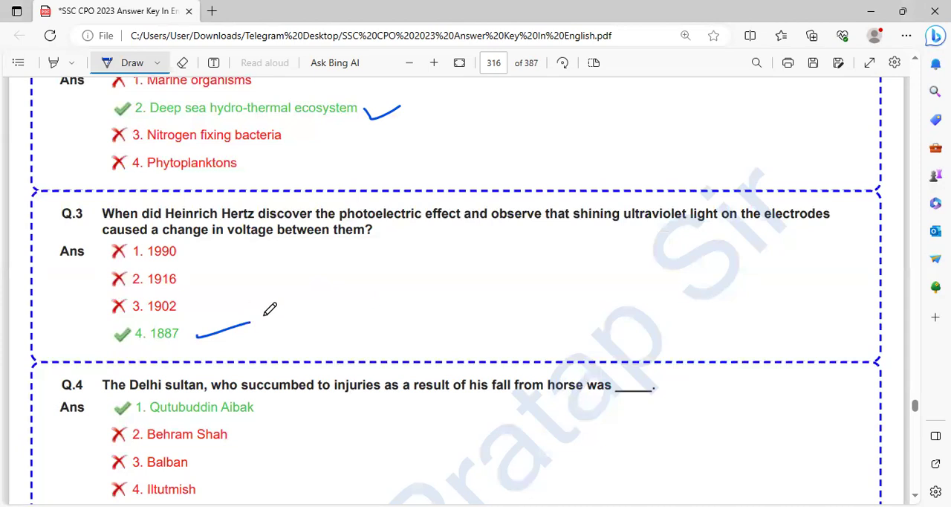
scroll("down", 3)
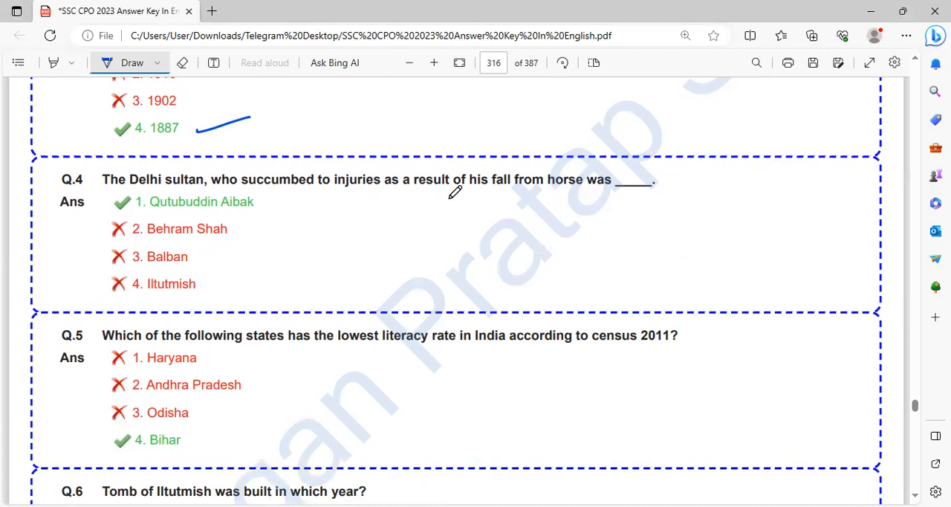
mouse_move(271, 197)
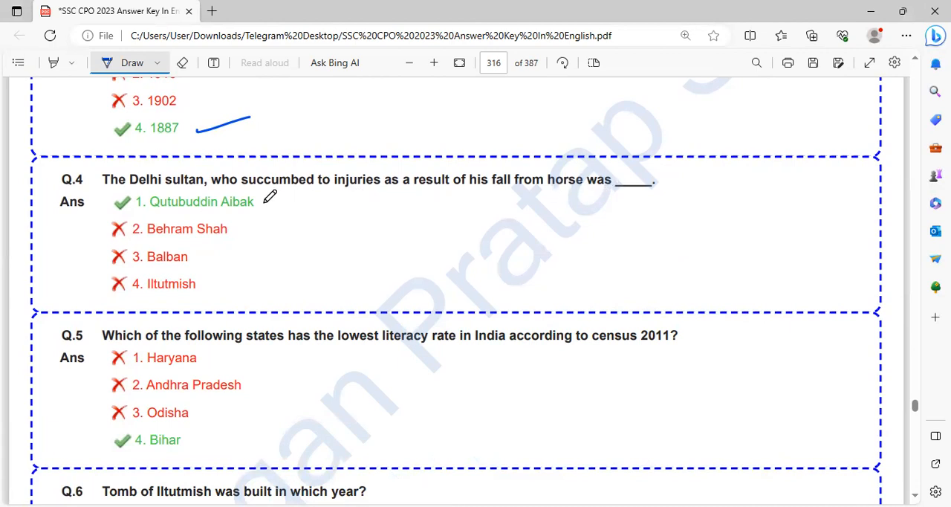
left_click_drag(265, 206, 305, 199)
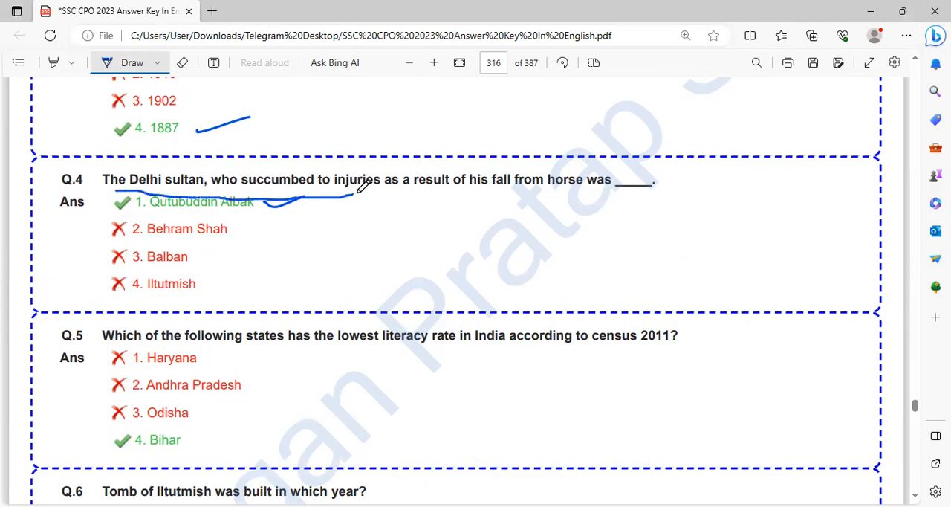
left_click_drag(349, 194, 557, 195)
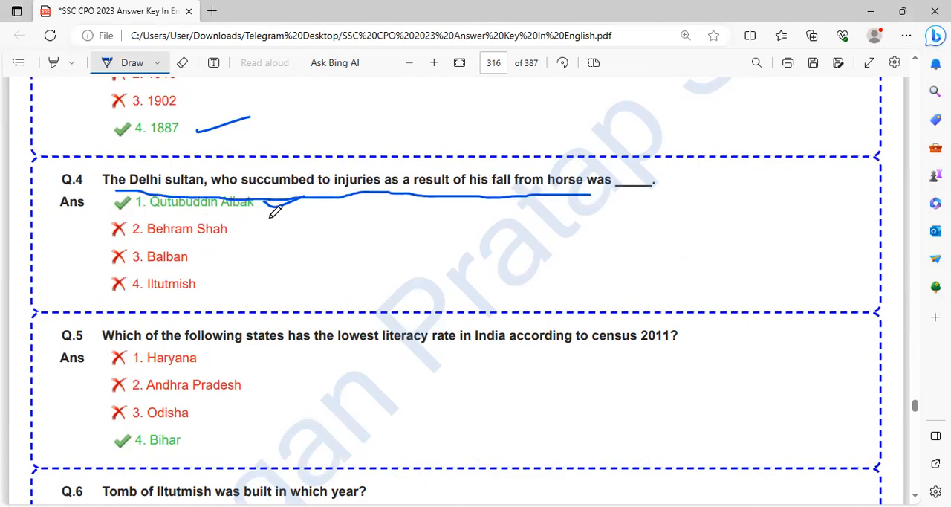
Underline the lowest literacy rate phrase in Q.5 and 'major export item from' in Q.7
scroll("down", 3)
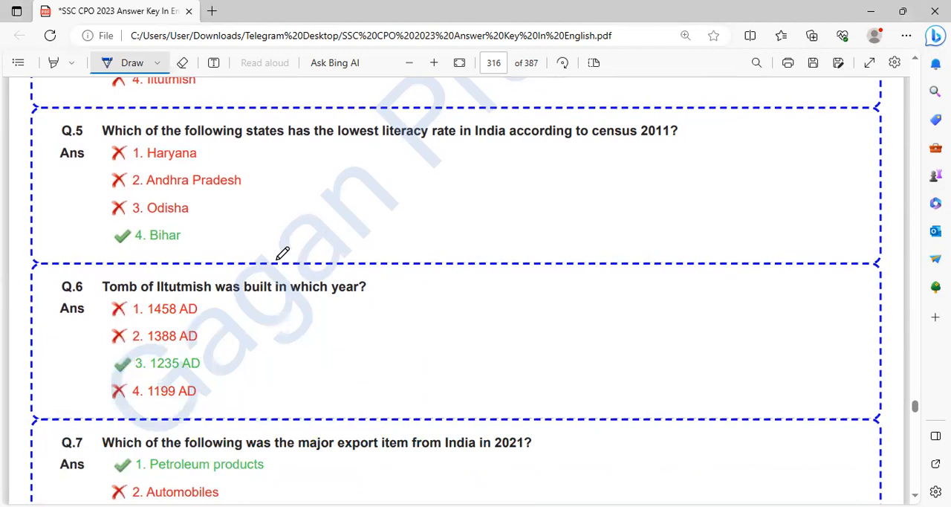
mouse_move(601, 158)
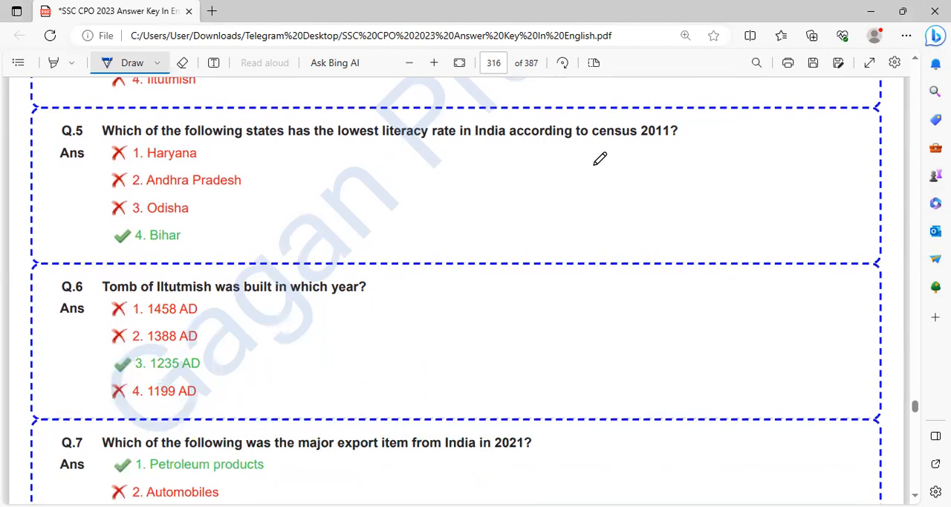
mouse_move(110, 240)
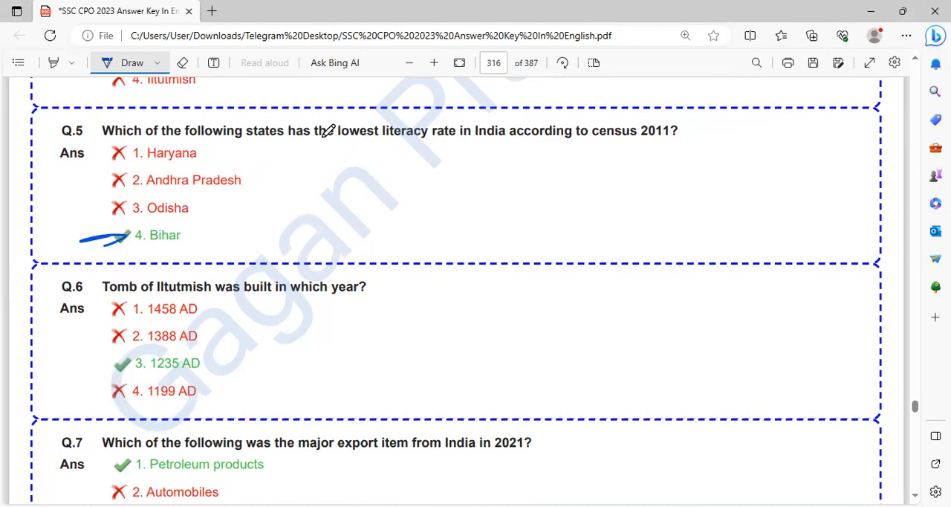
left_click_drag(320, 141, 677, 137)
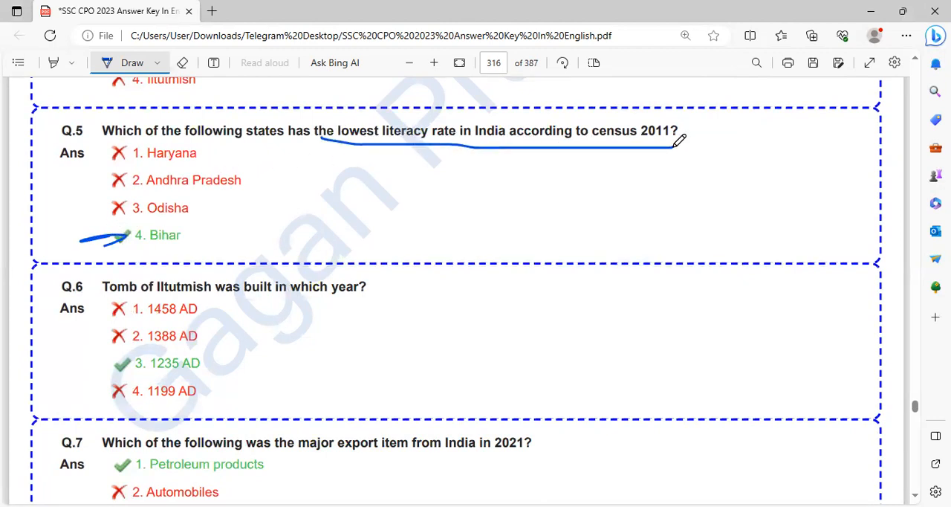
mouse_move(290, 288)
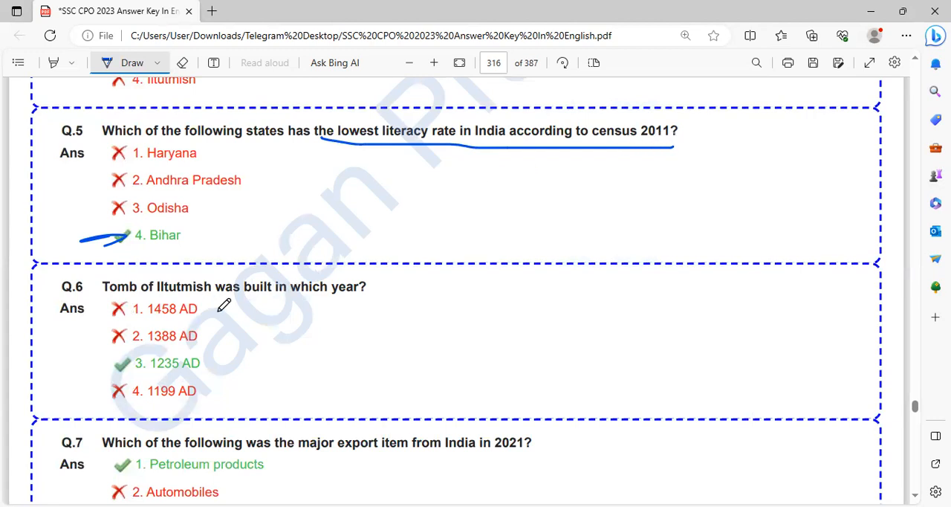
scroll("down", 3)
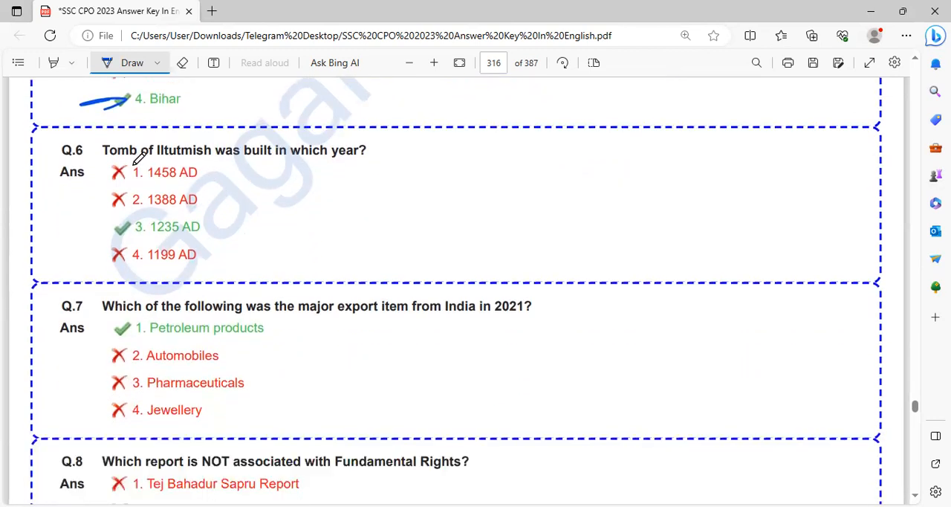
mouse_move(229, 219)
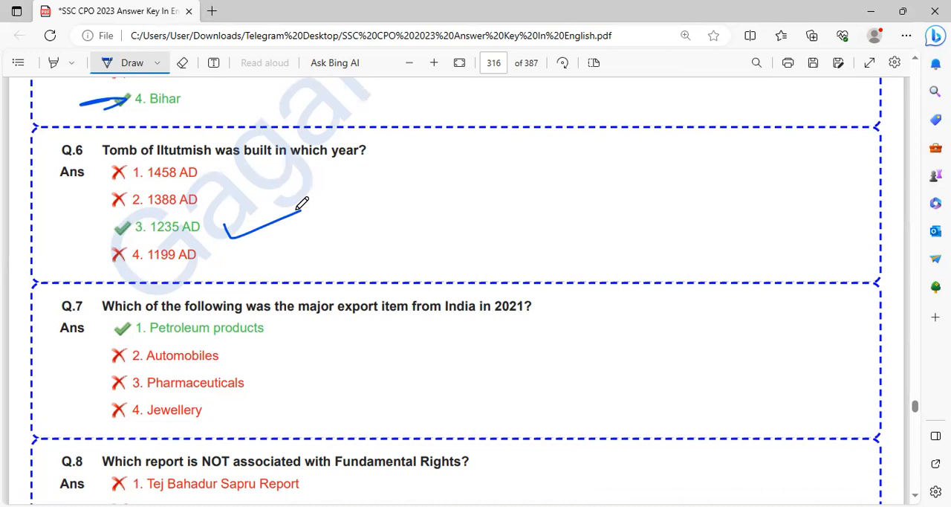
mouse_move(354, 303)
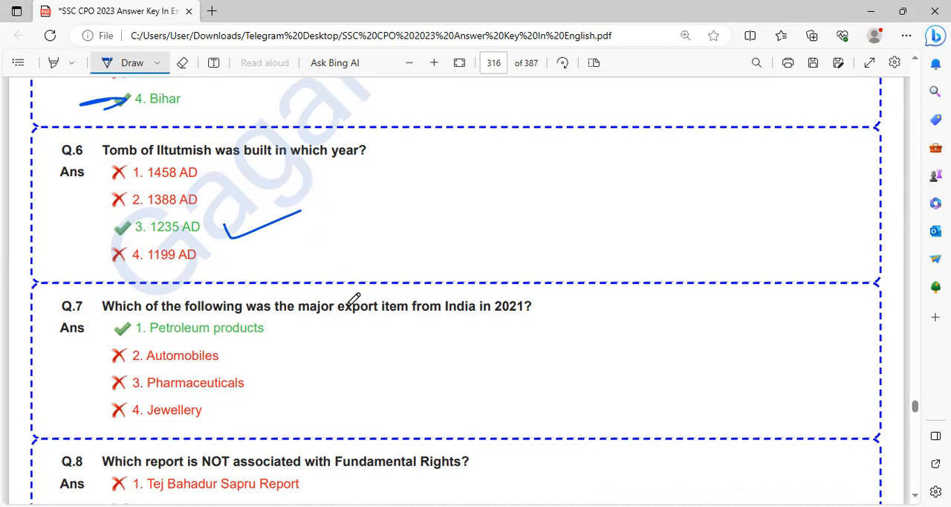
mouse_move(492, 330)
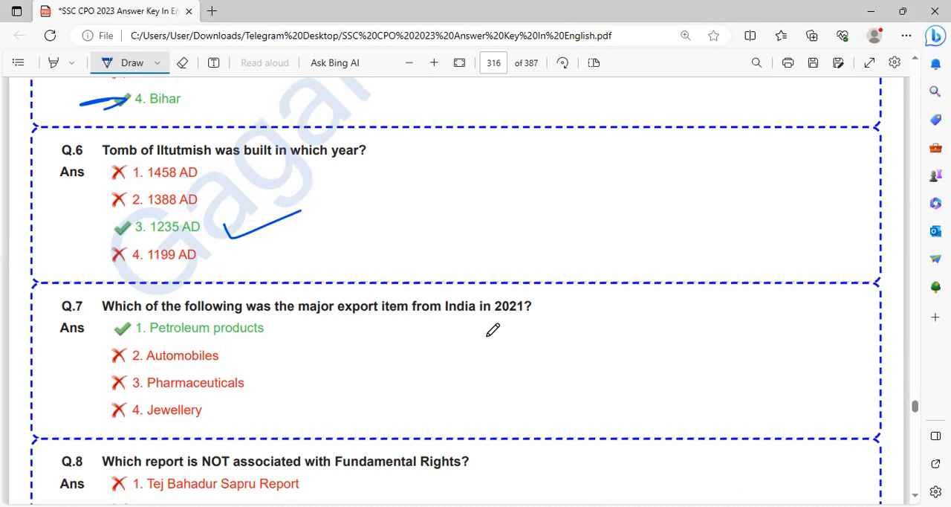
mouse_move(346, 309)
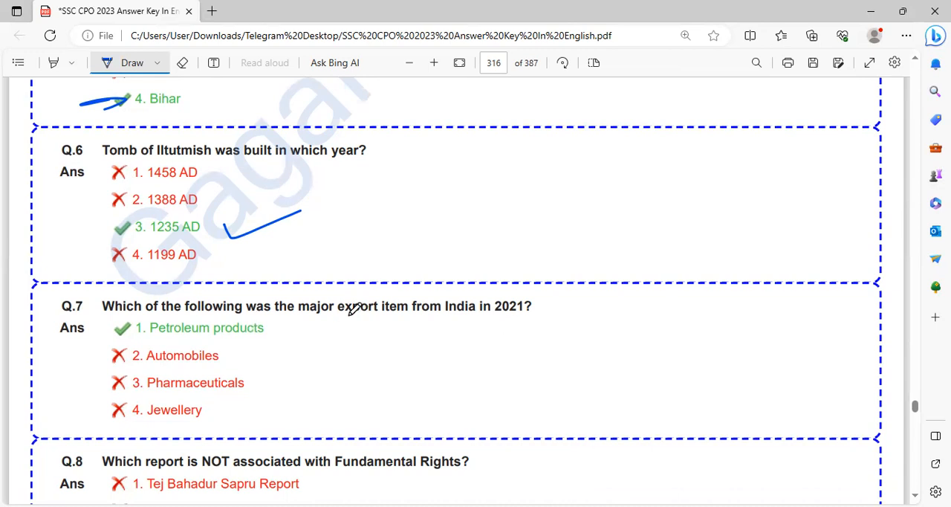
left_click_drag(295, 320, 434, 319)
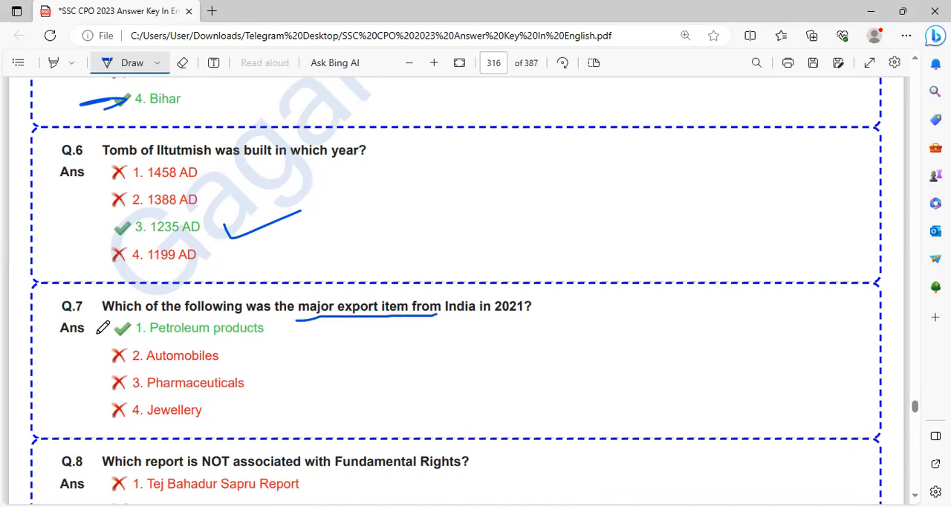
Ink-mark Sarkaria Commission Report for Q.8 and underline Customs for Q.9
scroll("down", 3)
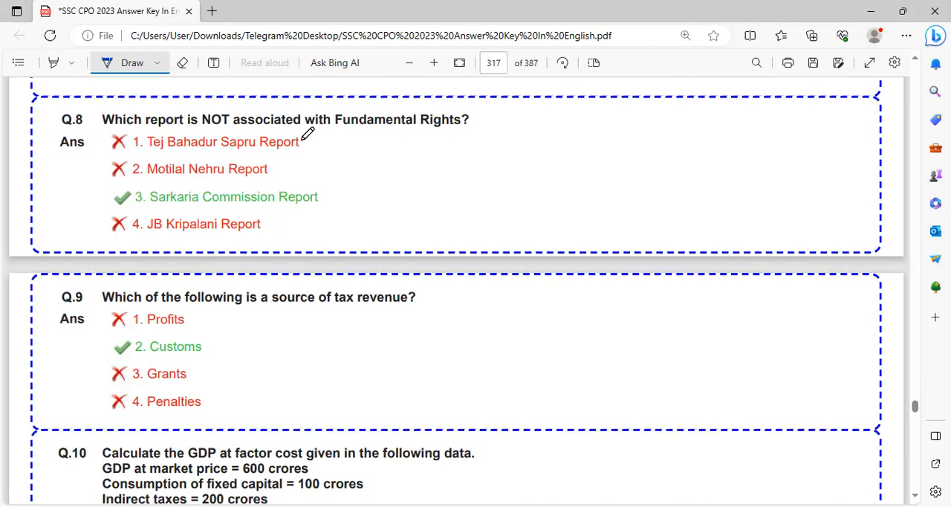
mouse_move(172, 229)
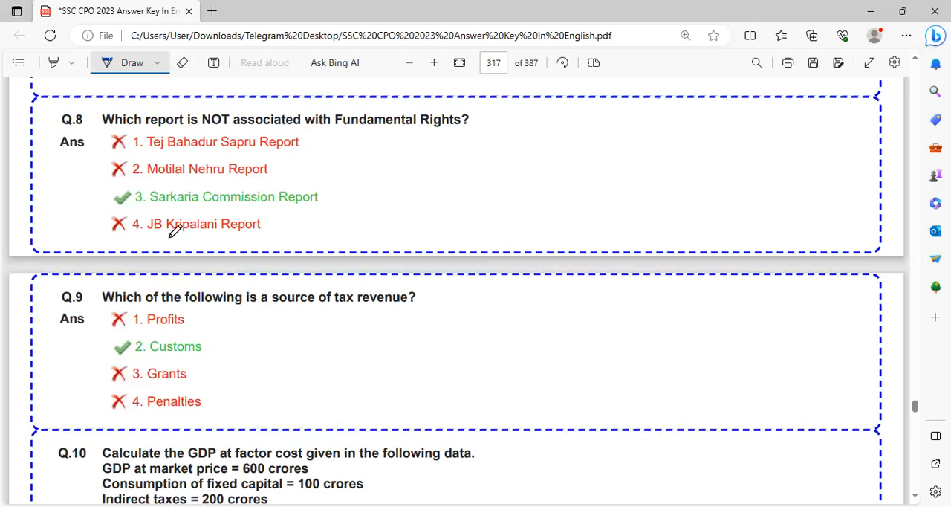
mouse_move(278, 167)
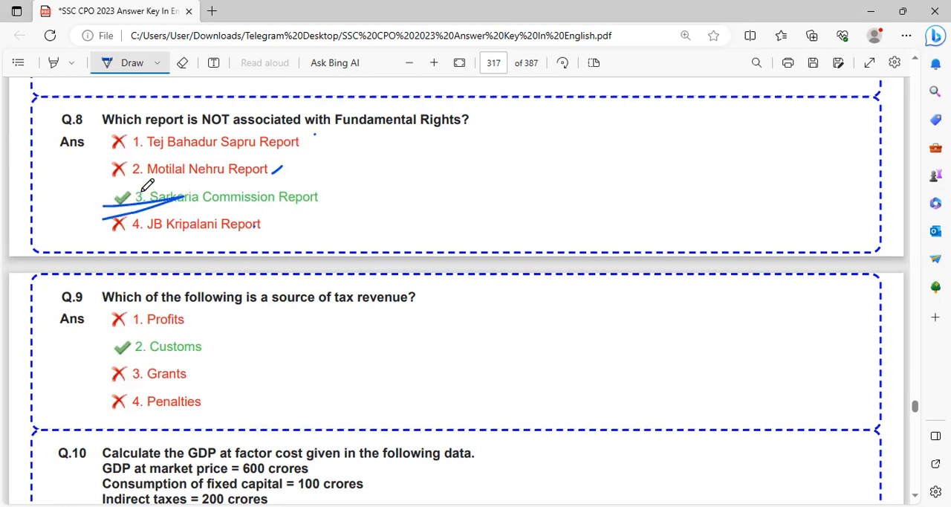
left_click(181, 62)
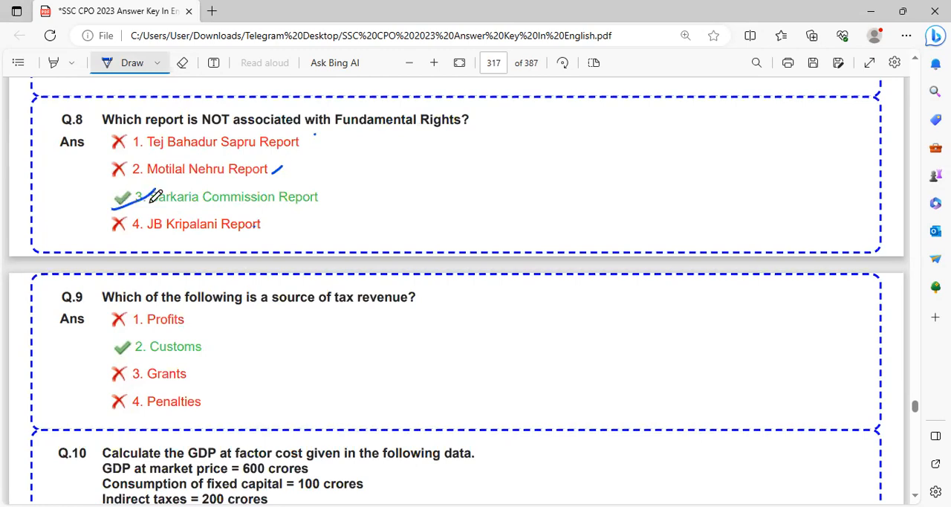
scroll("down", 3)
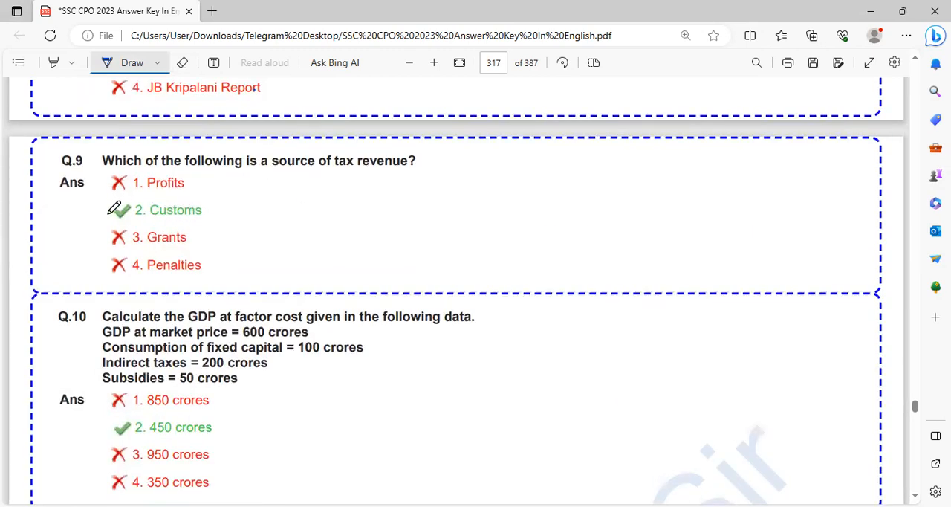
left_click_drag(112, 217, 205, 214)
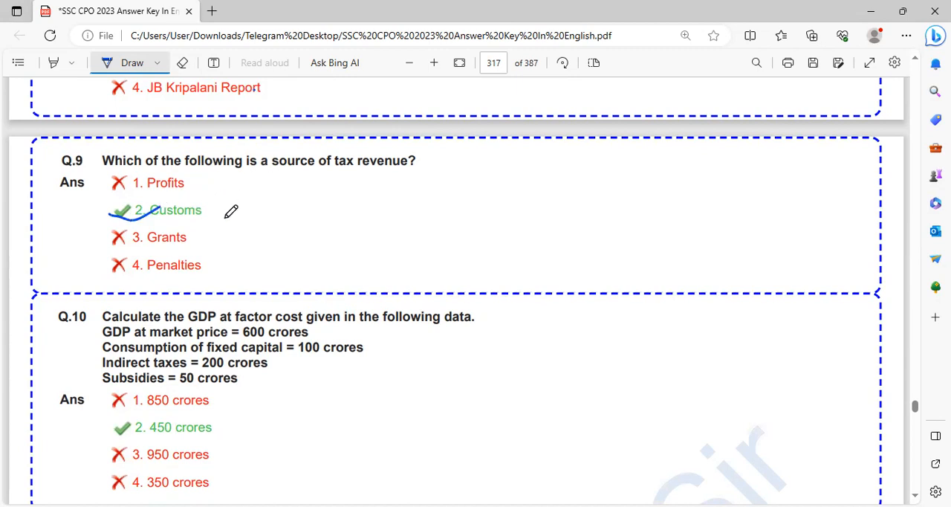
scroll("down", 3)
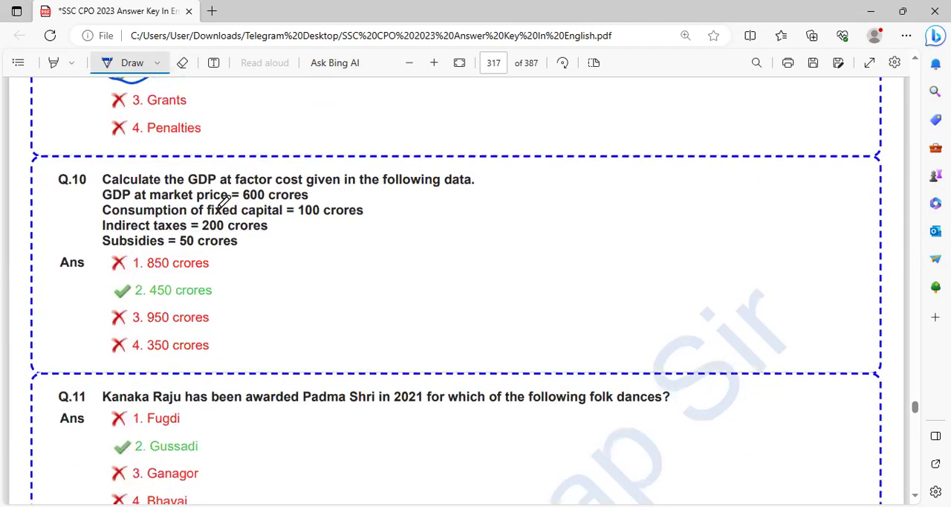
mouse_move(132, 207)
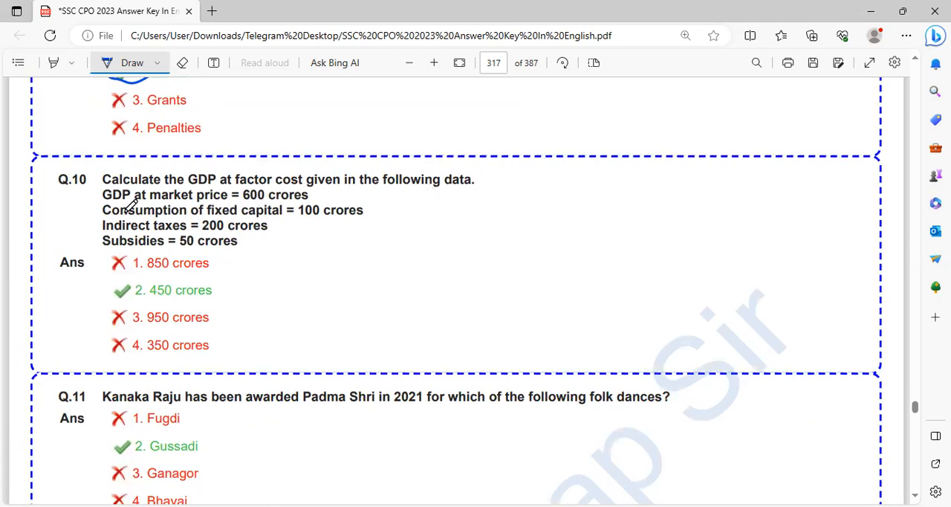
mouse_move(312, 197)
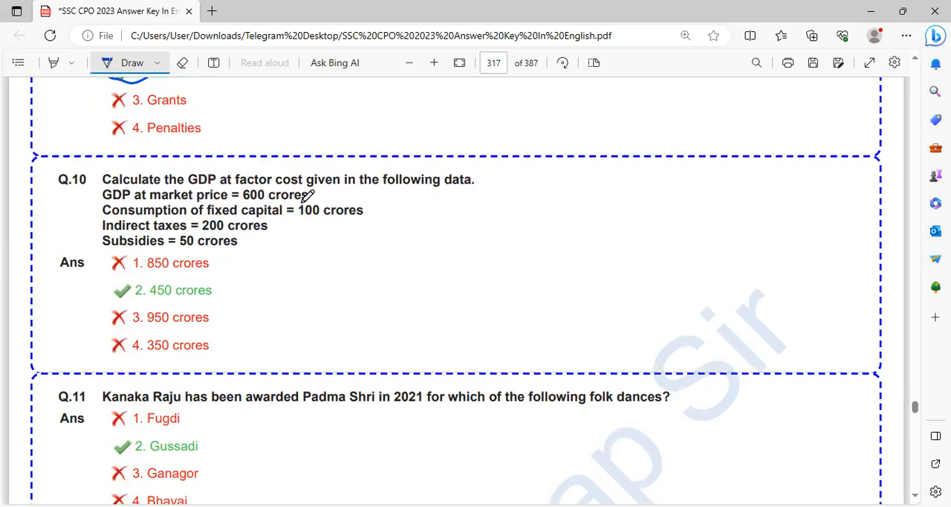
mouse_move(304, 216)
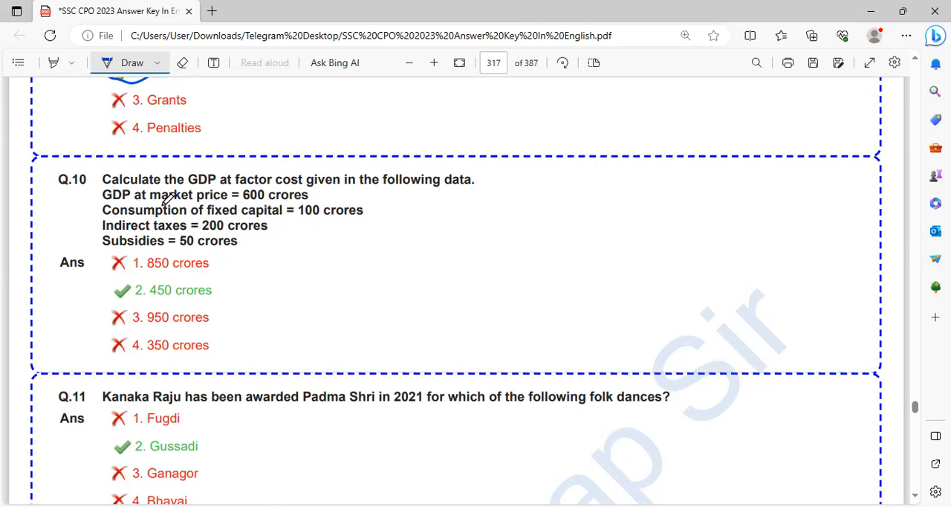
mouse_move(296, 220)
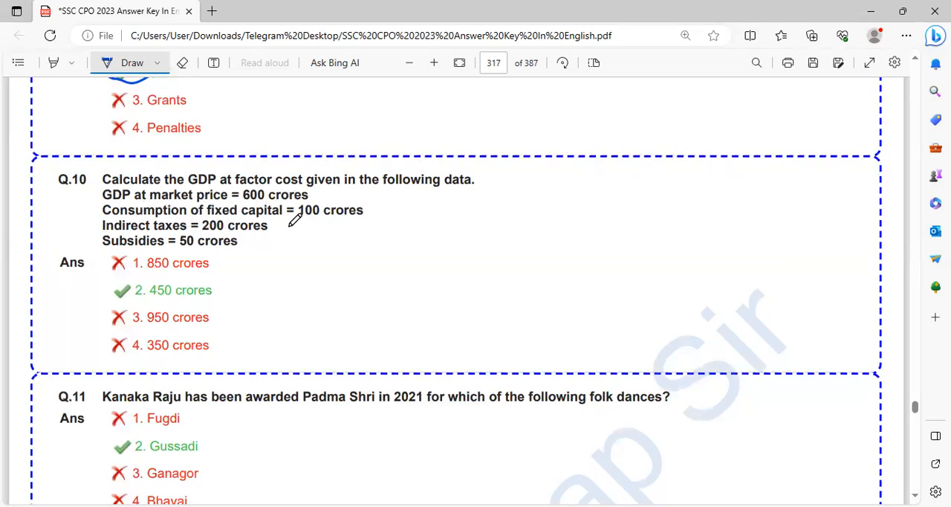
mouse_move(262, 257)
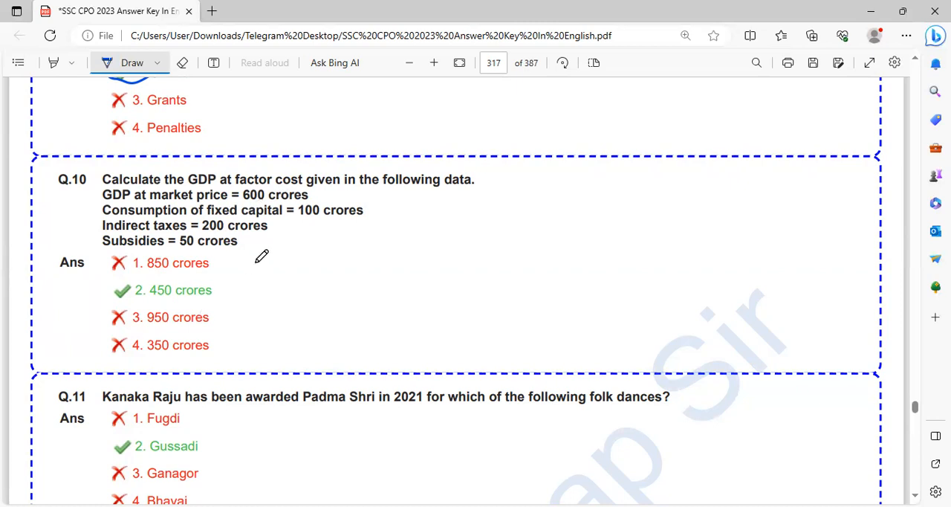
mouse_move(238, 237)
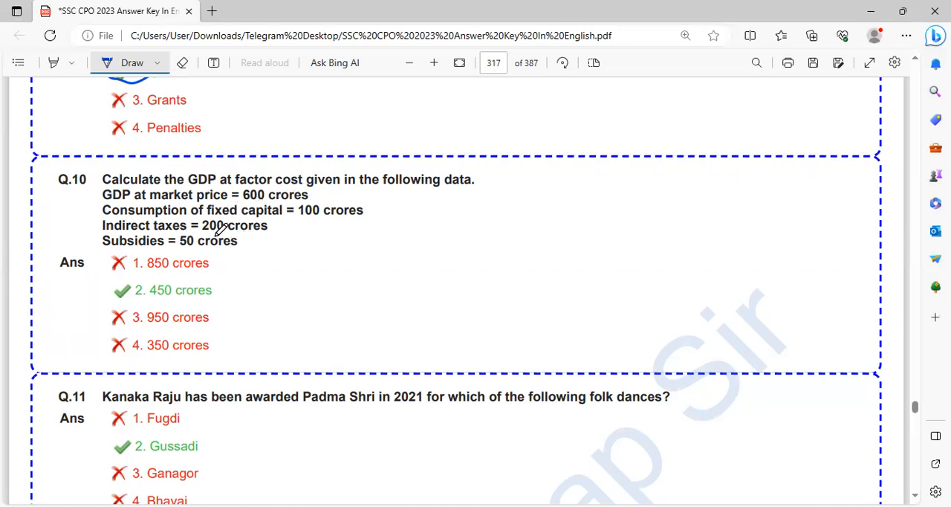
mouse_move(262, 185)
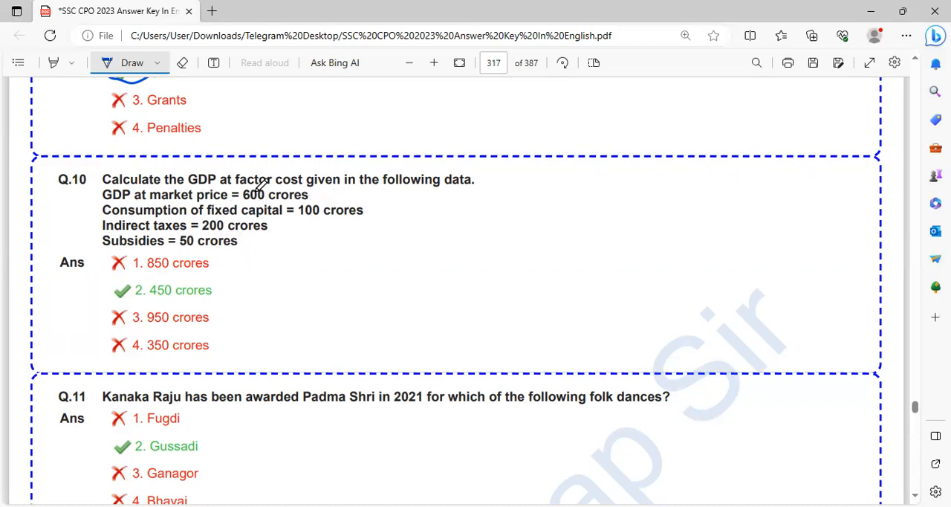
mouse_move(321, 214)
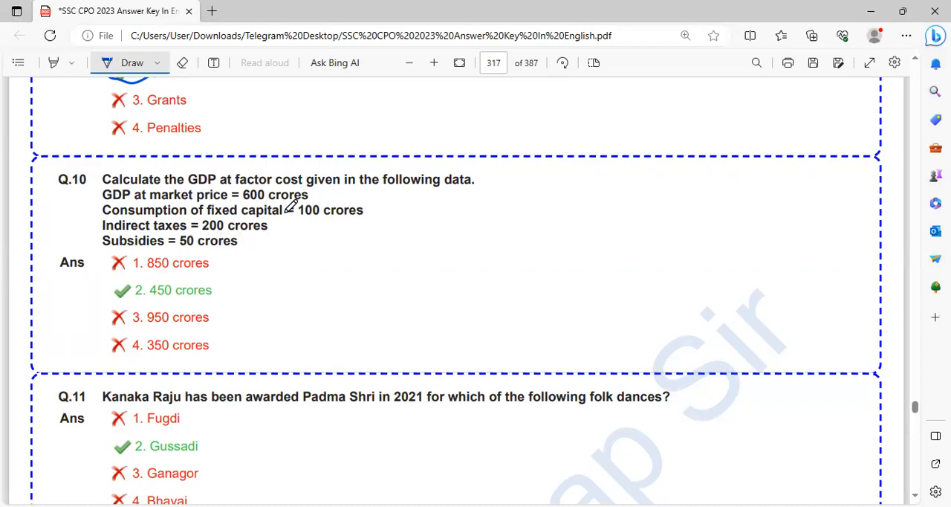
Underline 'Alivardi Khan as Nawab' in Q.12 and 'The Dark Room' in Q.13, then tick RK Narayan
scroll("down", 3)
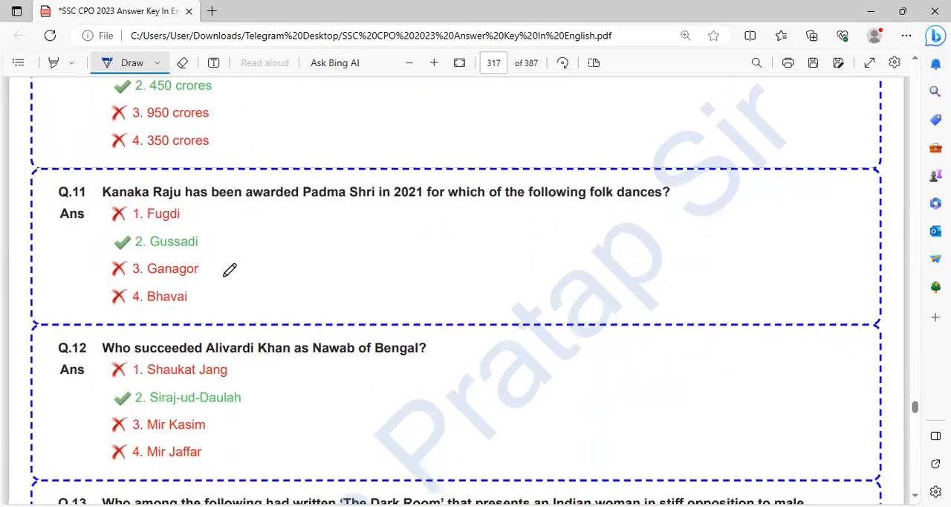
mouse_move(208, 264)
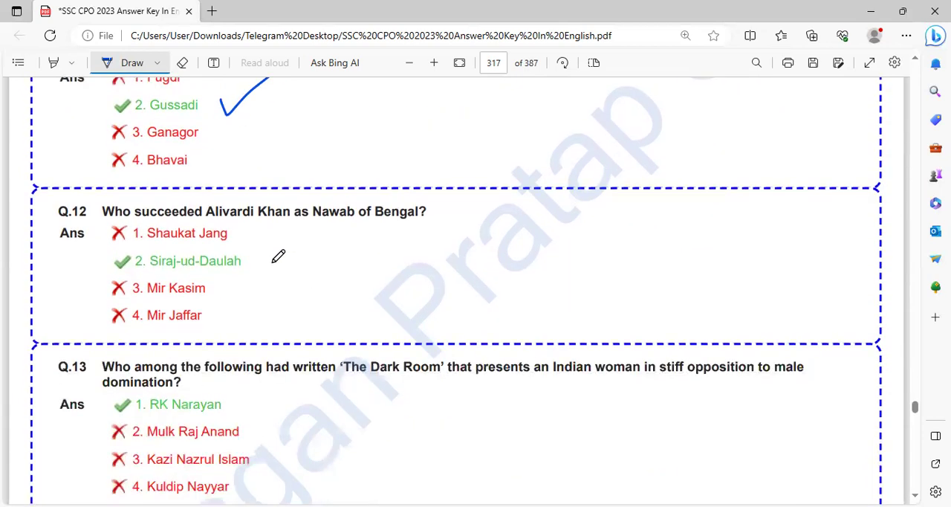
mouse_move(360, 226)
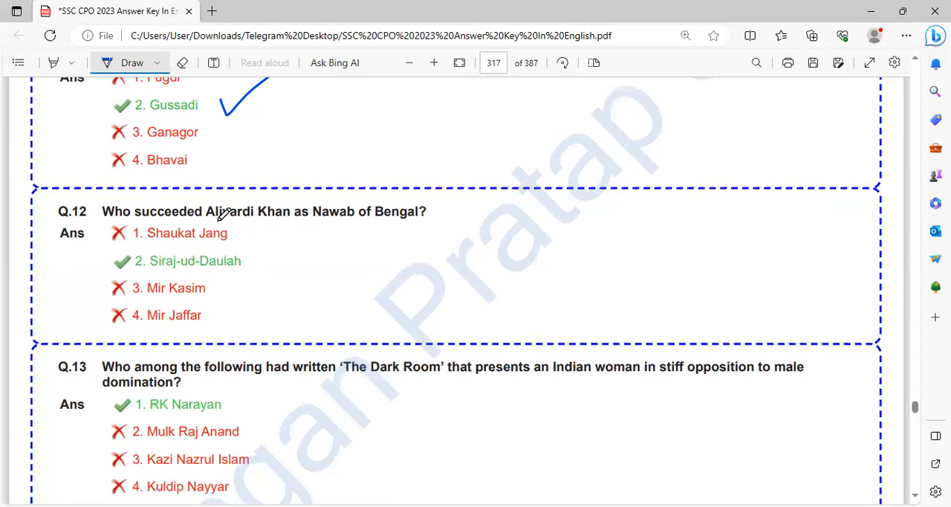
left_click_drag(207, 224, 280, 225)
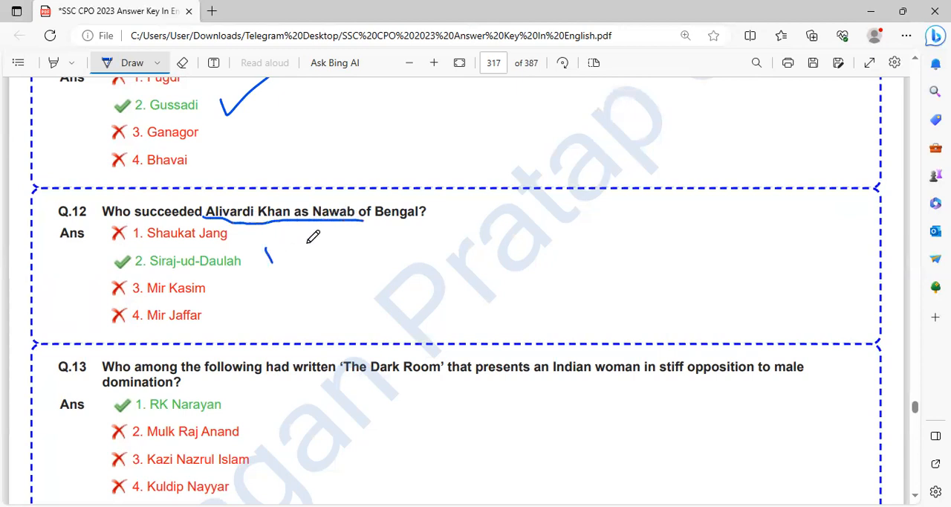
scroll("down", 3)
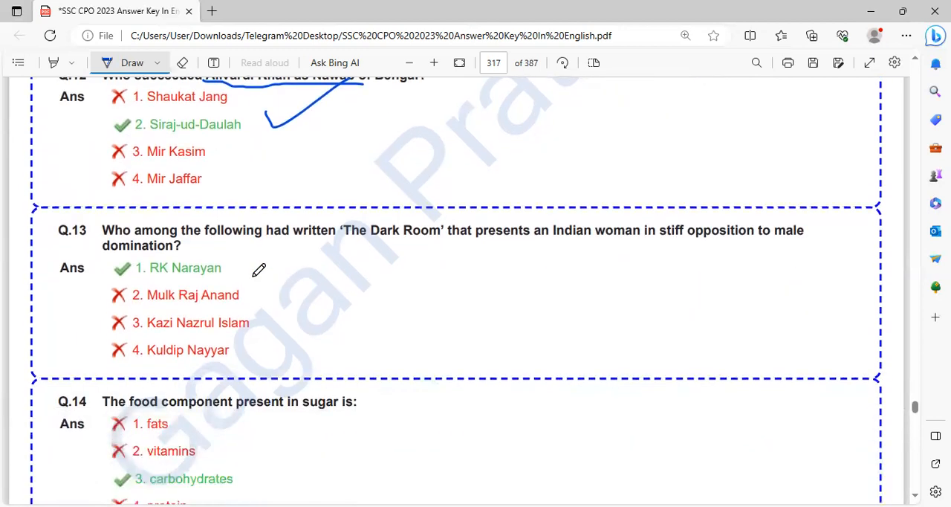
mouse_move(273, 259)
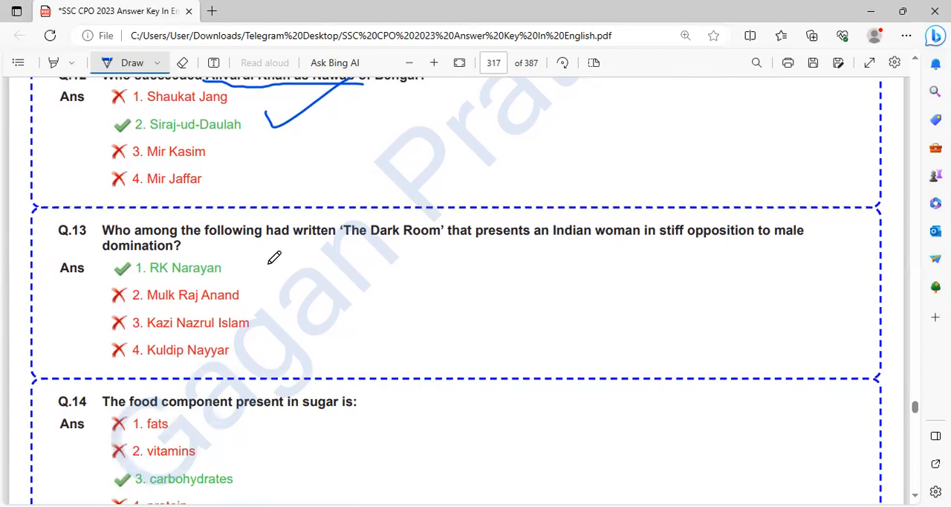
left_click_drag(324, 243, 377, 243)
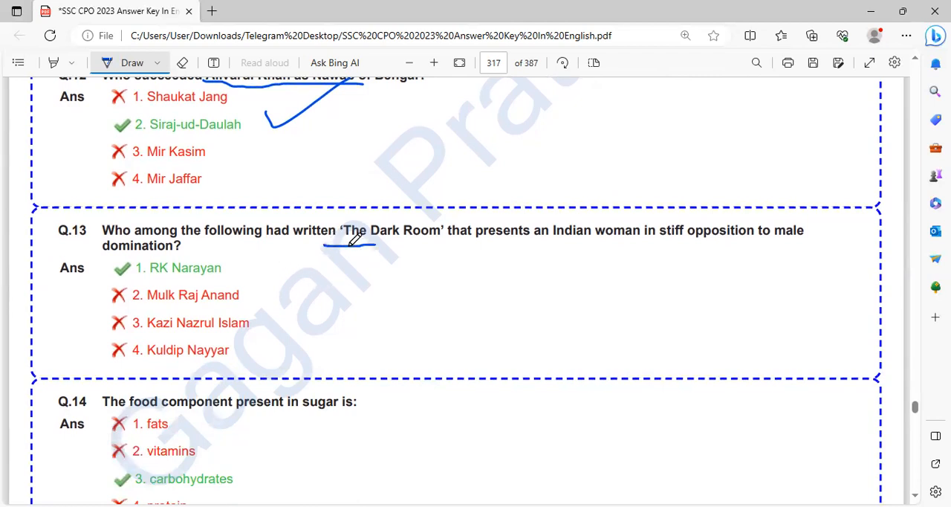
left_click_drag(324, 250, 419, 247)
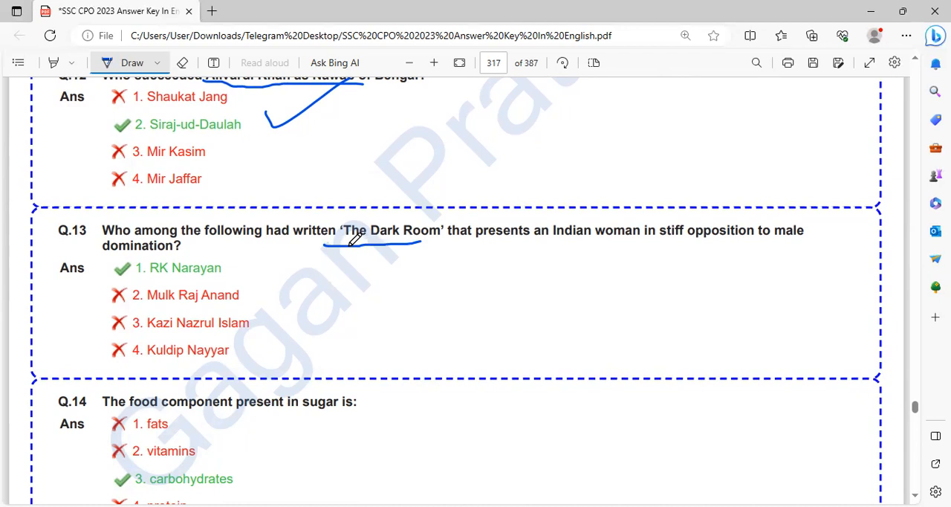
mouse_move(333, 247)
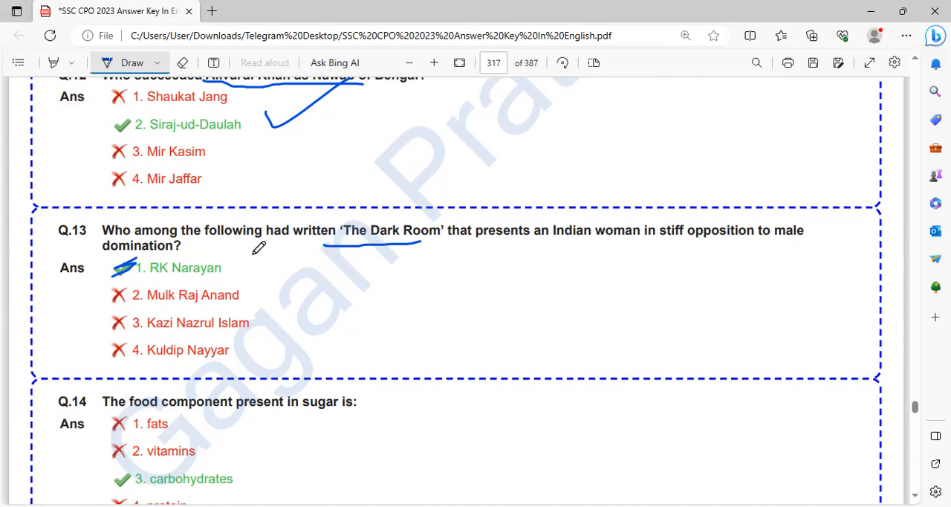
left_click_drag(223, 268, 290, 260)
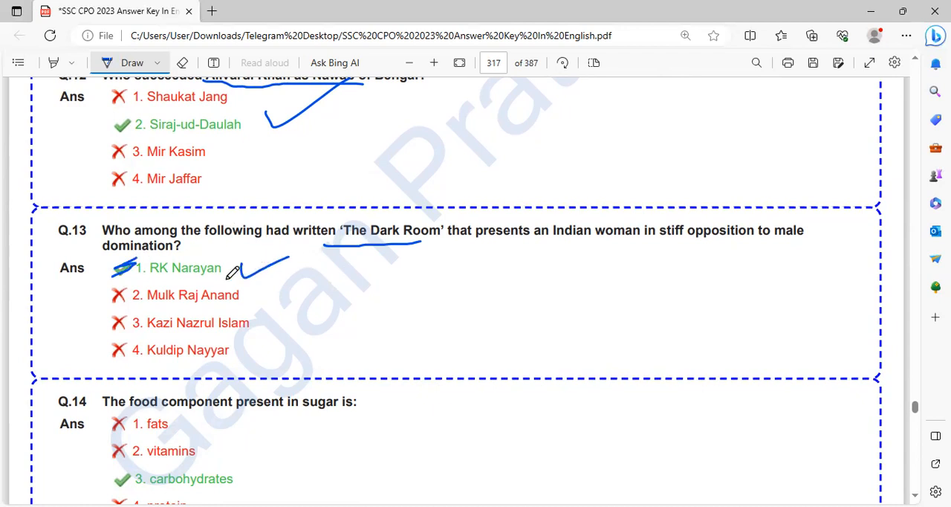
Draw a blue tick beside '3. carbohydrates' under Q.14
scroll("down", 3)
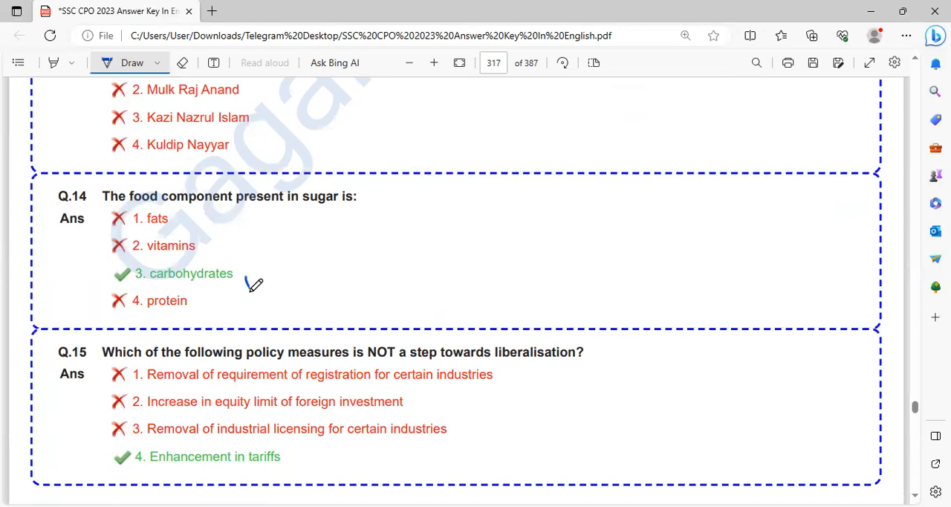
left_click_drag(253, 290, 297, 260)
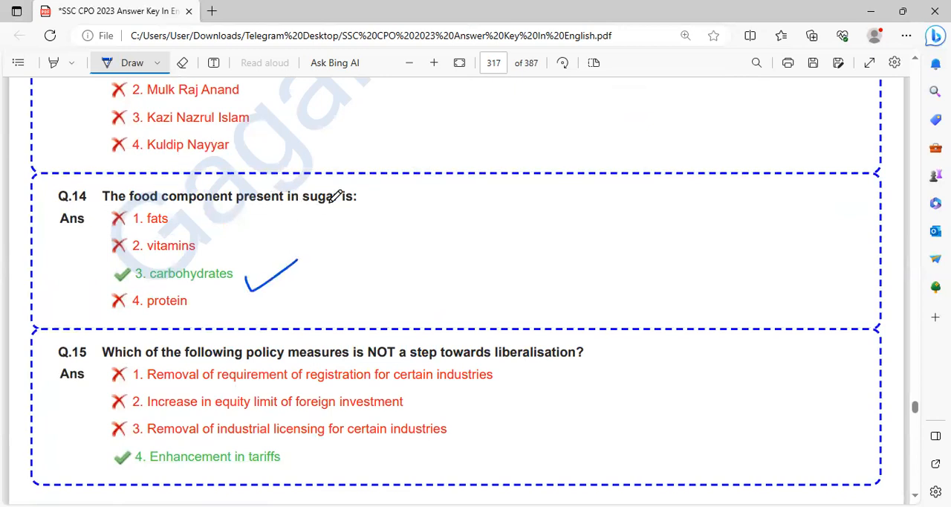
scroll("down", 3)
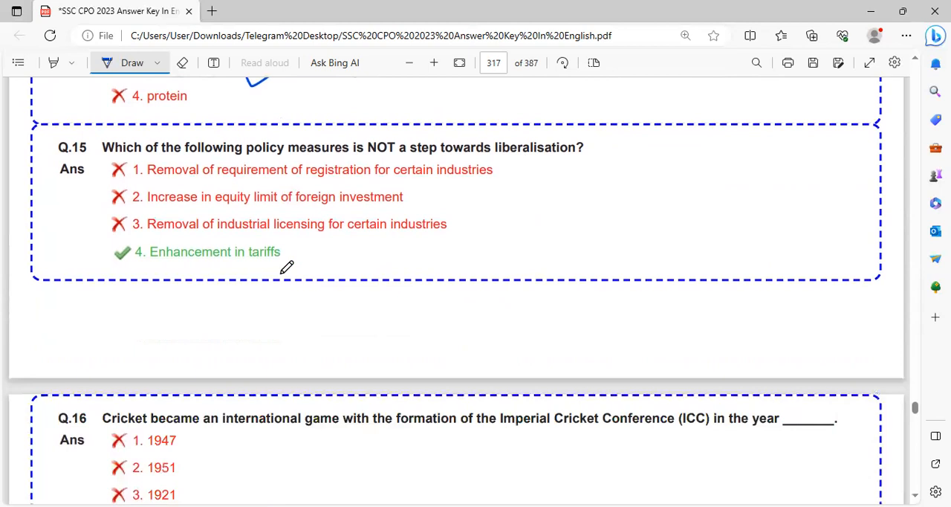
mouse_move(354, 154)
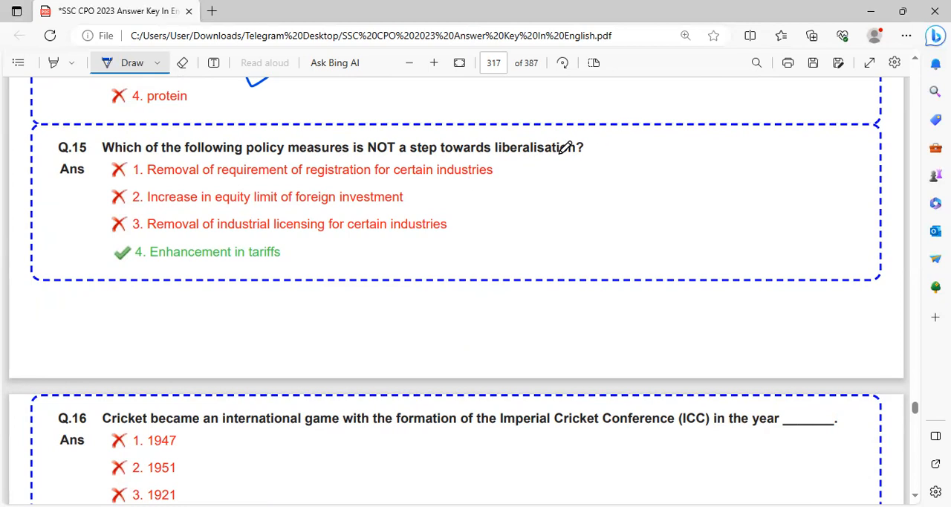
mouse_move(494, 162)
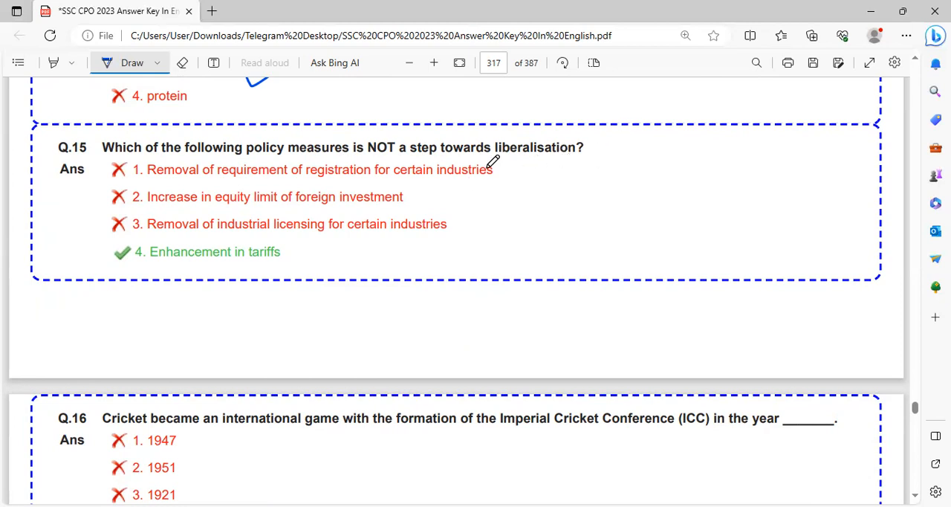
mouse_move(395, 177)
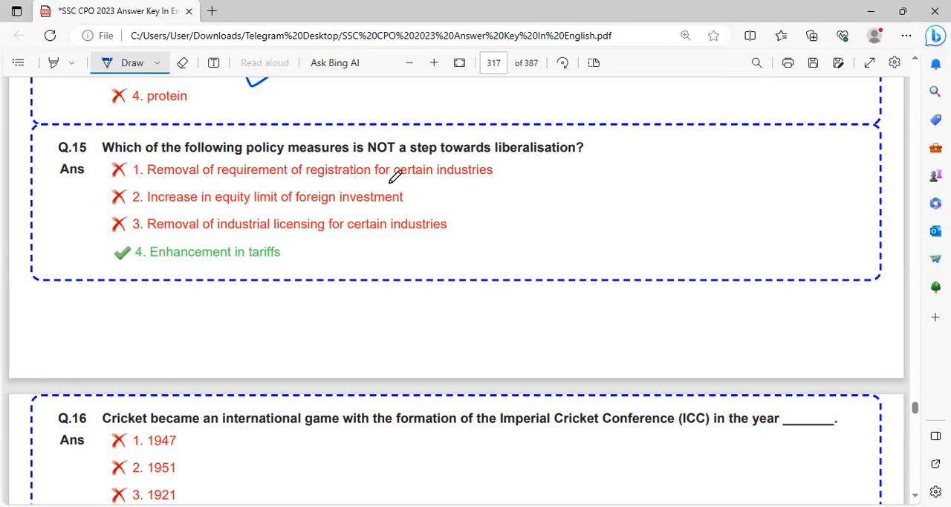
mouse_move(309, 201)
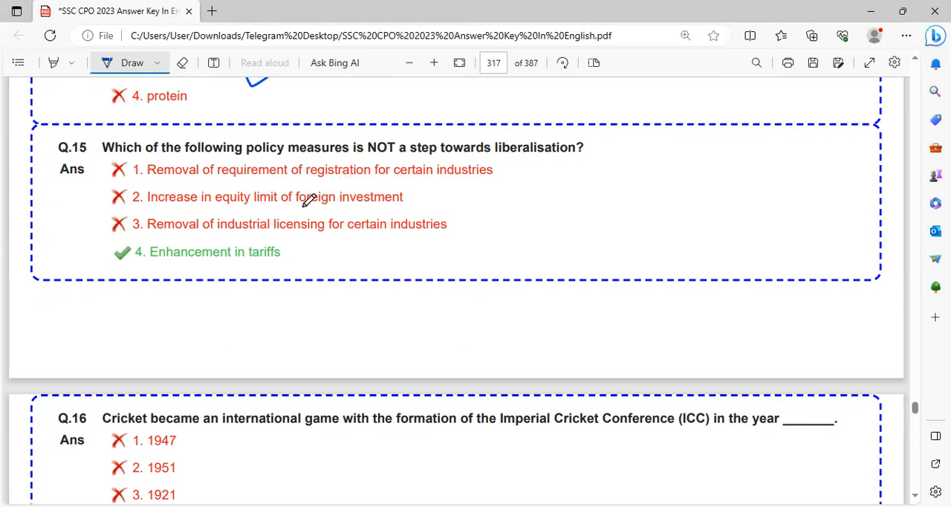
mouse_move(357, 196)
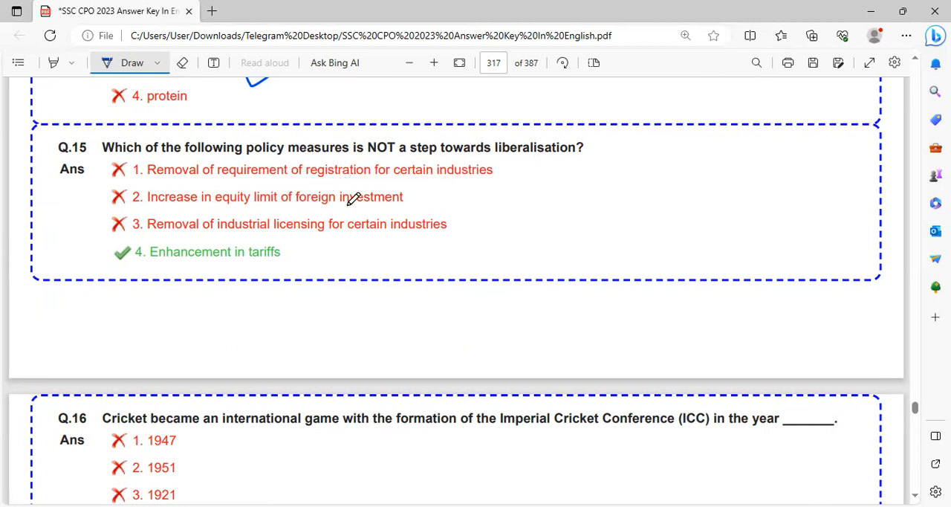
mouse_move(266, 222)
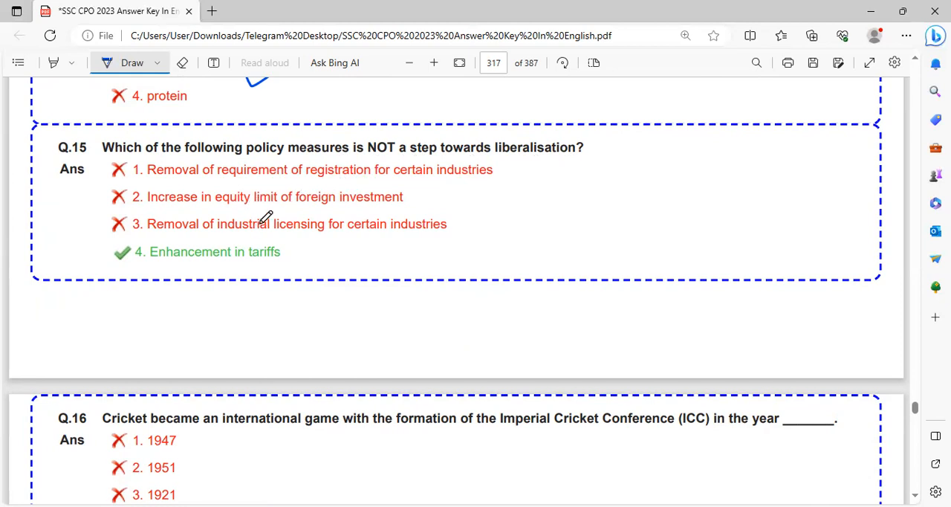
mouse_move(359, 228)
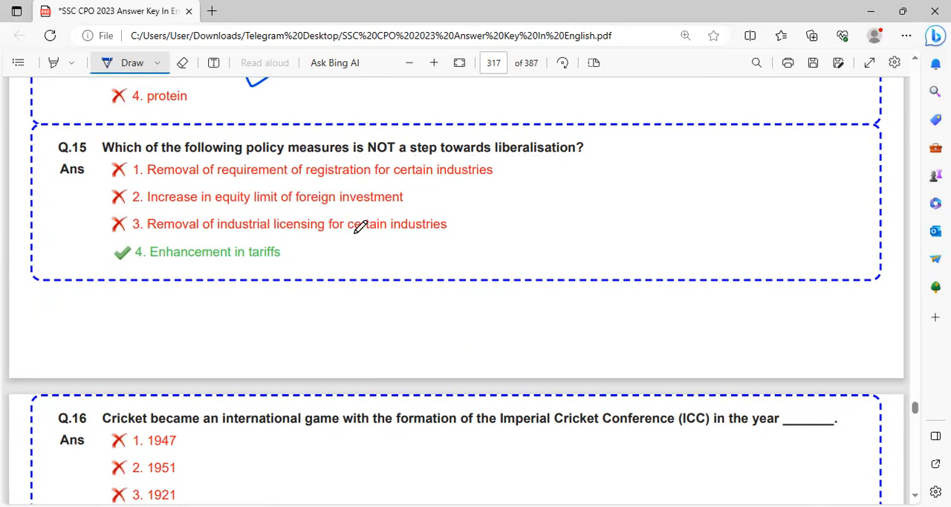
mouse_move(503, 160)
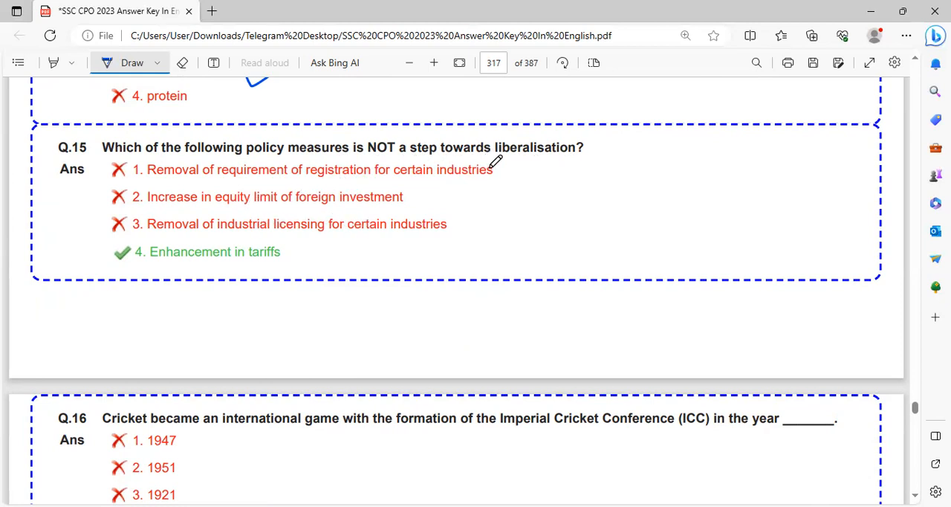
mouse_move(146, 245)
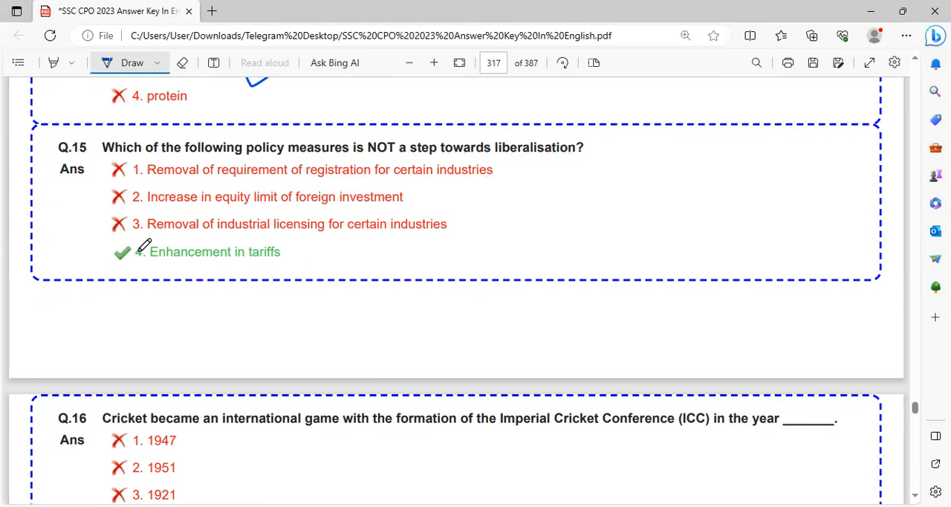
Scroll the answer key down through Q.16 and Q.17
scroll("down", 3)
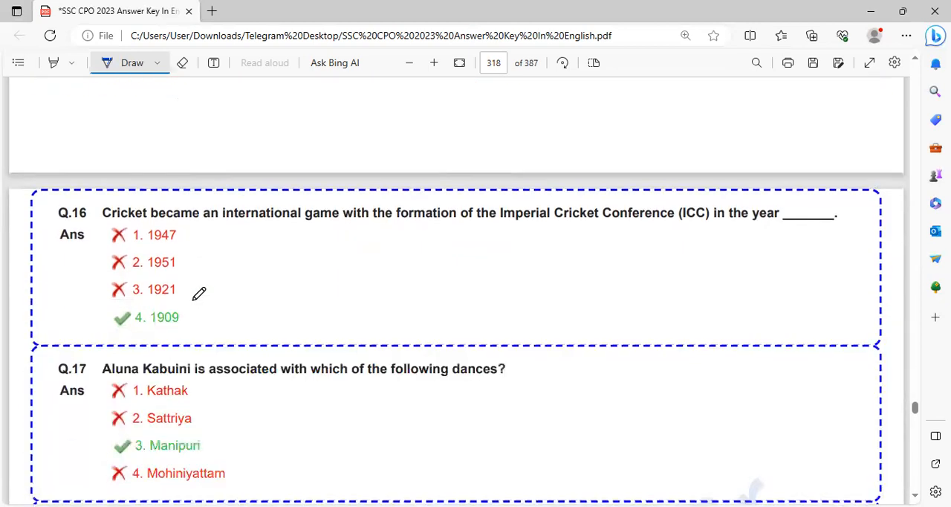
scroll("down", 3)
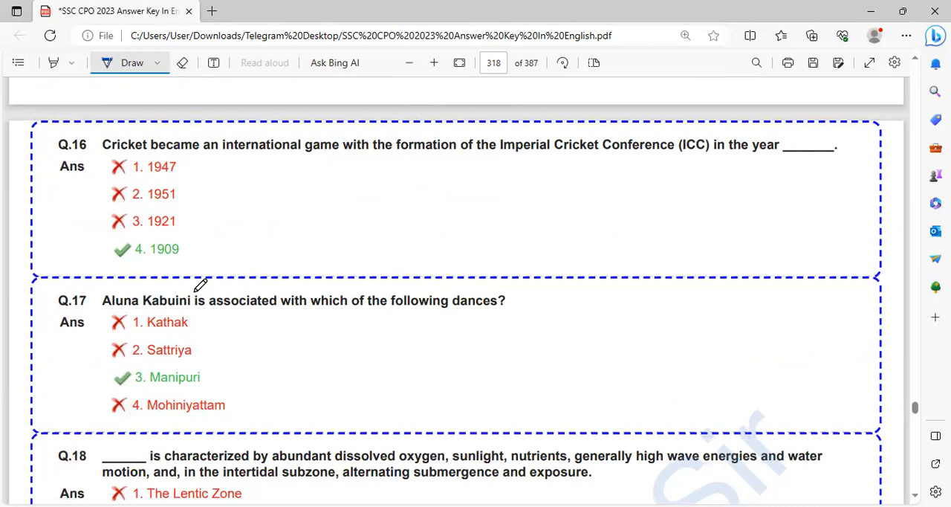
mouse_move(431, 193)
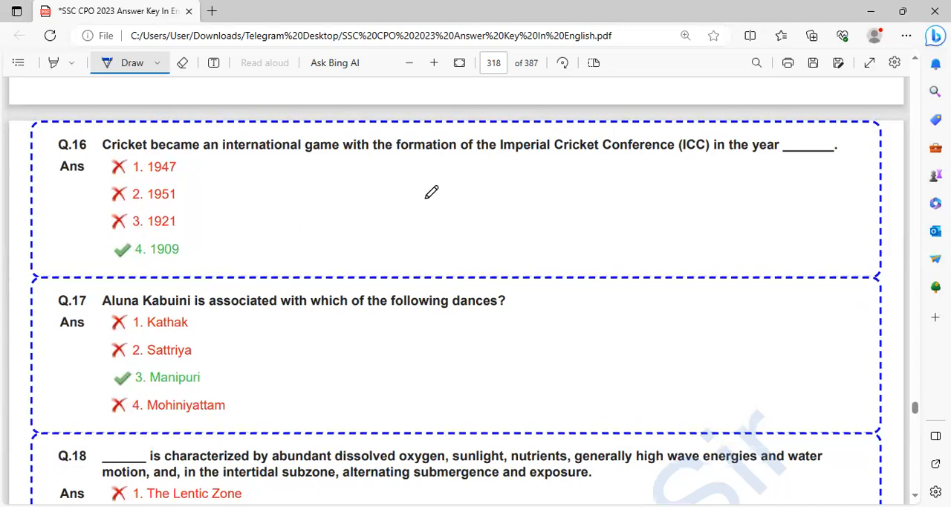
mouse_move(270, 247)
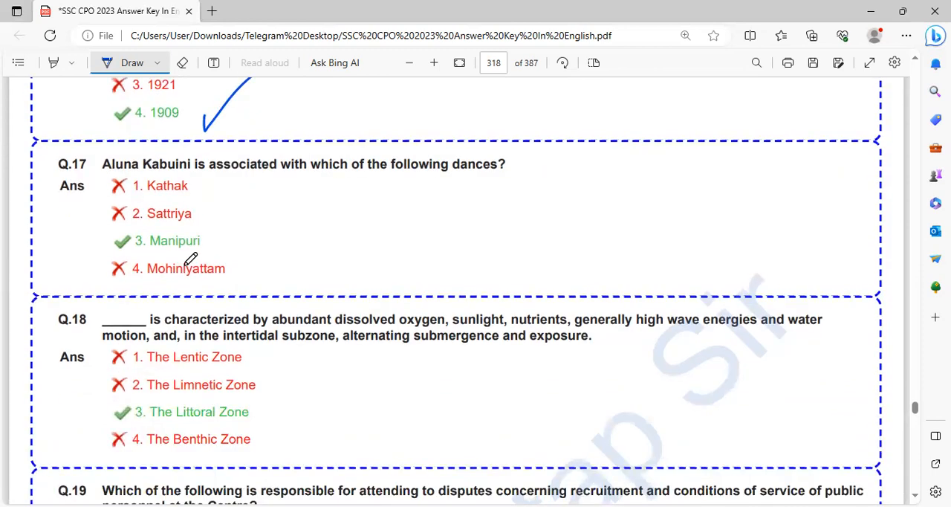
mouse_move(258, 205)
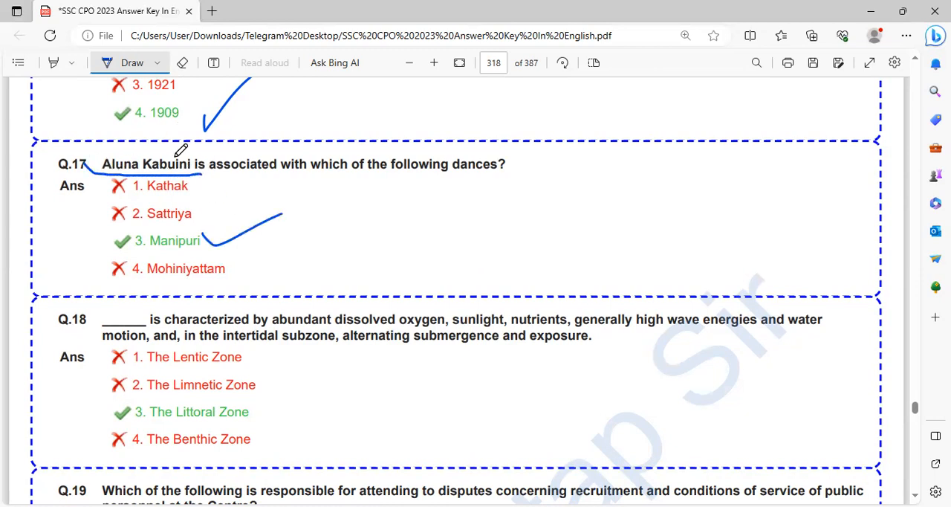
scroll("down", 3)
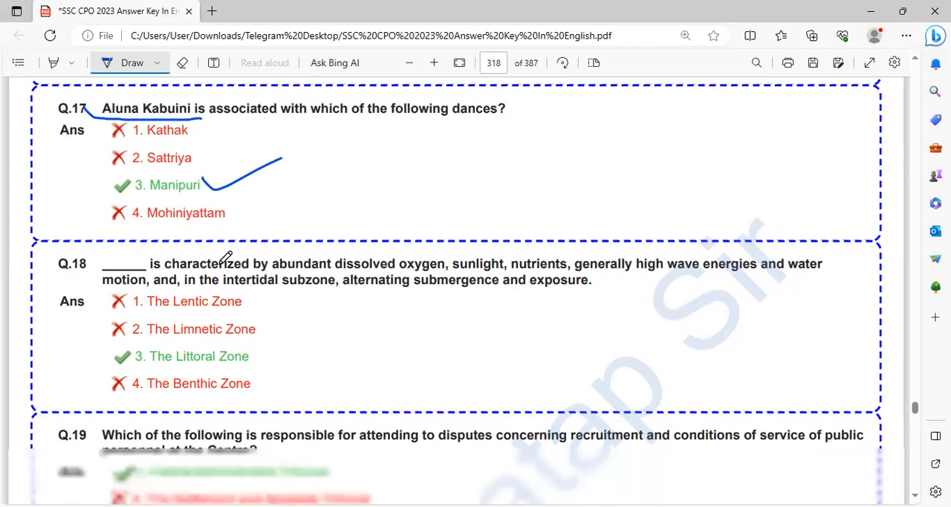
Scroll the answer key down through Q.18 to Q.20
scroll("down", 3)
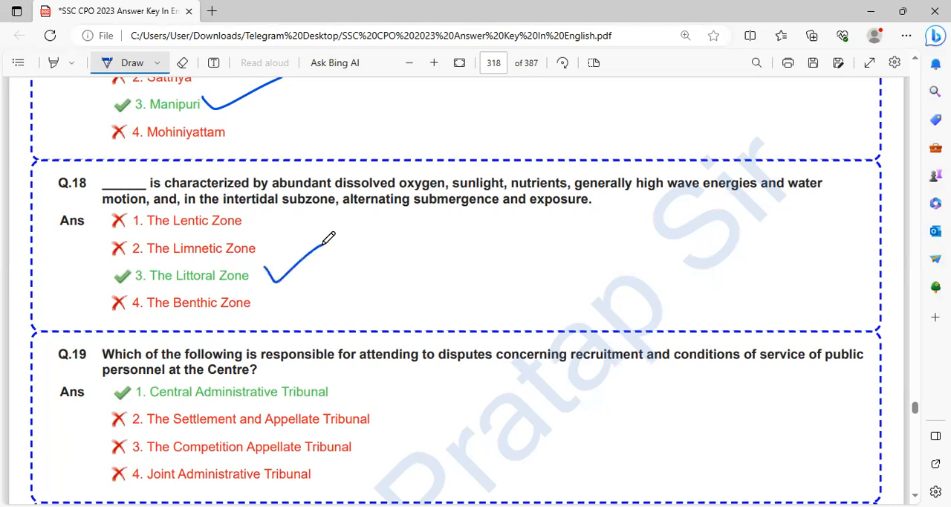
mouse_move(440, 181)
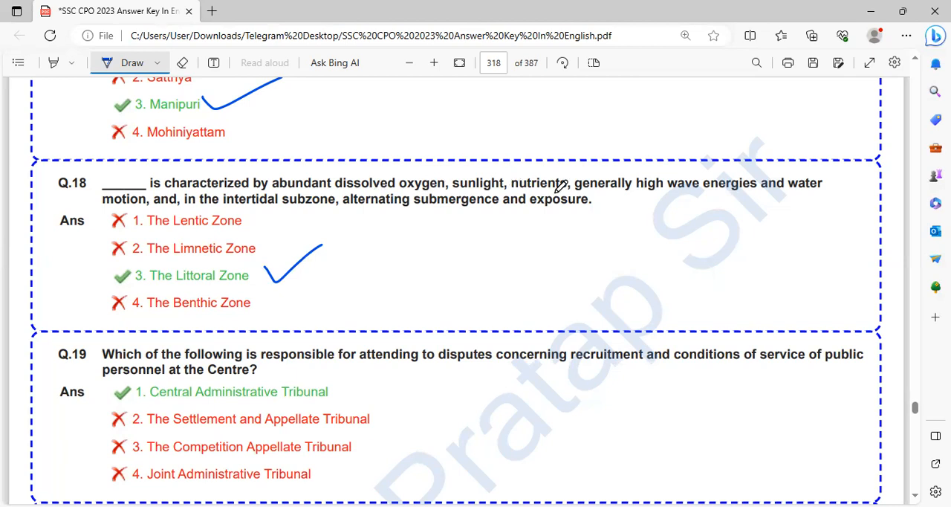
mouse_move(735, 190)
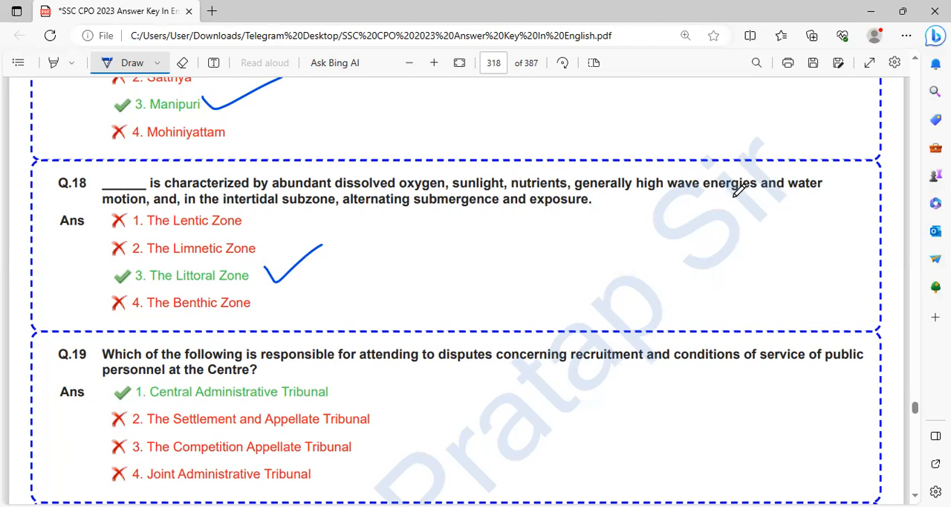
scroll("down", 3)
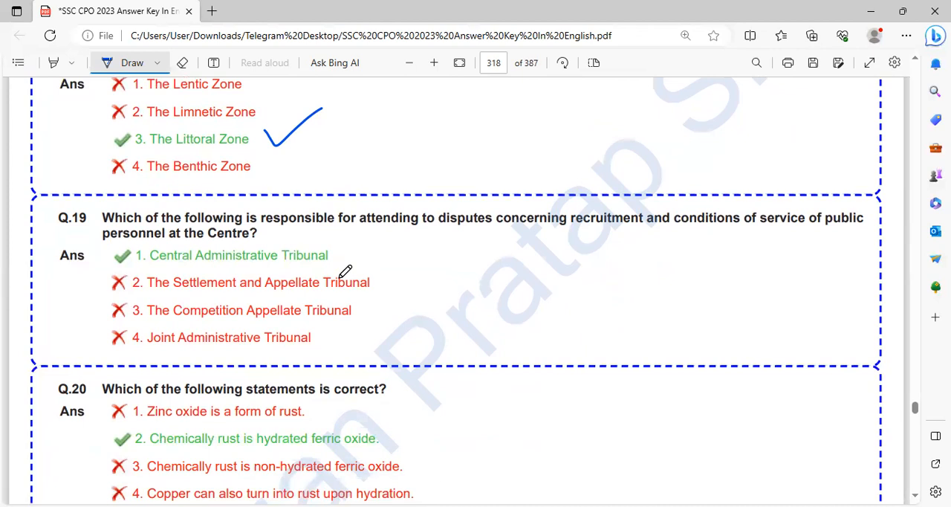
mouse_move(228, 261)
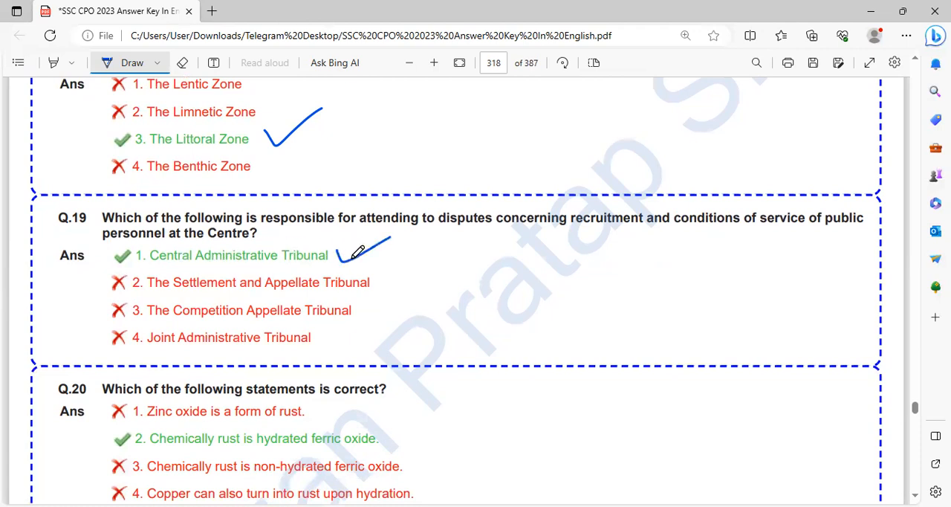
scroll("down", 3)
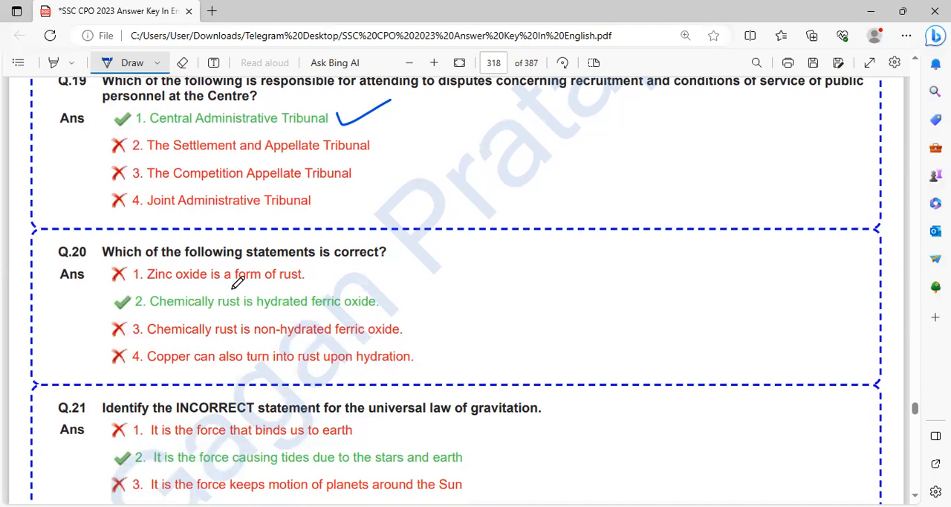
mouse_move(290, 278)
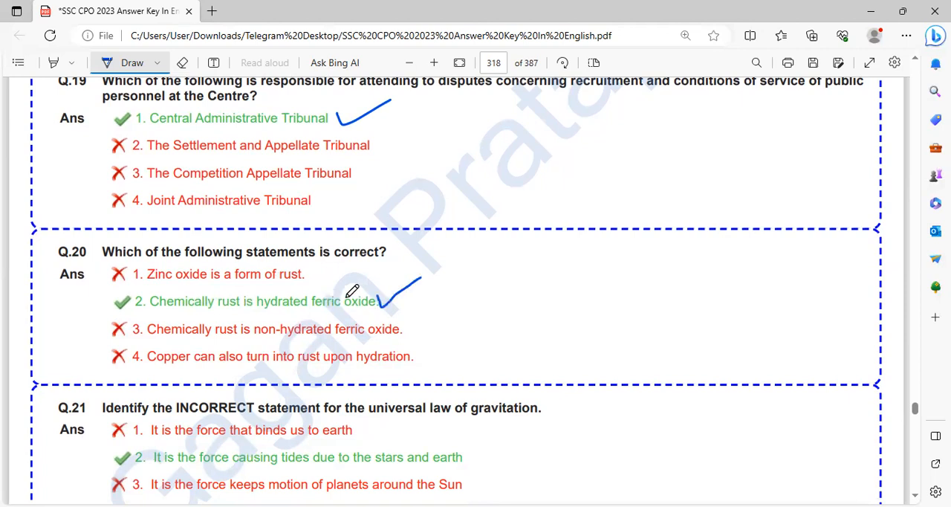
scroll("down", 3)
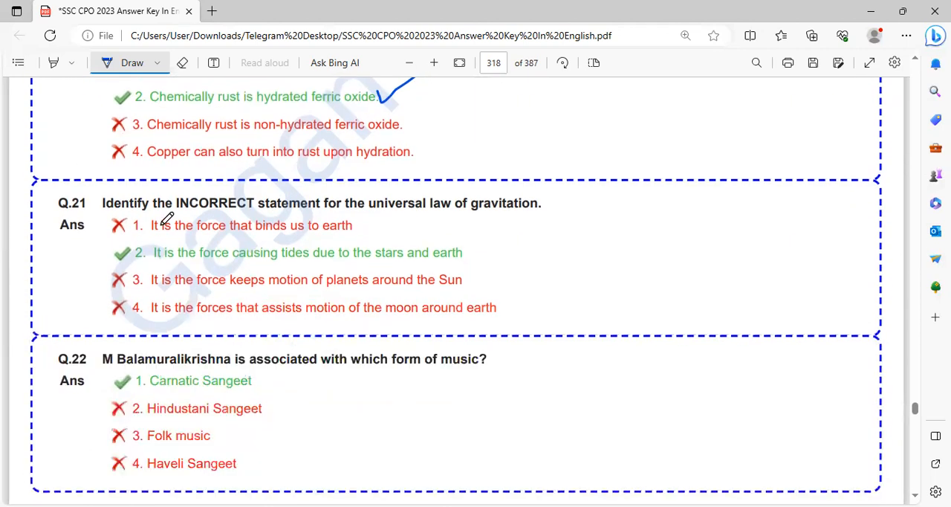
Tick Q.21's second and fourth options and underline 'universal law of gravitation'
scroll("down", 3)
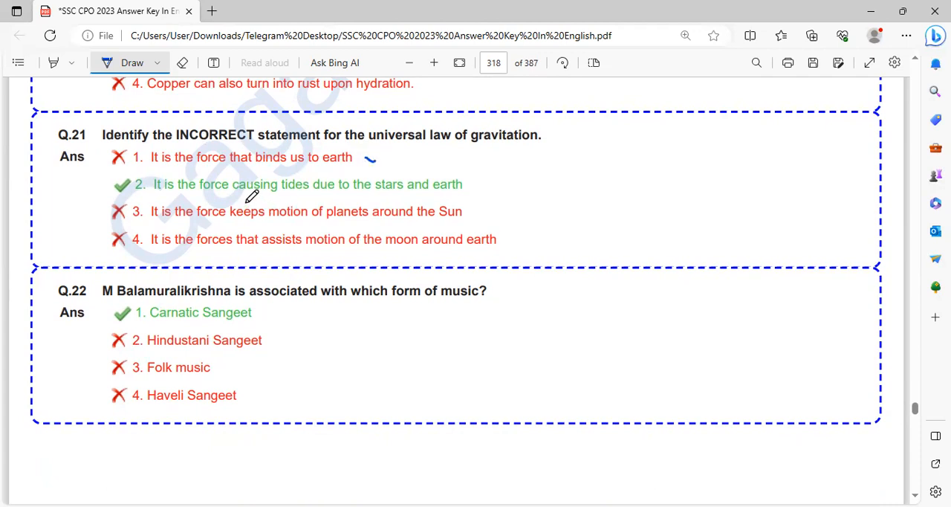
mouse_move(380, 184)
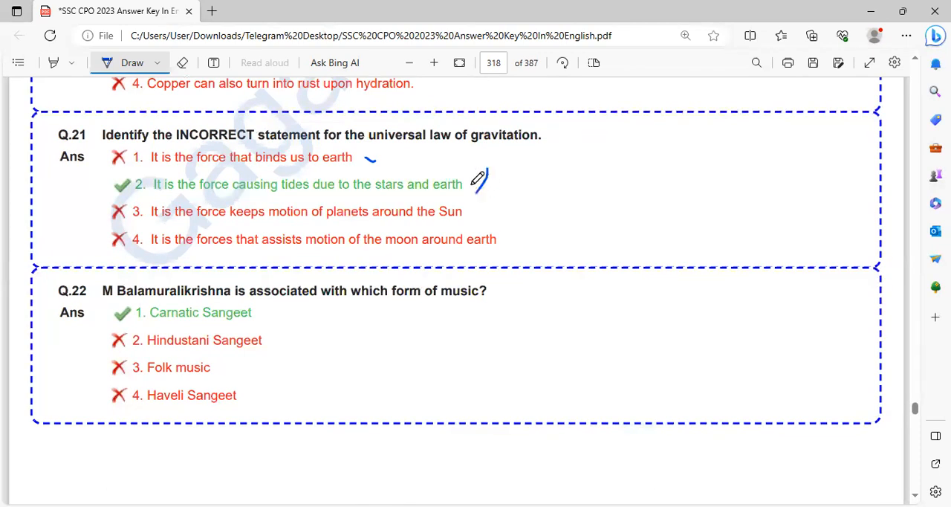
left_click_drag(487, 178, 476, 193)
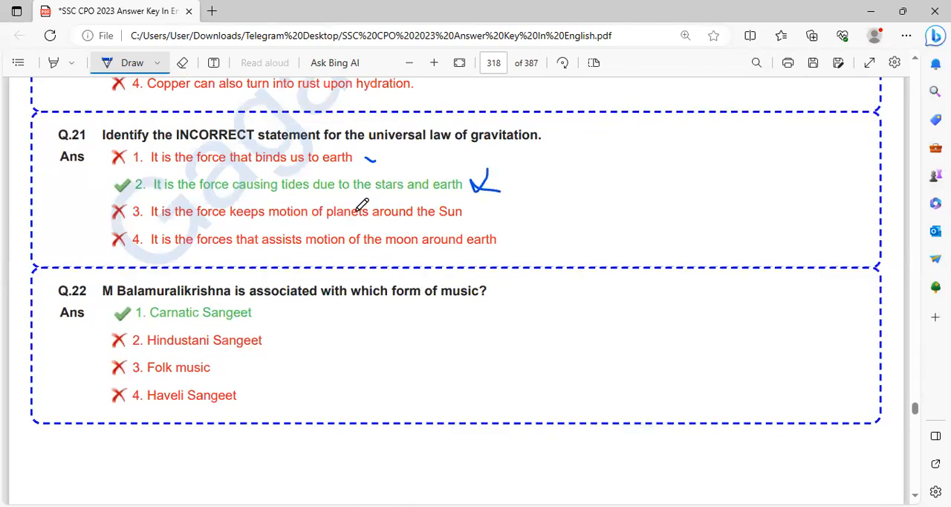
mouse_move(470, 200)
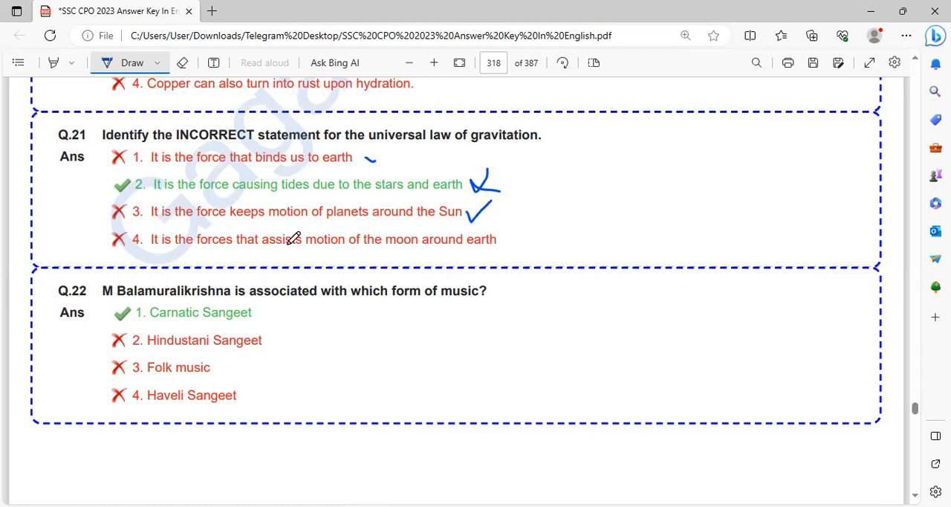
mouse_move(360, 244)
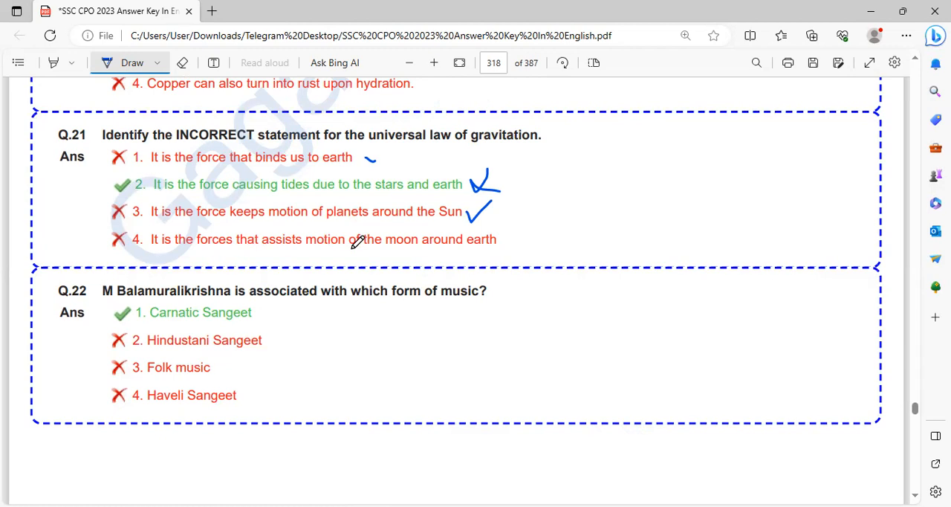
left_click_drag(508, 246, 532, 231)
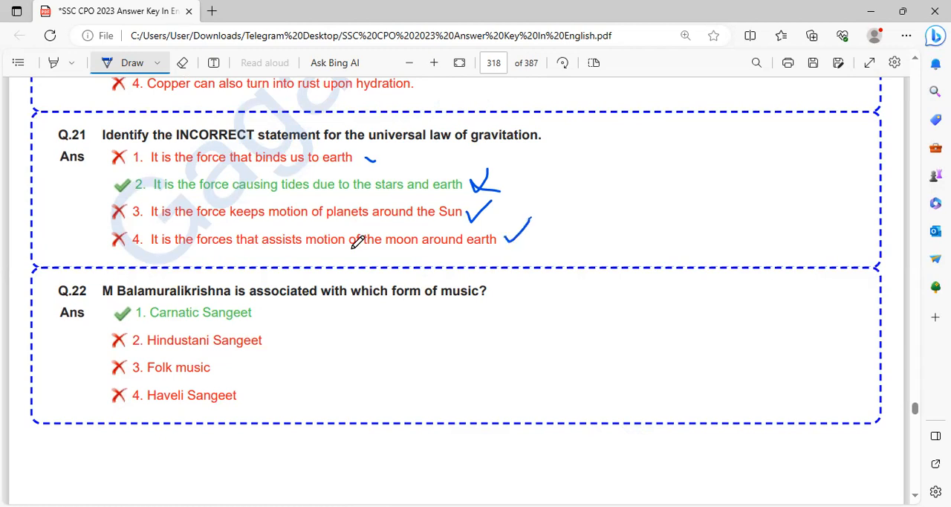
left_click_drag(368, 146, 521, 145)
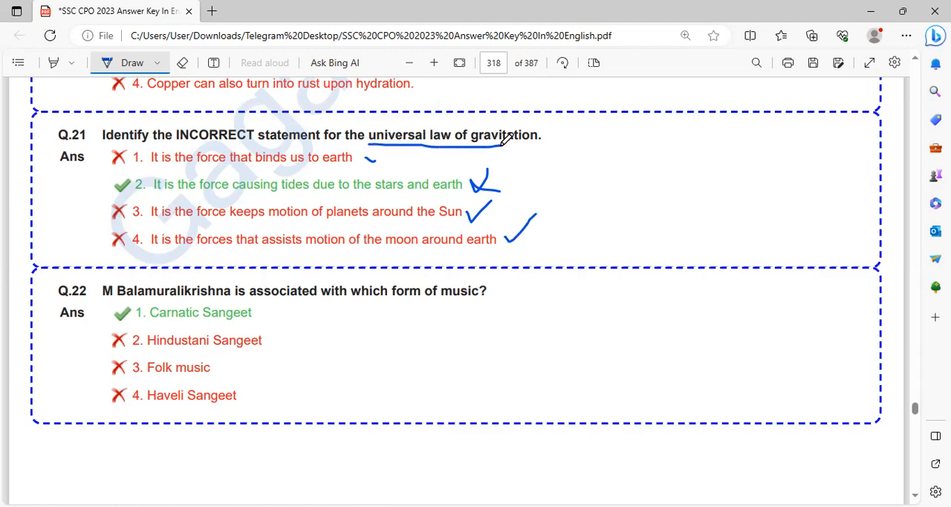
mouse_move(99, 197)
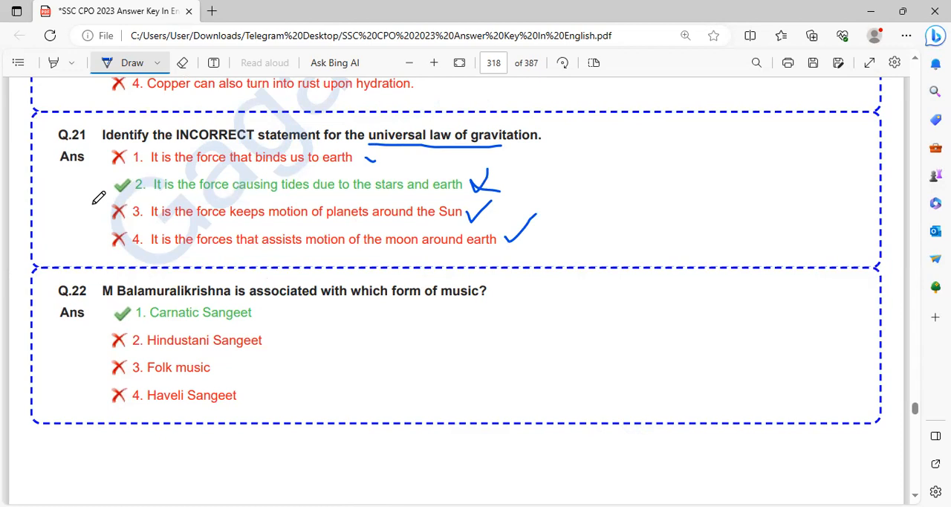
scroll("down", 3)
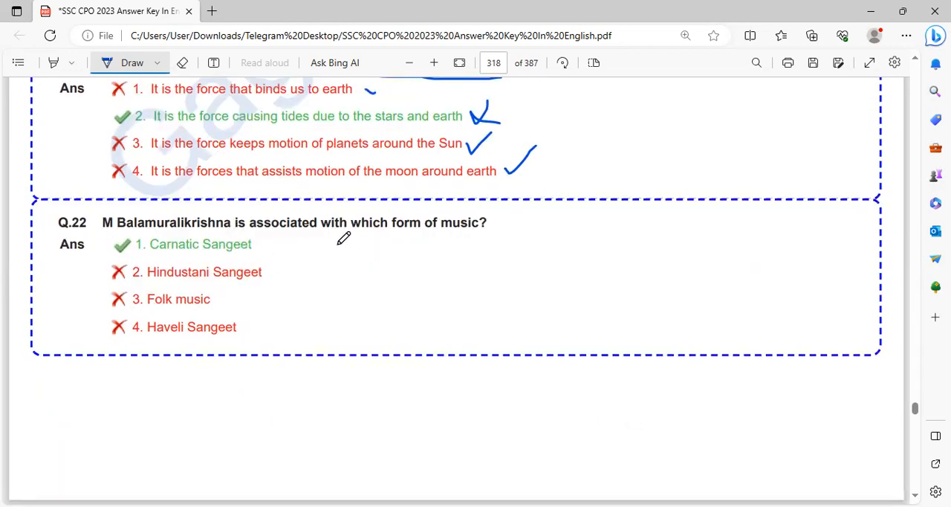
mouse_move(360, 247)
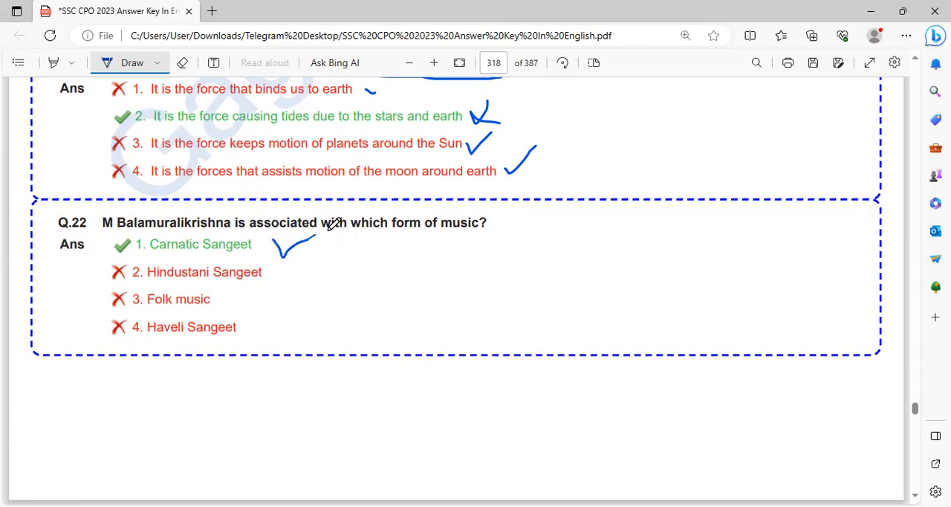
scroll("down", 3)
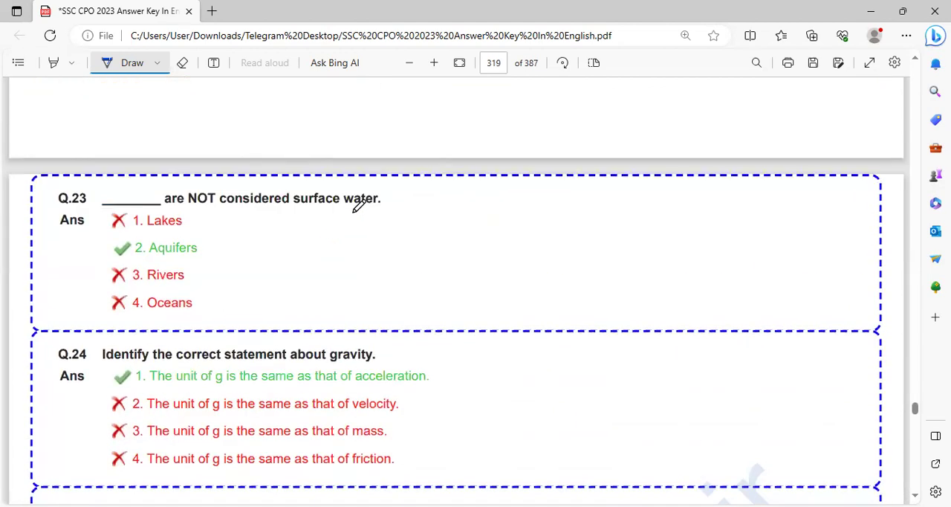
Underline 'surface water' in Q.23 and tick Q.24's options in blue
left_click_drag(201, 235, 300, 236)
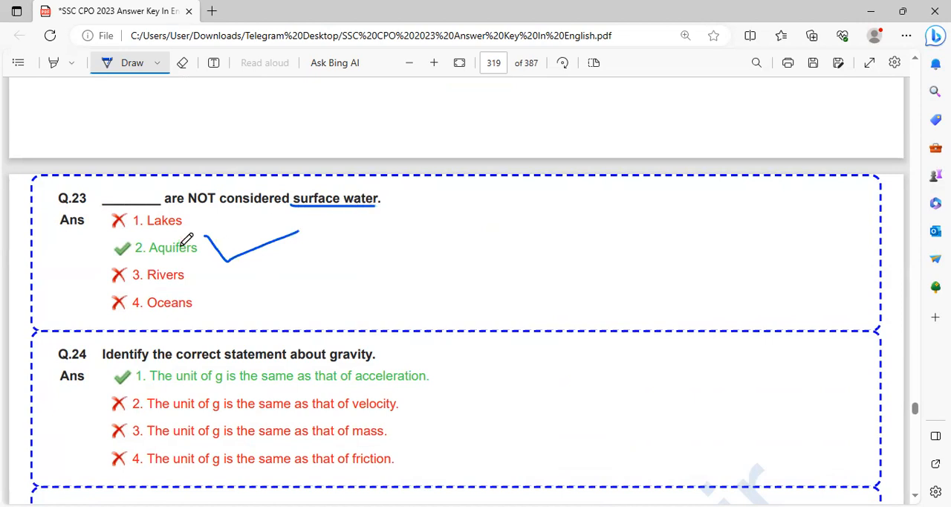
scroll("down", 3)
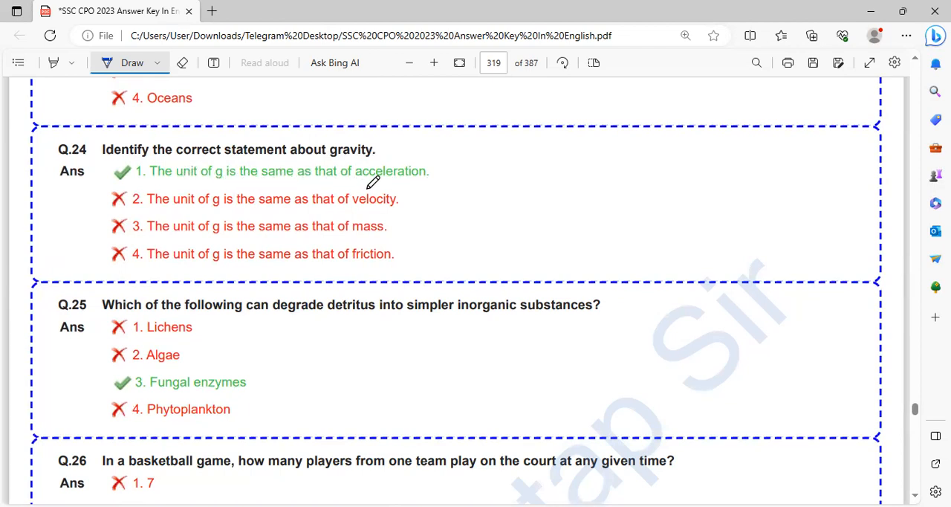
mouse_move(630, 306)
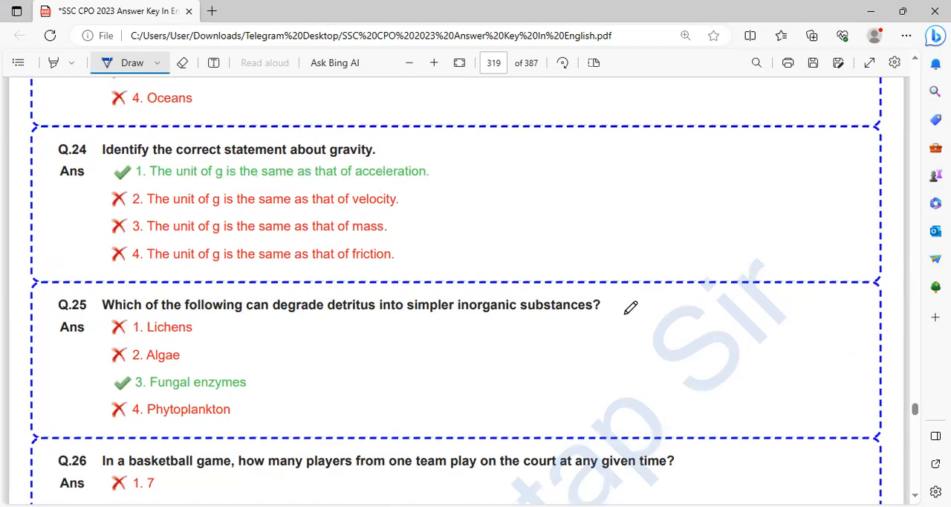
left_click_drag(463, 176, 532, 139)
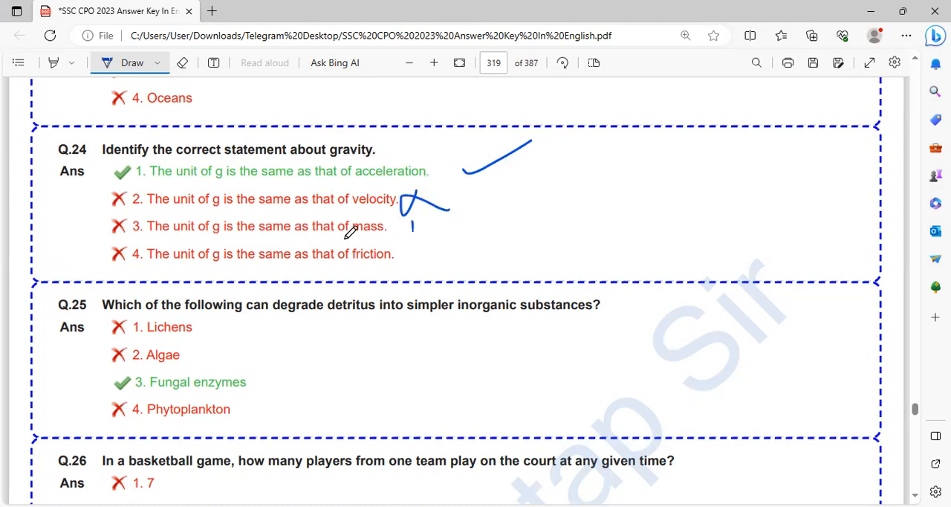
left_click_drag(404, 238, 472, 278)
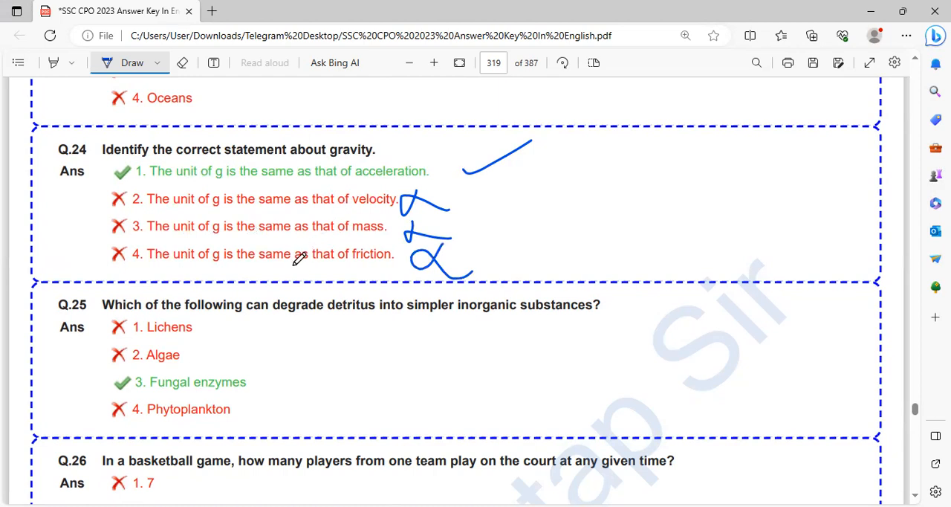
Underline 'degrade detritus into' in Q.25
scroll("down", 3)
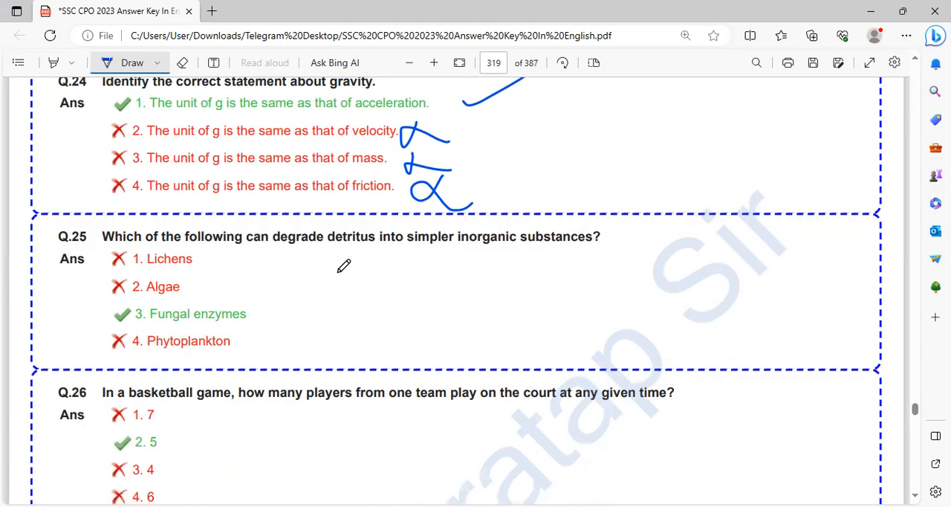
mouse_move(360, 269)
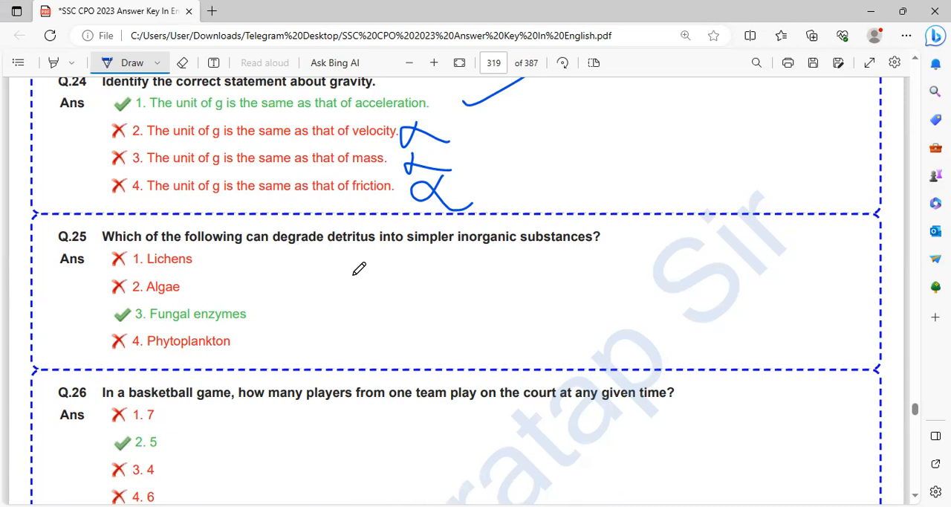
mouse_move(320, 243)
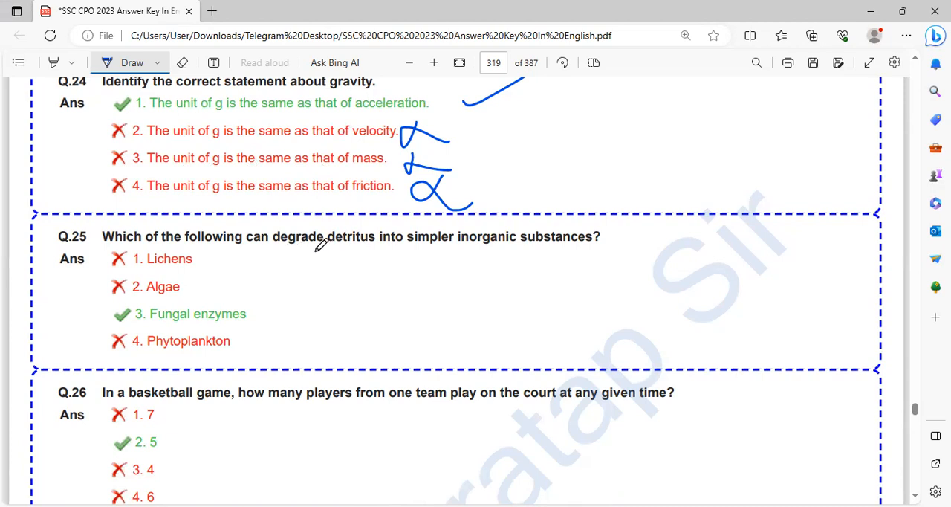
left_click_drag(274, 250, 404, 246)
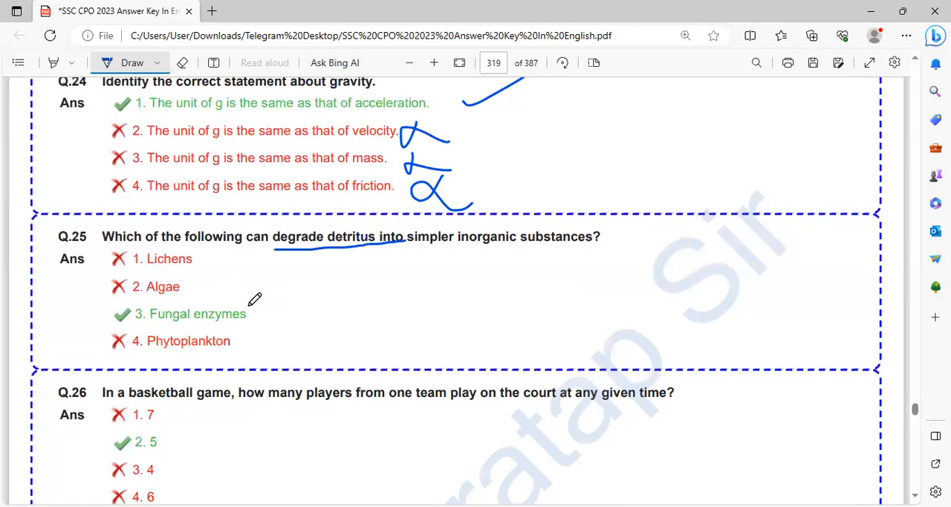
scroll("down", 3)
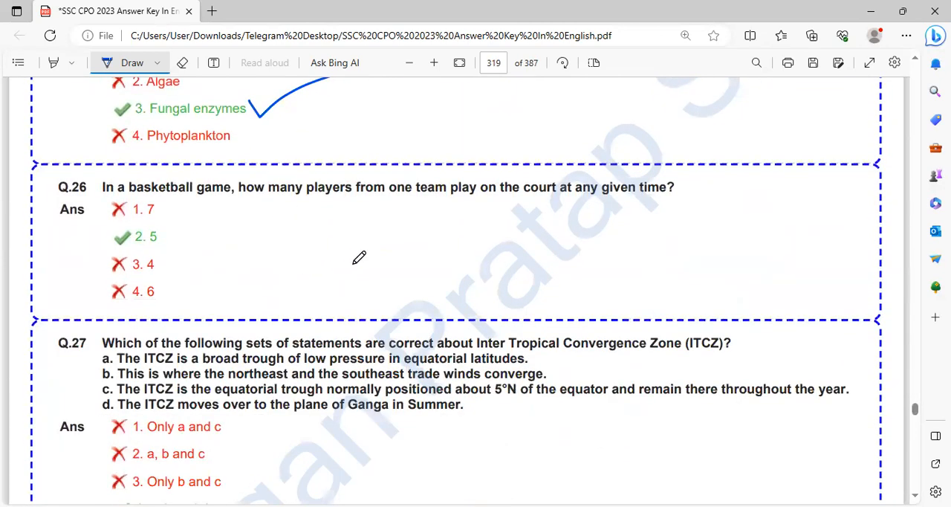
mouse_move(502, 193)
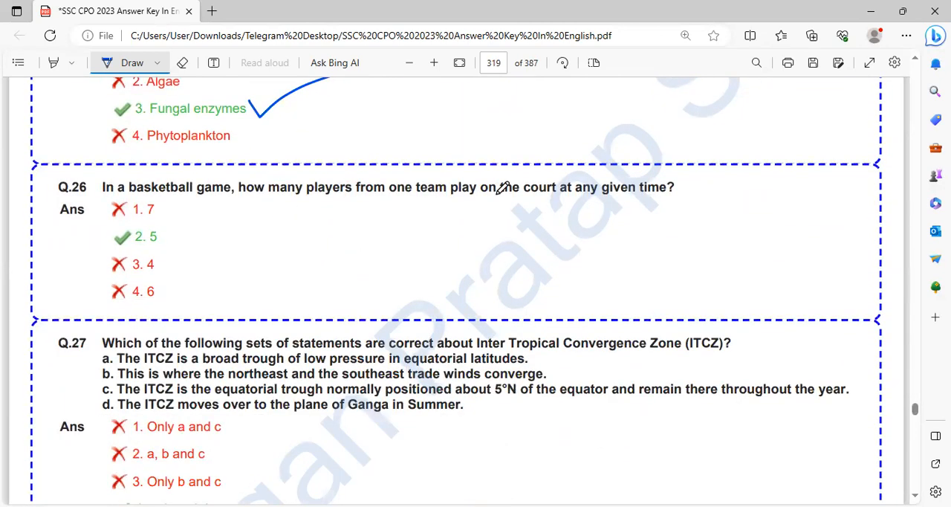
mouse_move(176, 230)
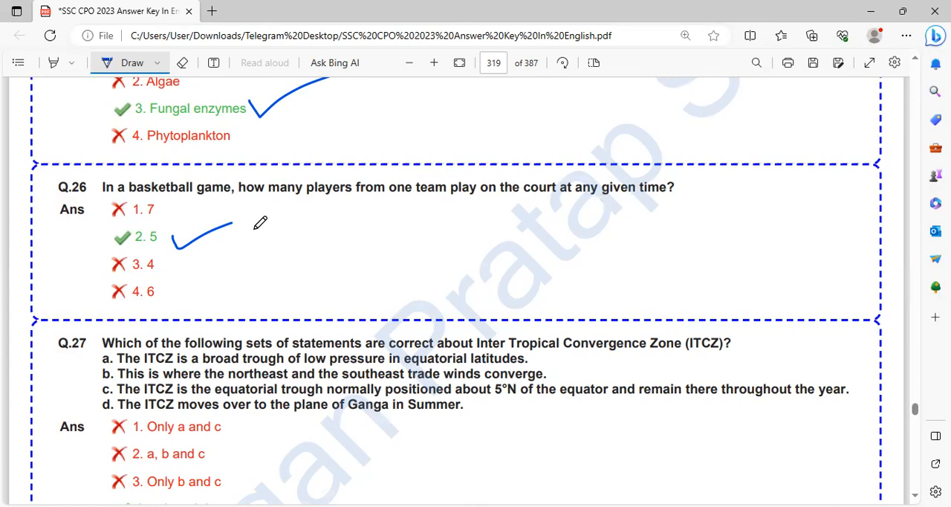
Circle 'Inter Tropical Convergence Zone (ITCZ)' in Q.27 with blue ink
scroll("down", 3)
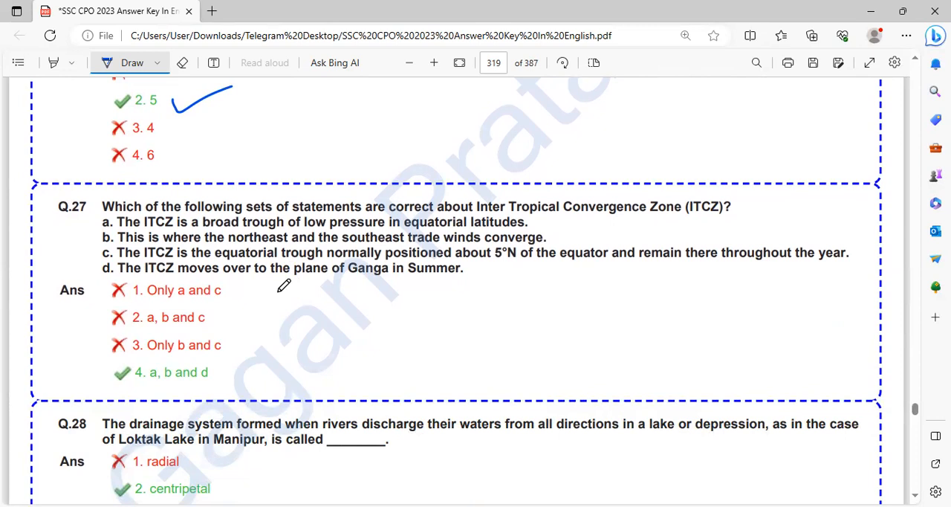
mouse_move(194, 245)
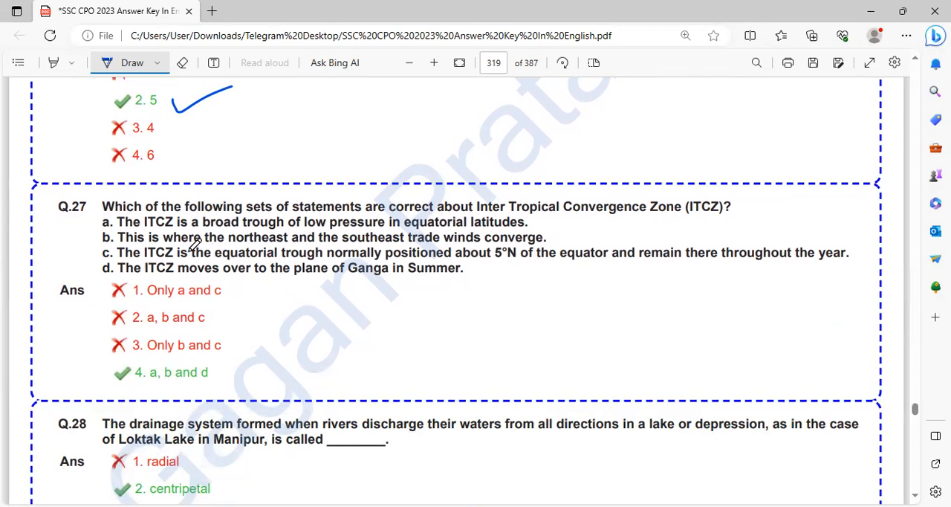
mouse_move(306, 241)
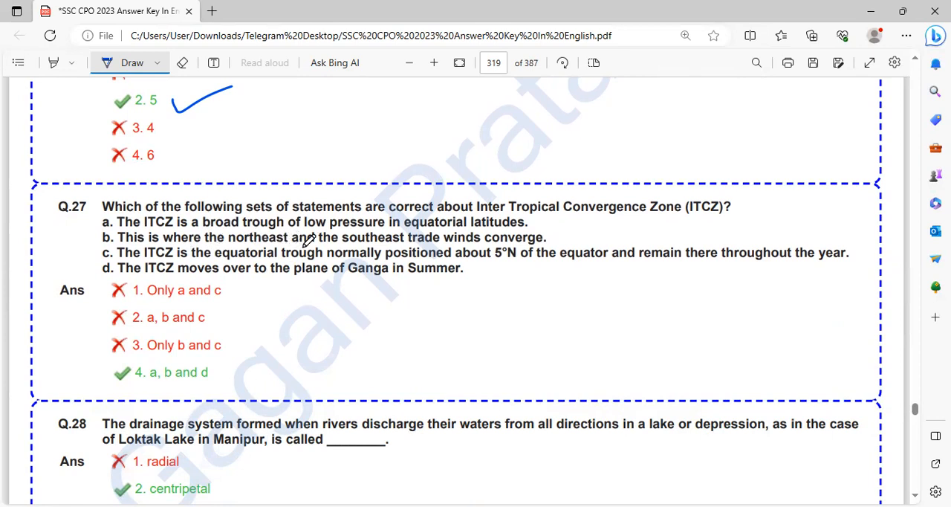
mouse_move(357, 236)
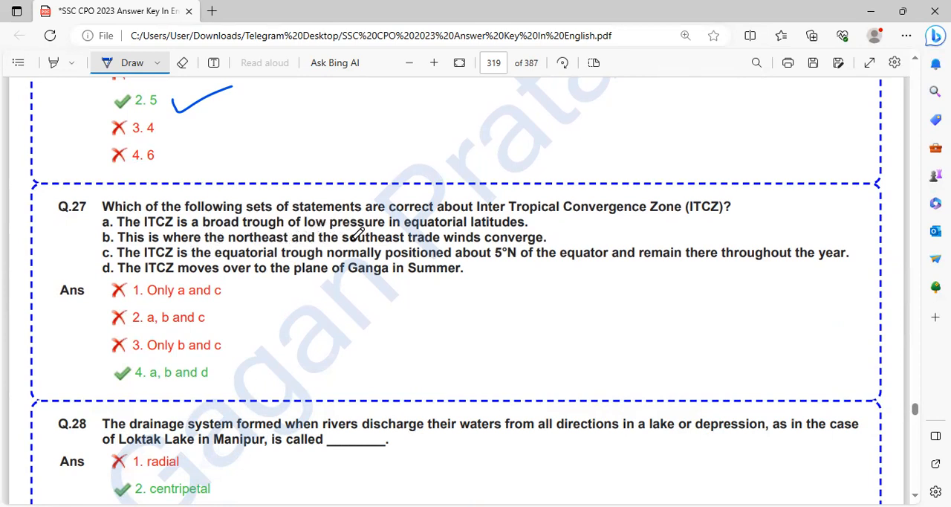
mouse_move(240, 267)
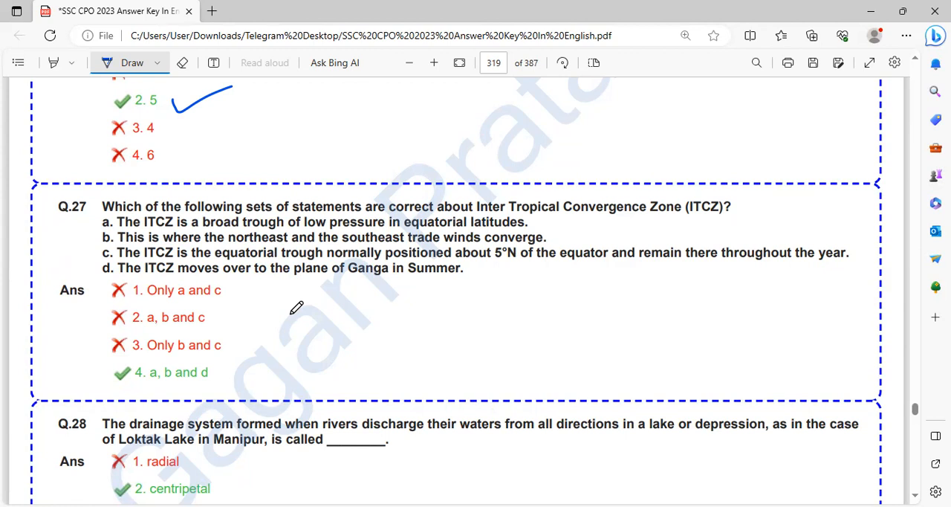
mouse_move(732, 172)
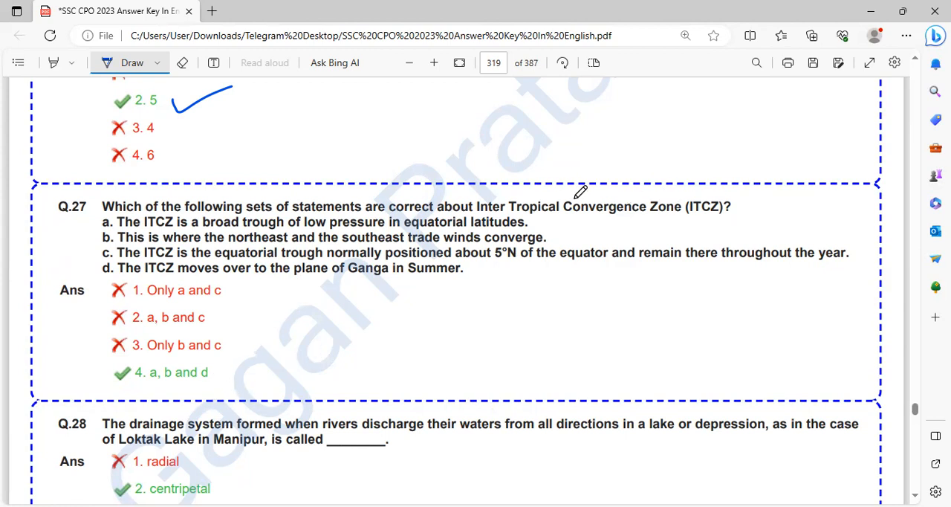
left_click_drag(464, 192, 654, 181)
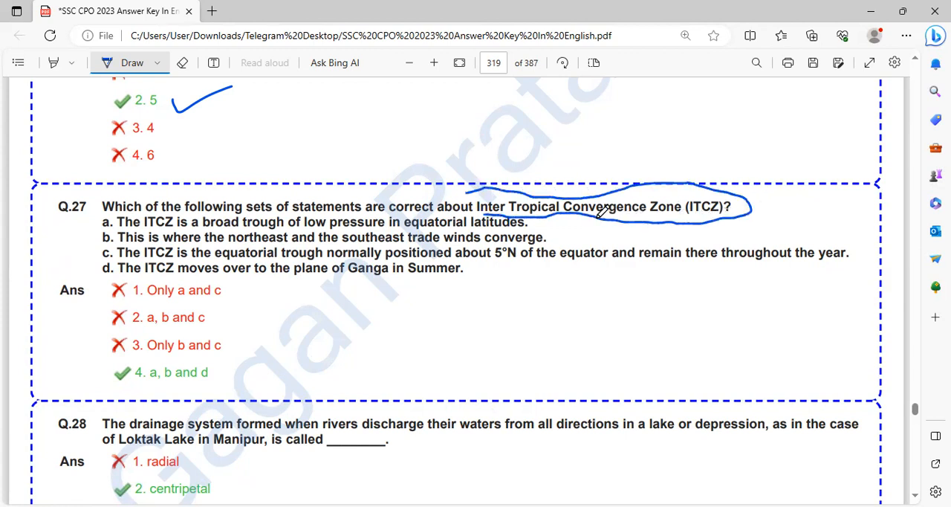
mouse_move(220, 221)
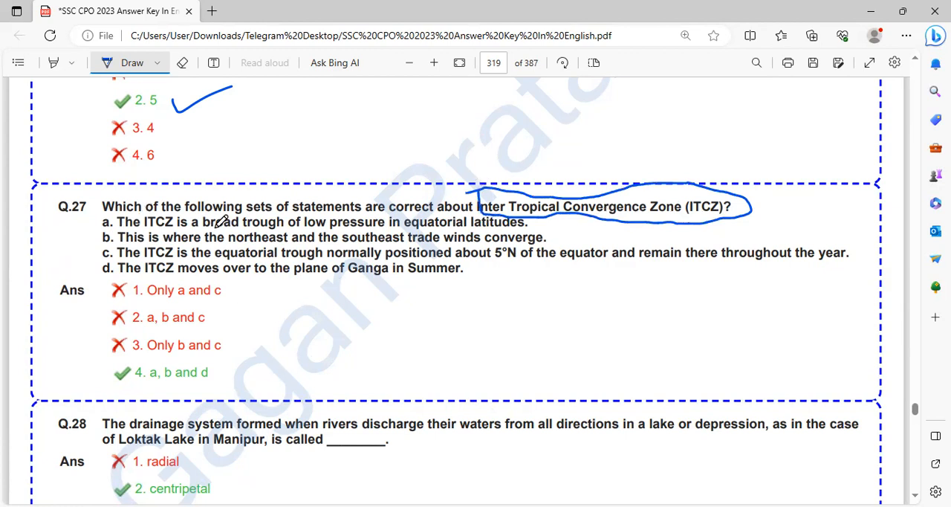
mouse_move(353, 237)
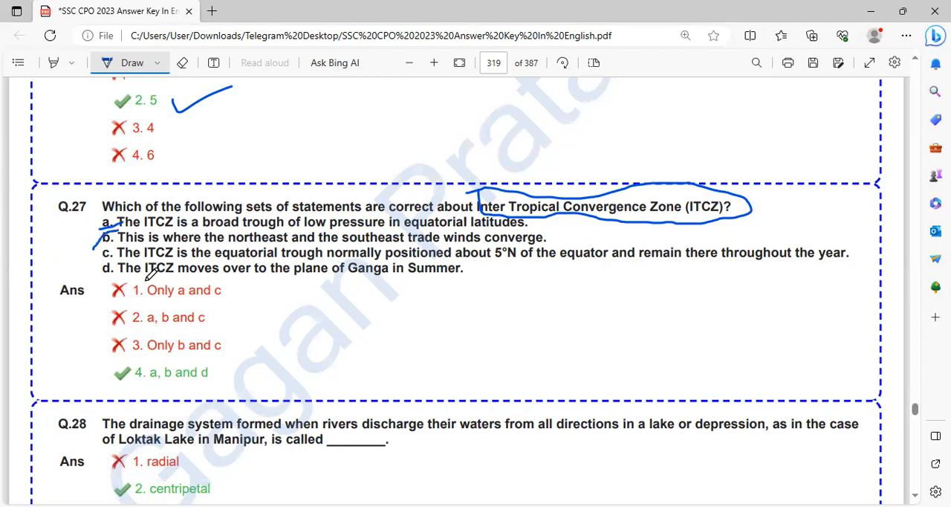
mouse_move(354, 288)
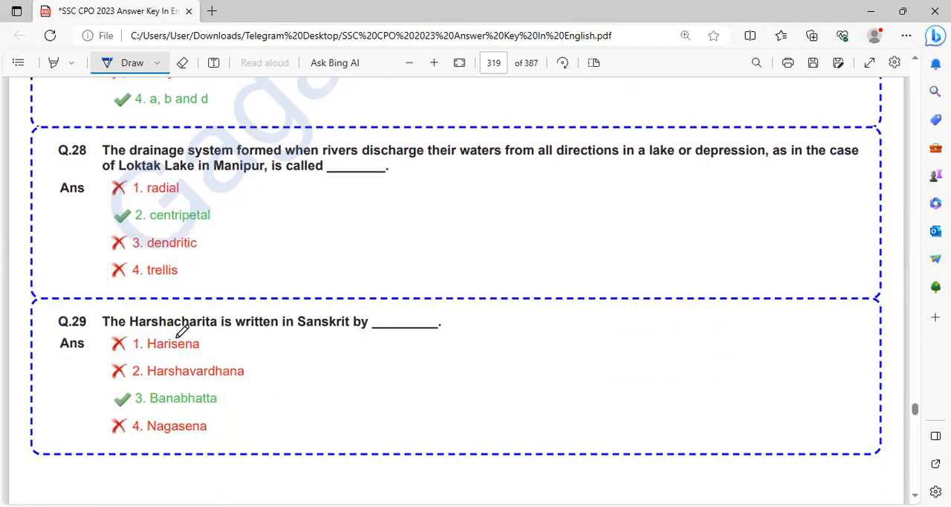
mouse_move(272, 284)
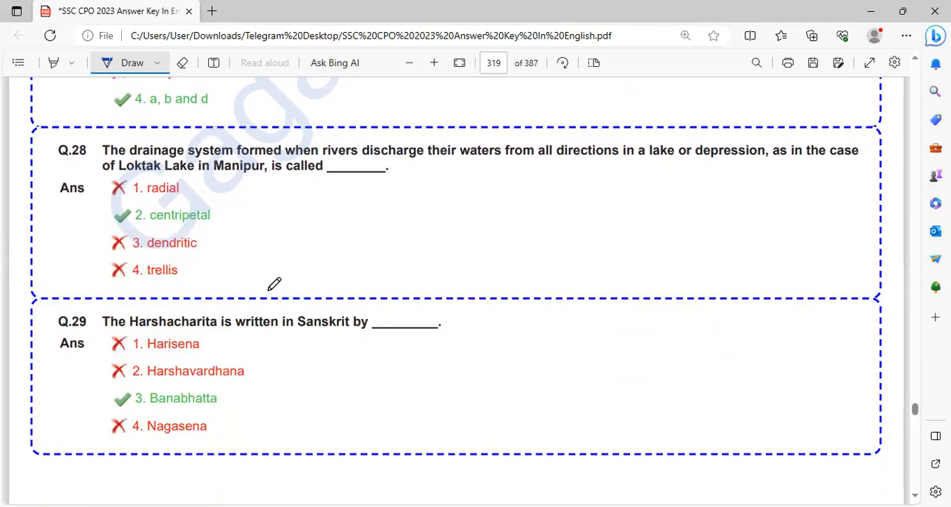
mouse_move(508, 178)
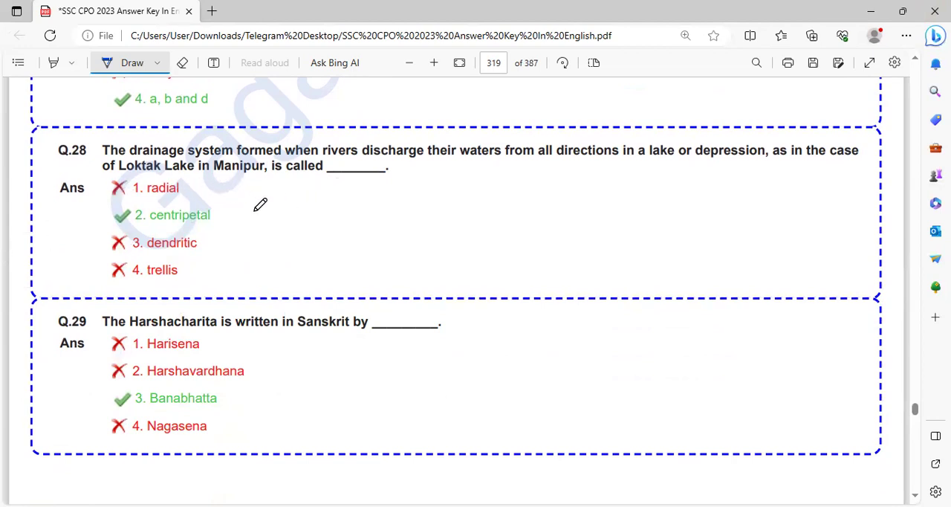
Tick Banabhatta for Q.29 and underline 'Harshacharita is' in the question
scroll("down", 3)
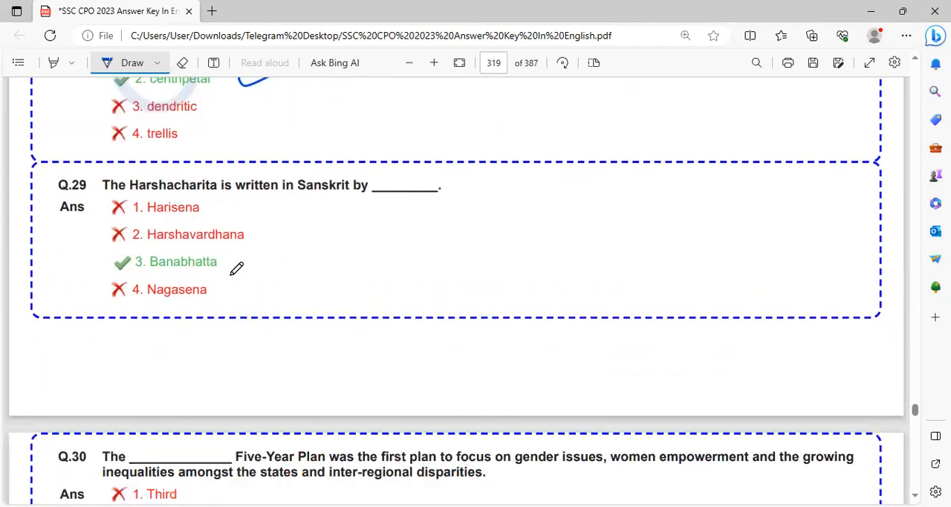
mouse_move(379, 185)
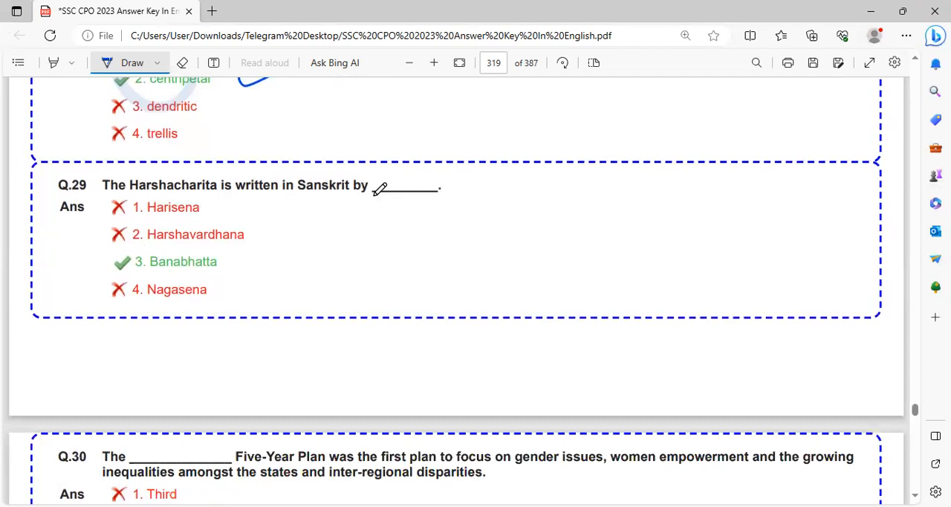
left_click_drag(237, 277, 324, 235)
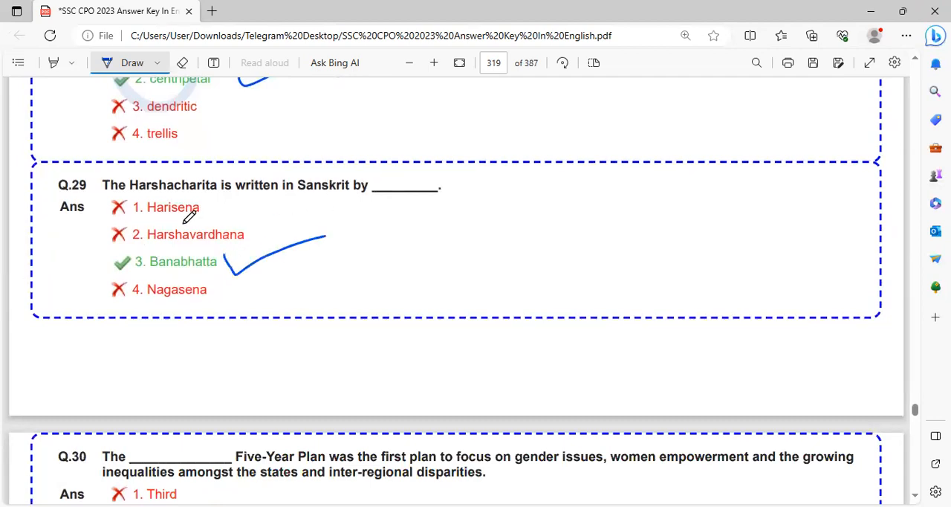
left_click_drag(102, 199, 245, 199)
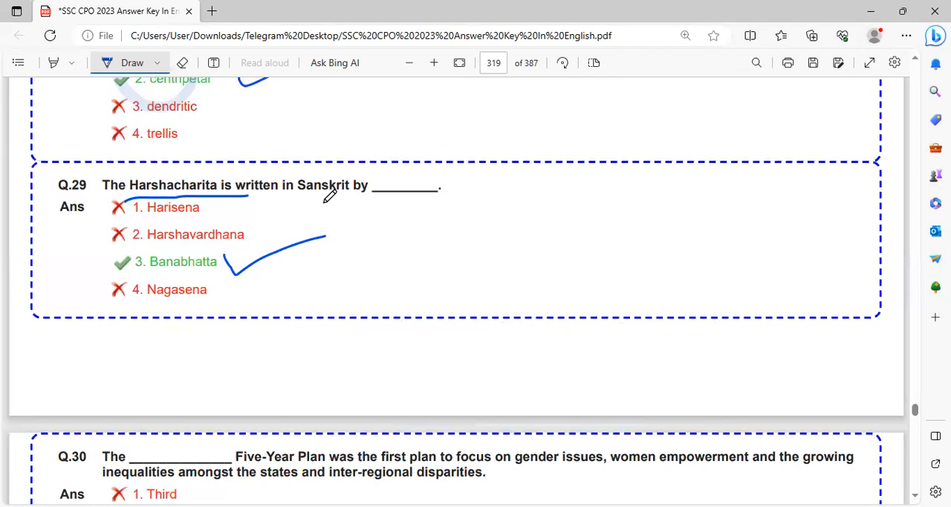
mouse_move(160, 266)
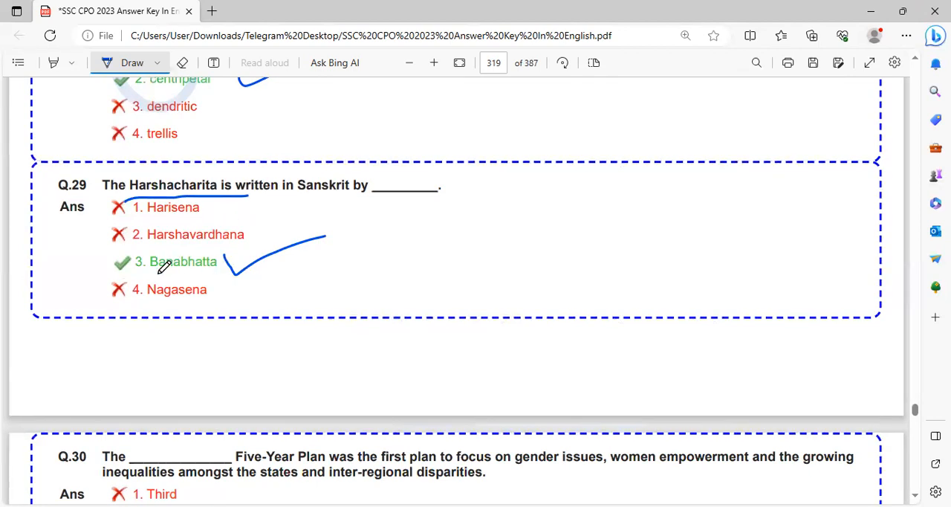
scroll("down", 3)
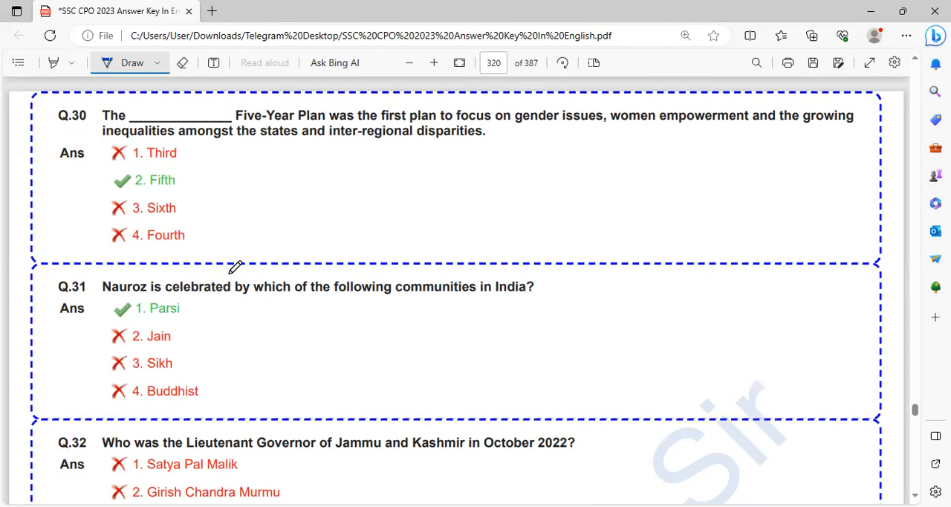
mouse_move(217, 190)
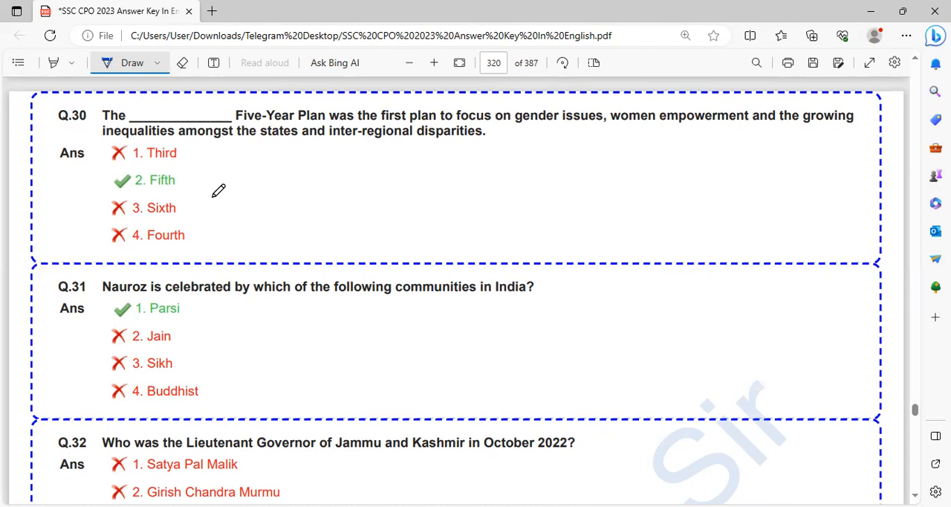
Tick Fifth for Q.30, underline 'gender issues, women empowerment', and tick Parsi for Q.31
left_click_drag(190, 178, 260, 171)
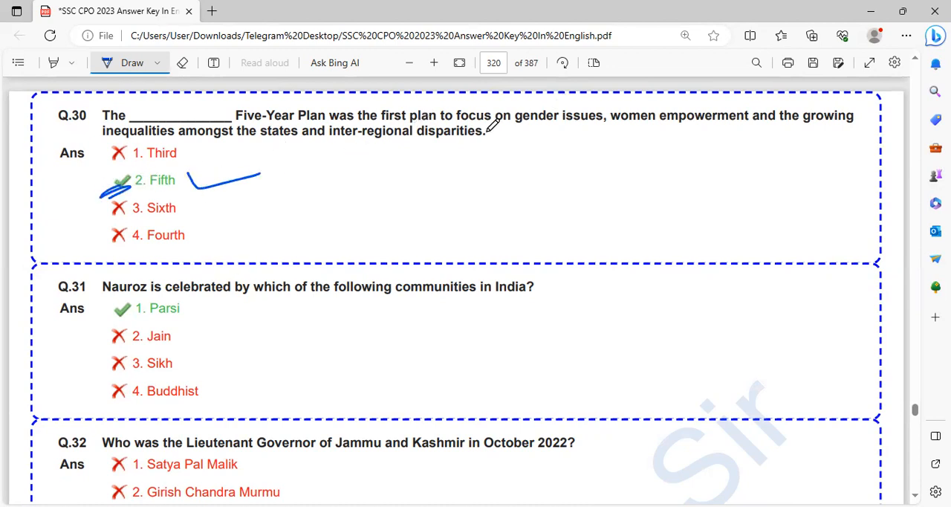
left_click_drag(528, 133, 758, 118)
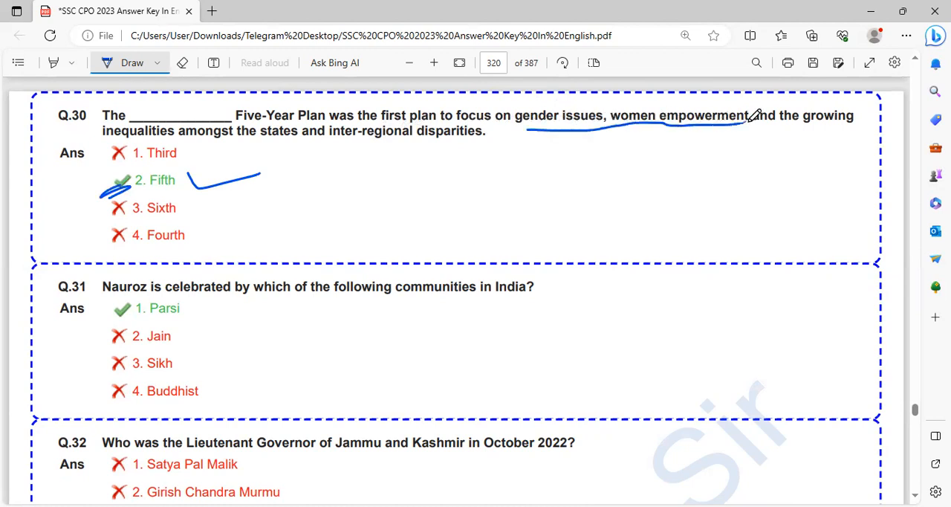
mouse_move(624, 133)
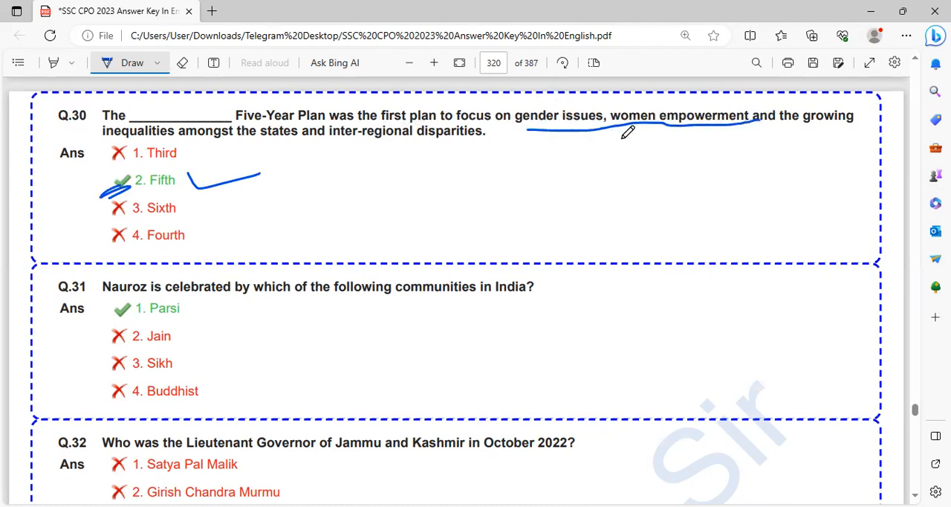
mouse_move(624, 205)
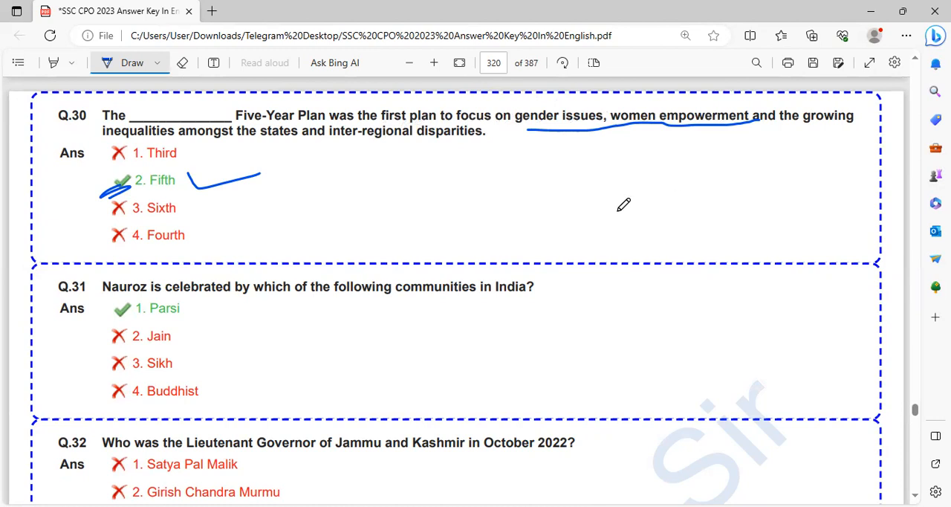
scroll("down", 3)
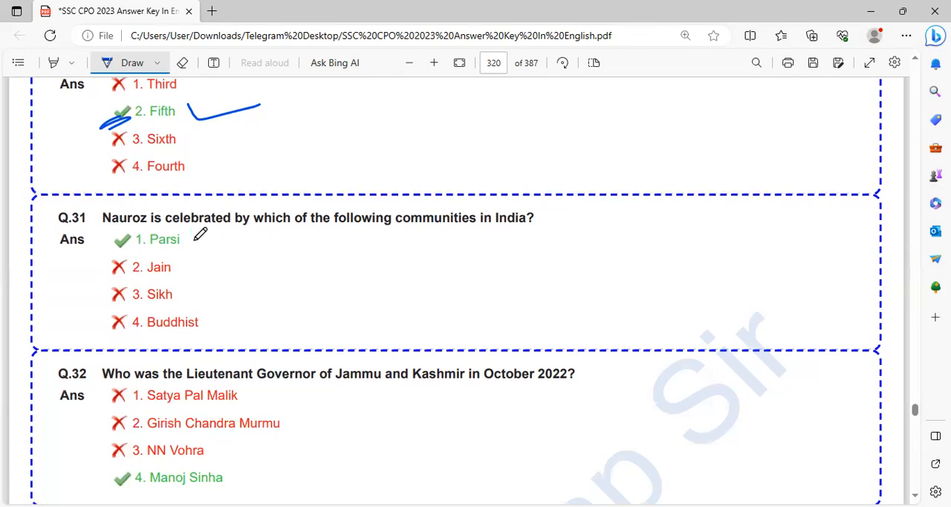
left_click_drag(191, 245, 271, 239)
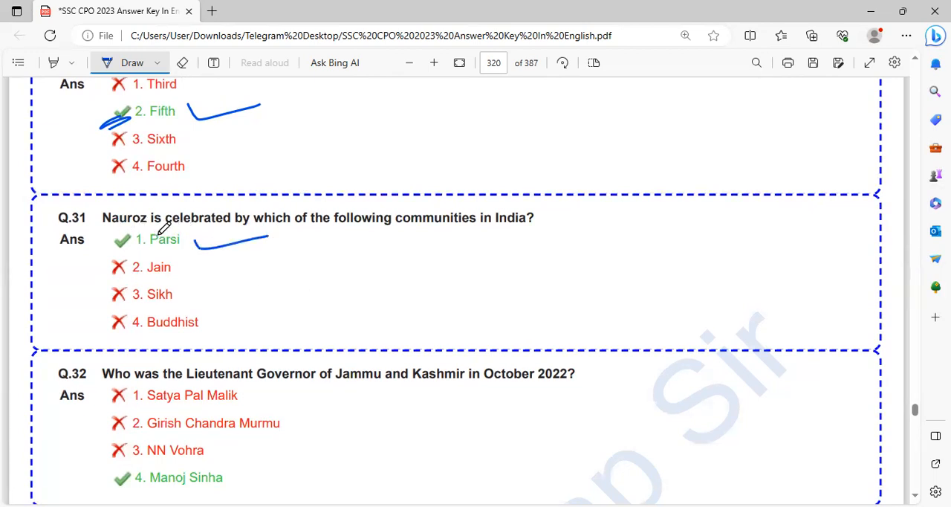
scroll("down", 3)
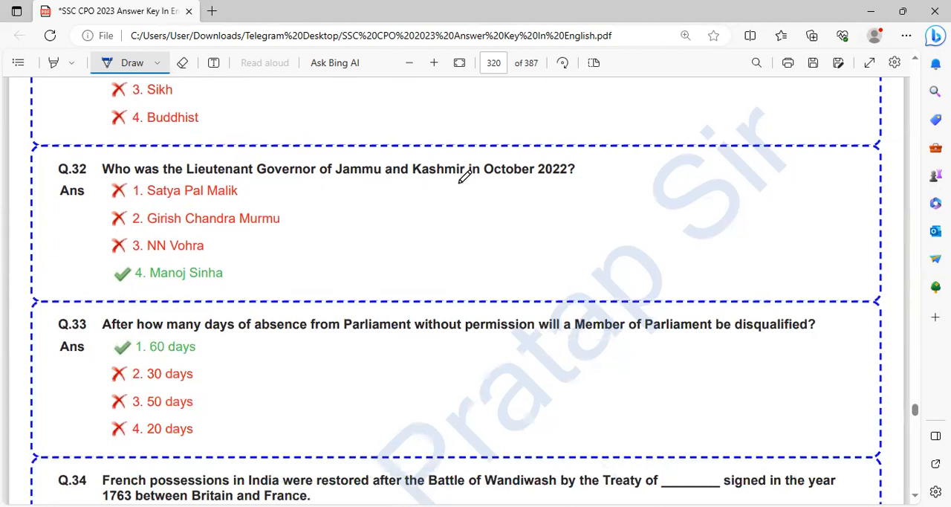
mouse_move(240, 258)
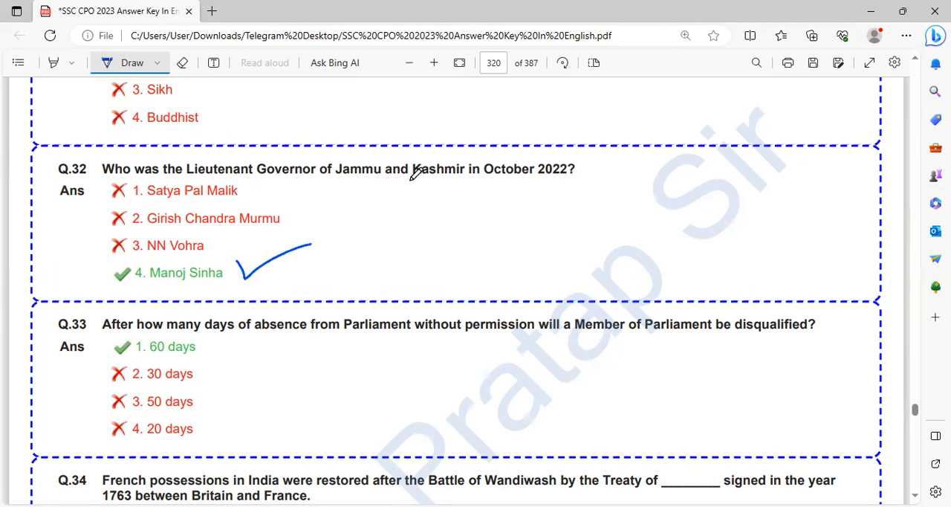
Scroll through Q.32–Q.34 reviewing Manoj Sinha, 60 days and Paris answers
scroll("down", 3)
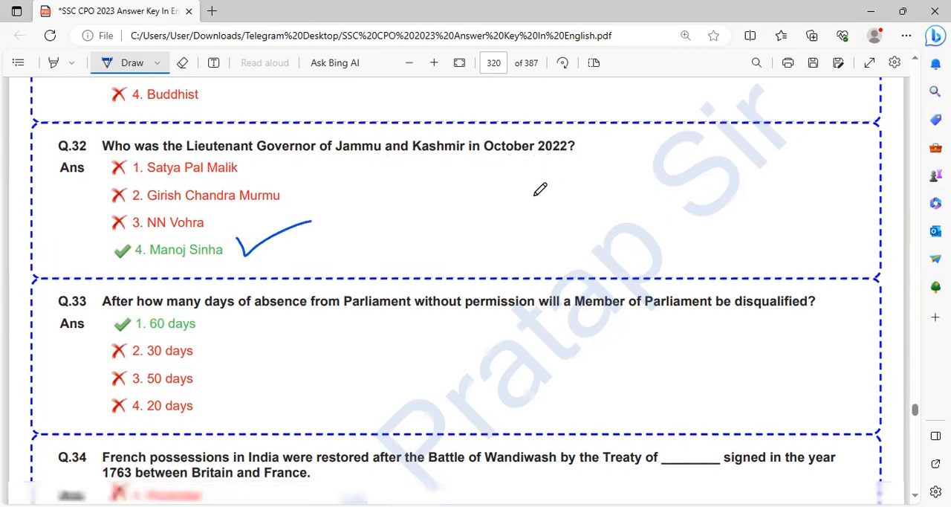
scroll("down", 3)
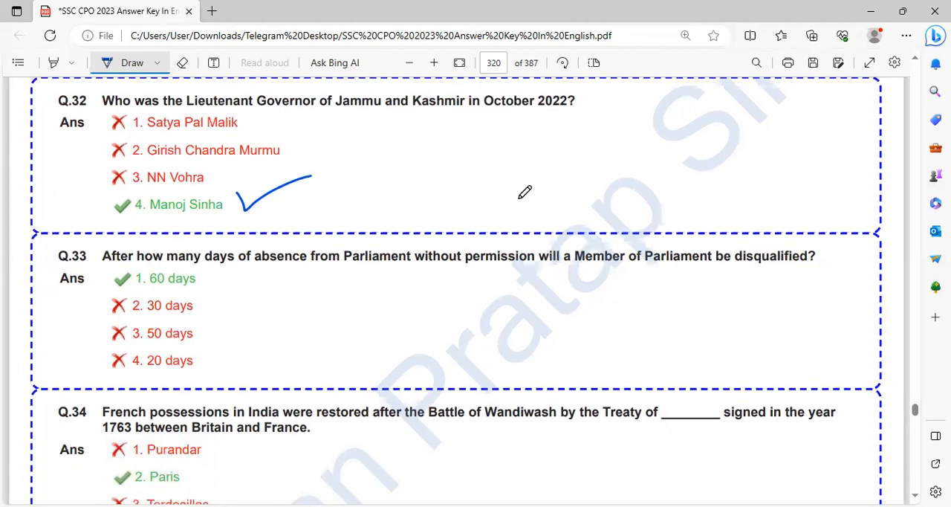
mouse_move(639, 262)
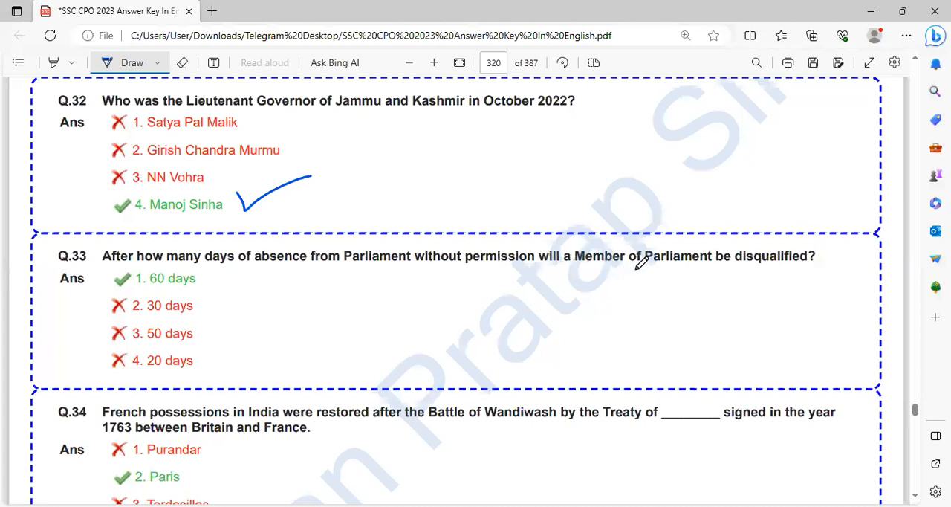
mouse_move(211, 270)
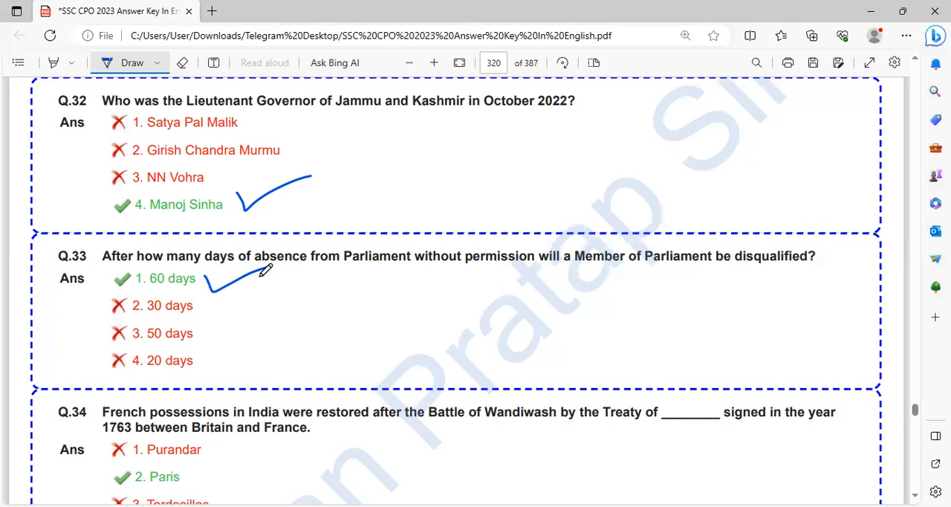
scroll("down", 3)
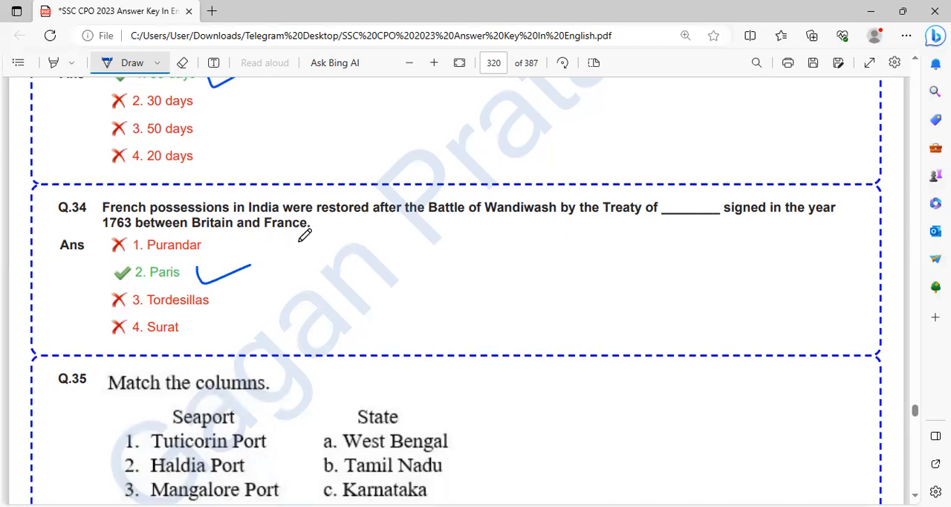
Mark Q.35's option 3 with a blue tick and underline, linking Tuticorin Port to Tamil Nadu
scroll("down", 3)
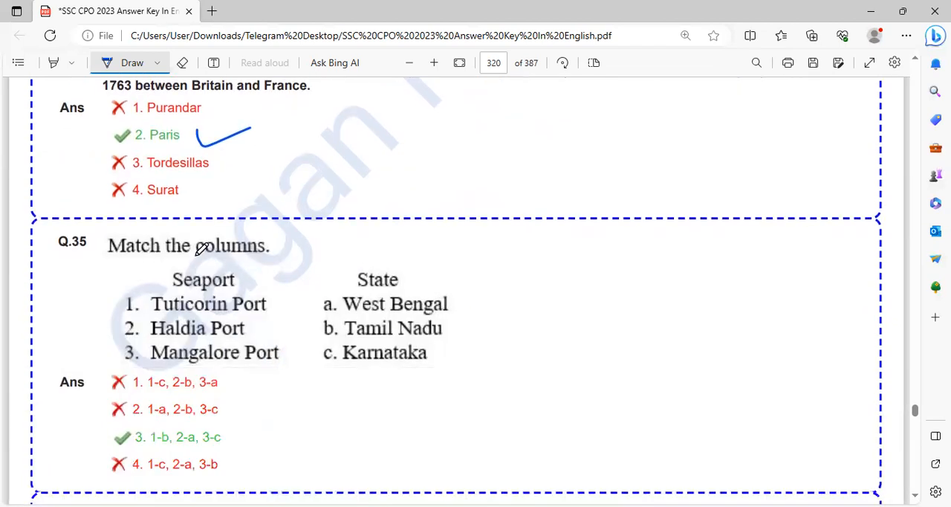
scroll("down", 3)
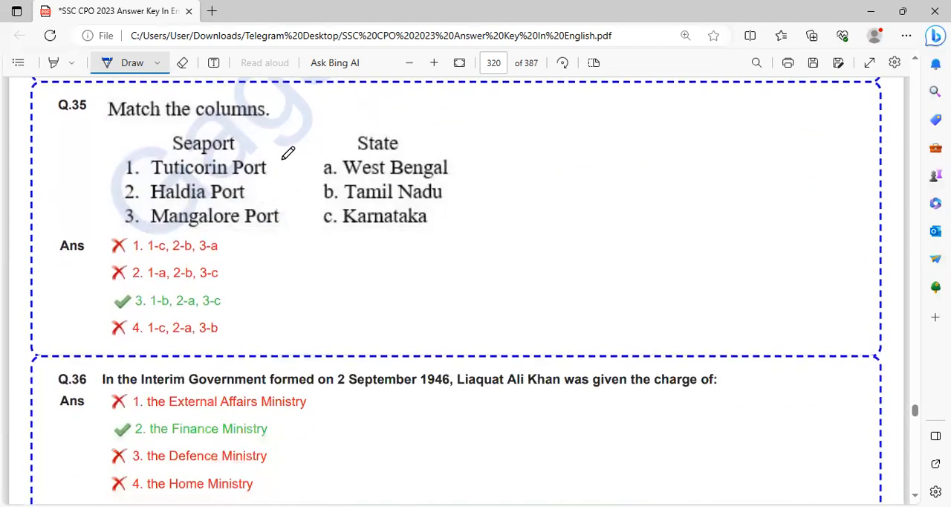
left_click_drag(268, 167, 342, 196)
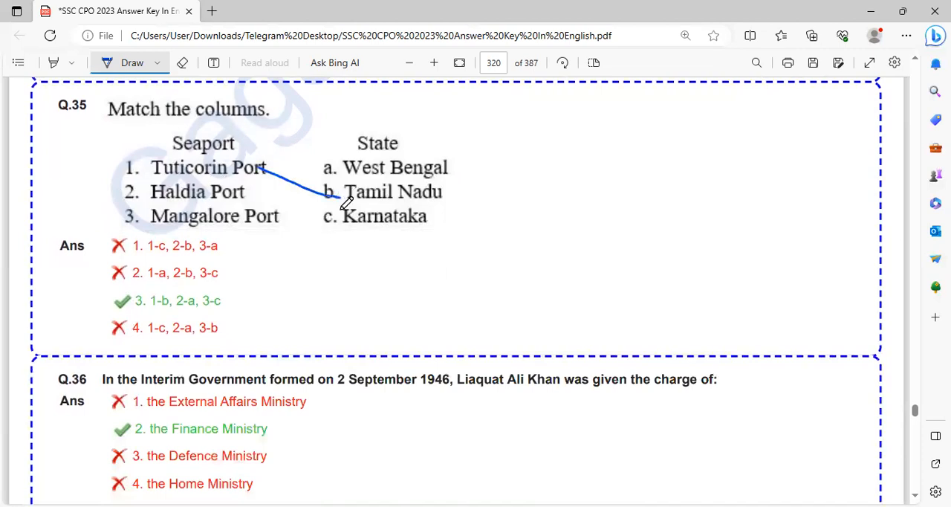
left_click_drag(281, 215, 320, 215)
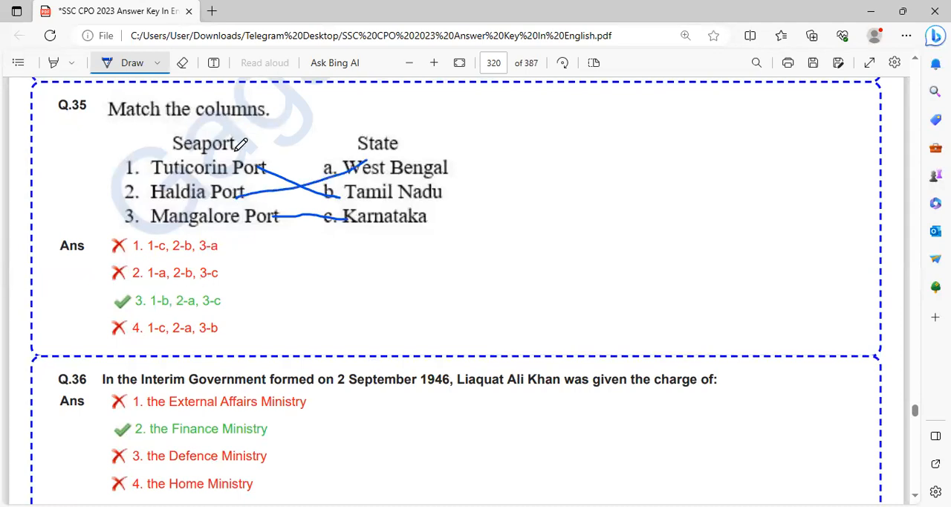
mouse_move(253, 149)
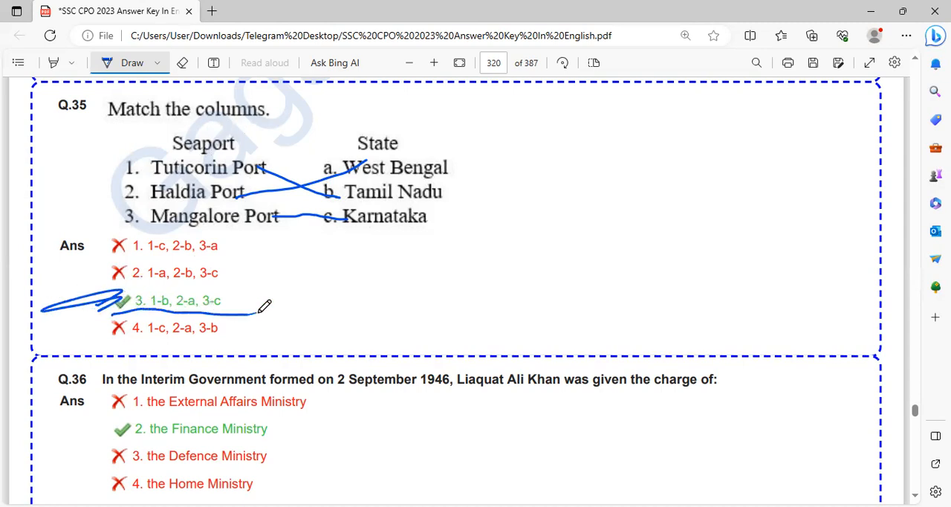
Tick the Finance Ministry for Q.36 and underline 3-Bromopropene for Q.37
scroll("down", 3)
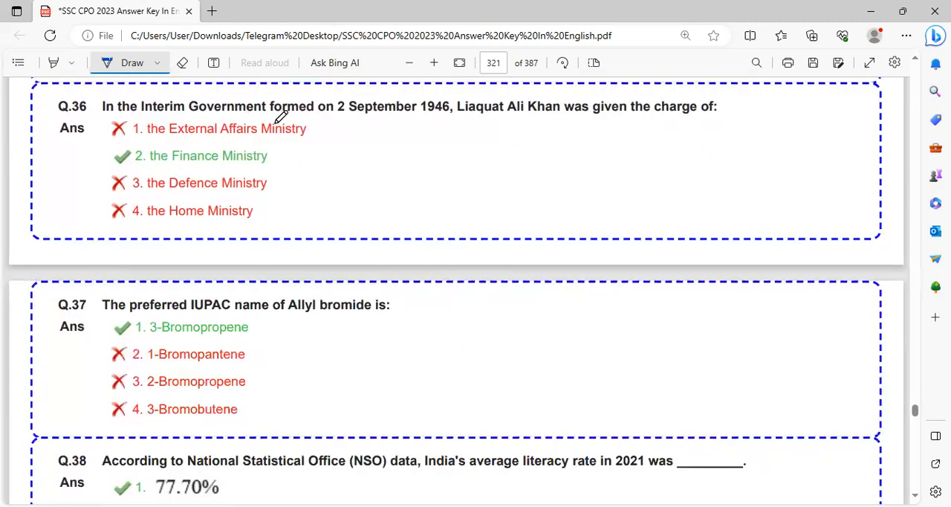
mouse_move(443, 121)
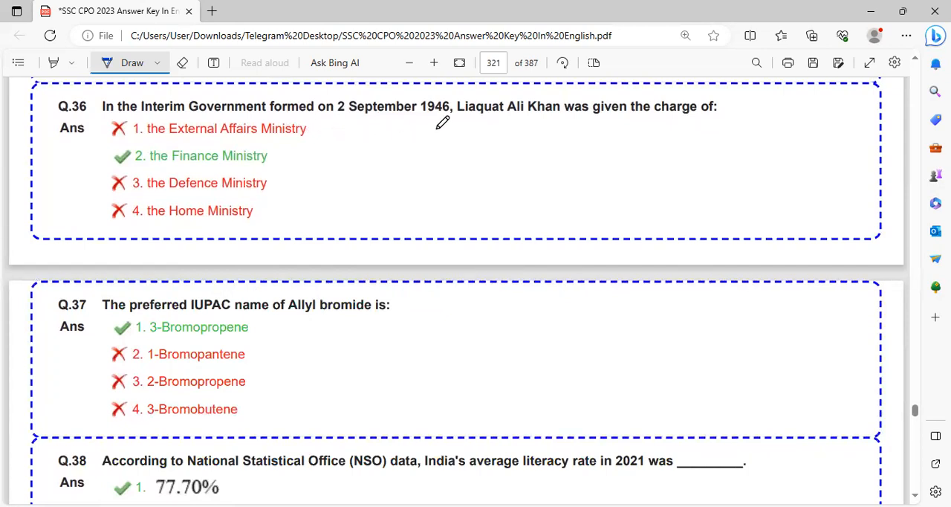
mouse_move(556, 123)
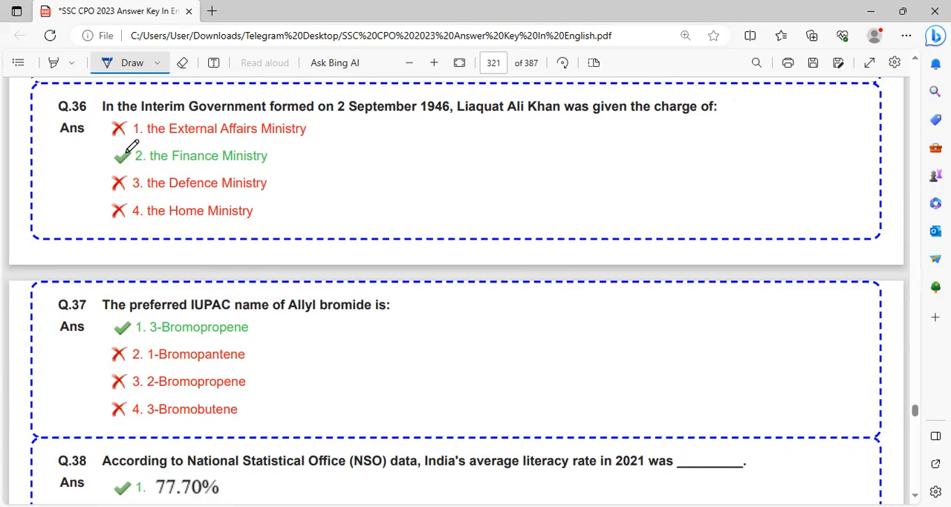
left_click_drag(275, 156, 330, 161)
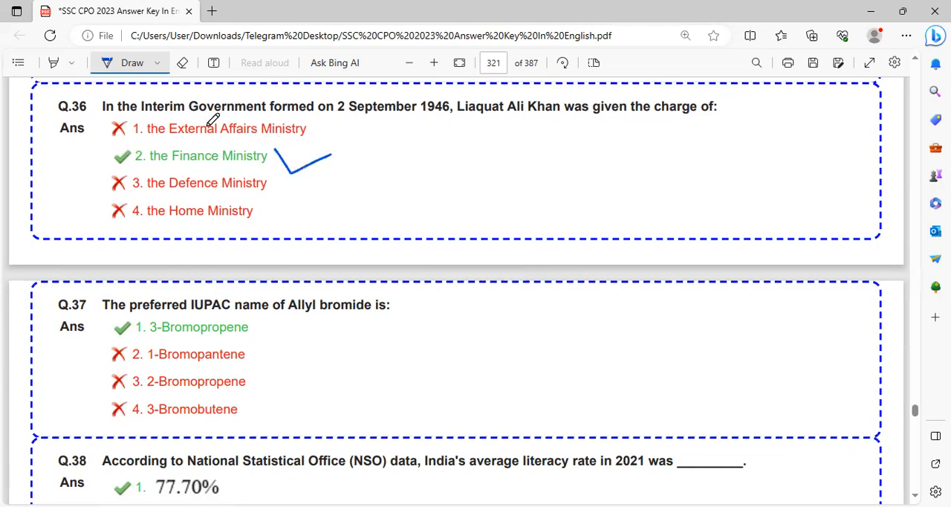
left_click_drag(438, 118, 587, 117)
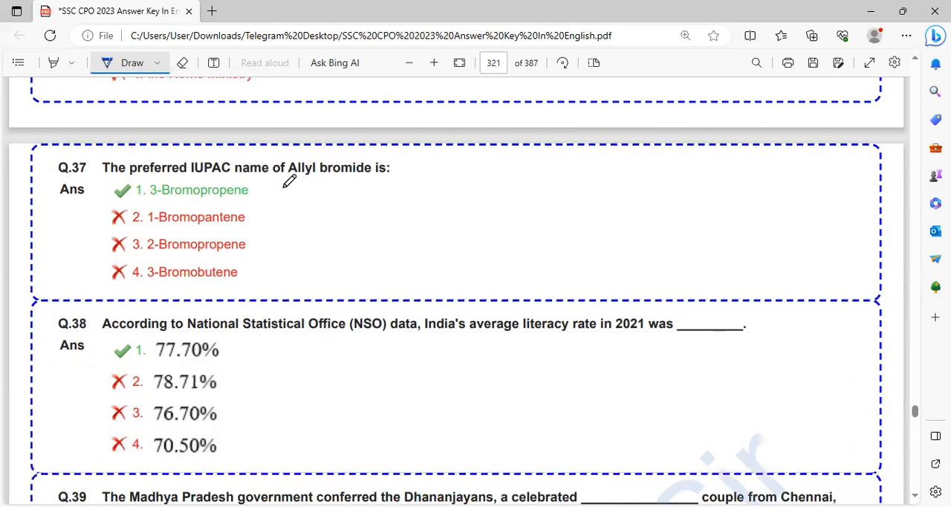
mouse_move(245, 177)
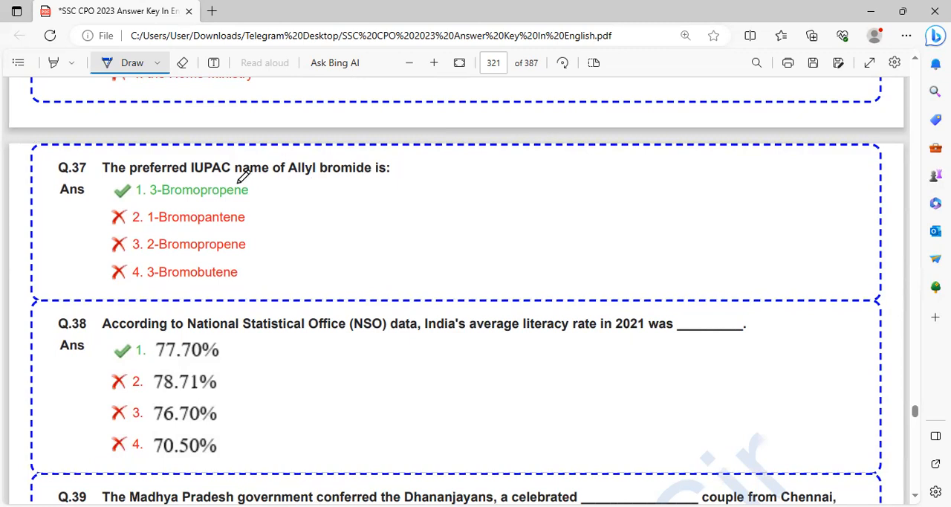
left_click_drag(151, 200, 250, 199)
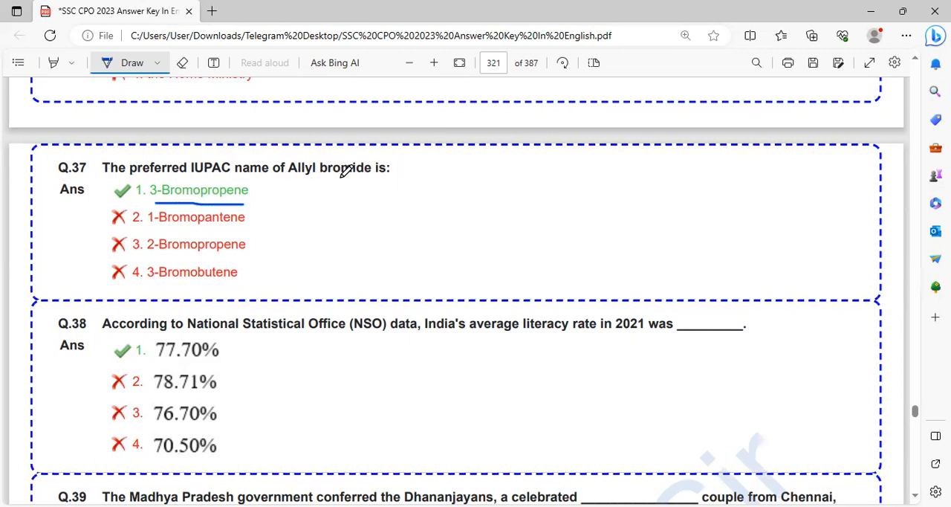
mouse_move(295, 185)
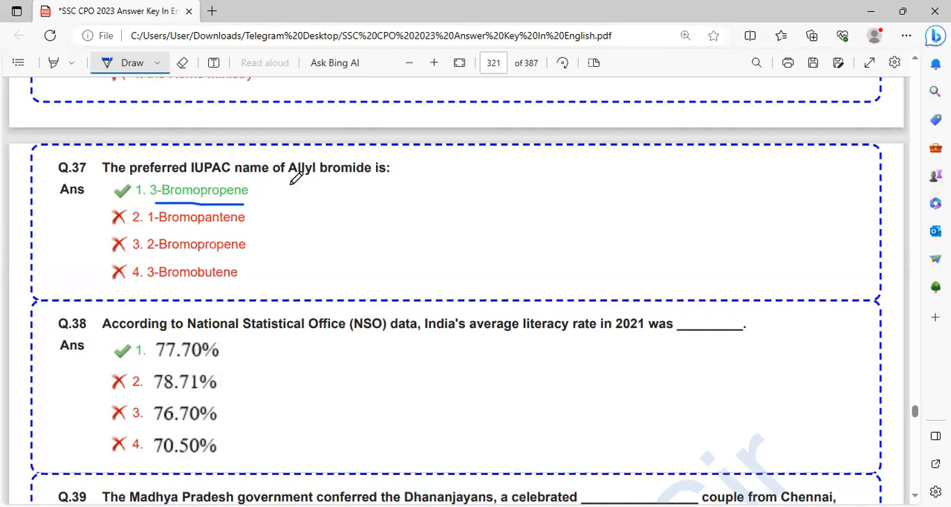
scroll("down", 3)
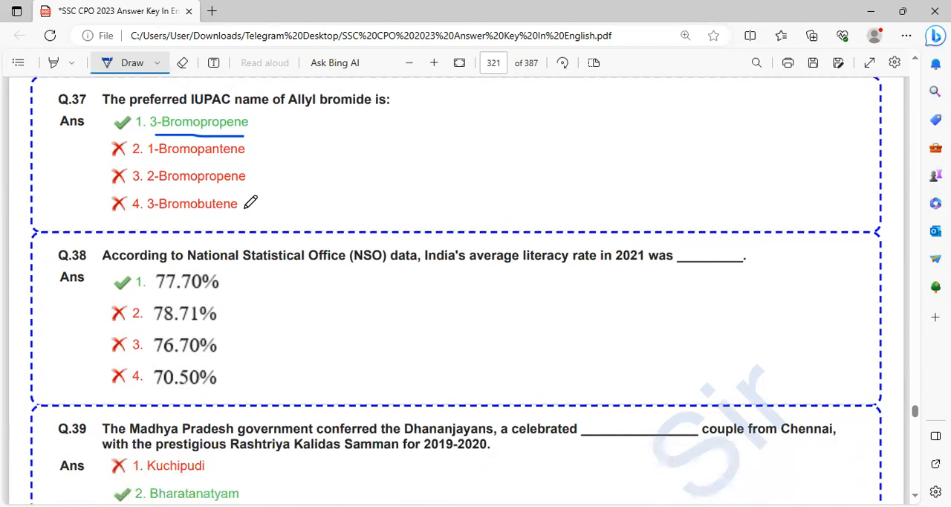
scroll("down", 3)
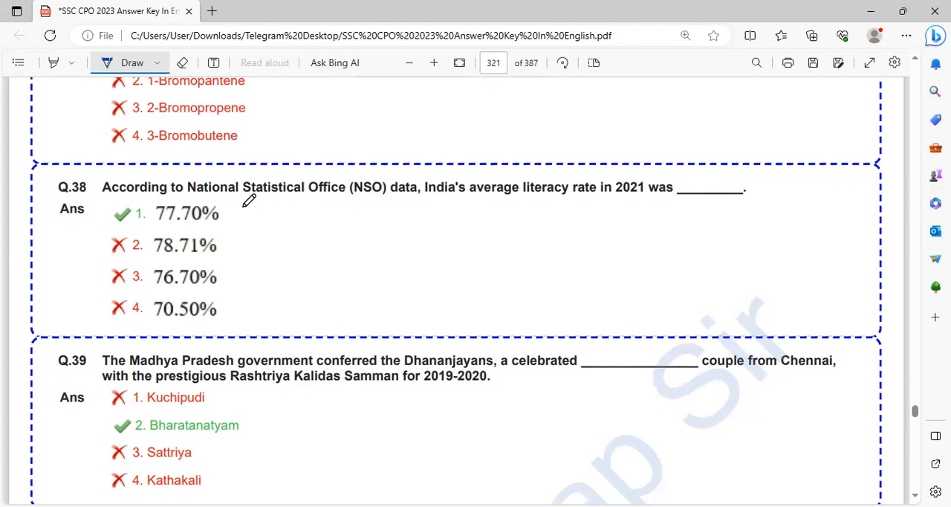
mouse_move(603, 200)
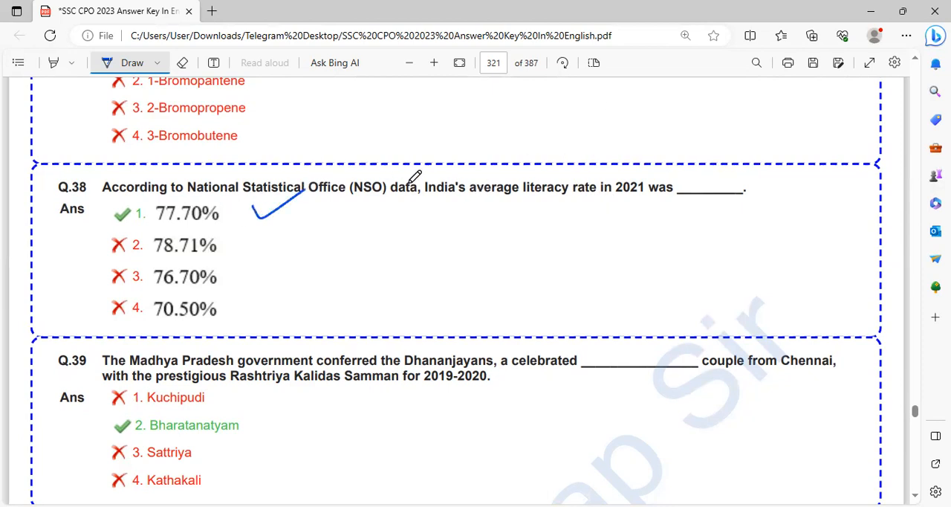
mouse_move(339, 237)
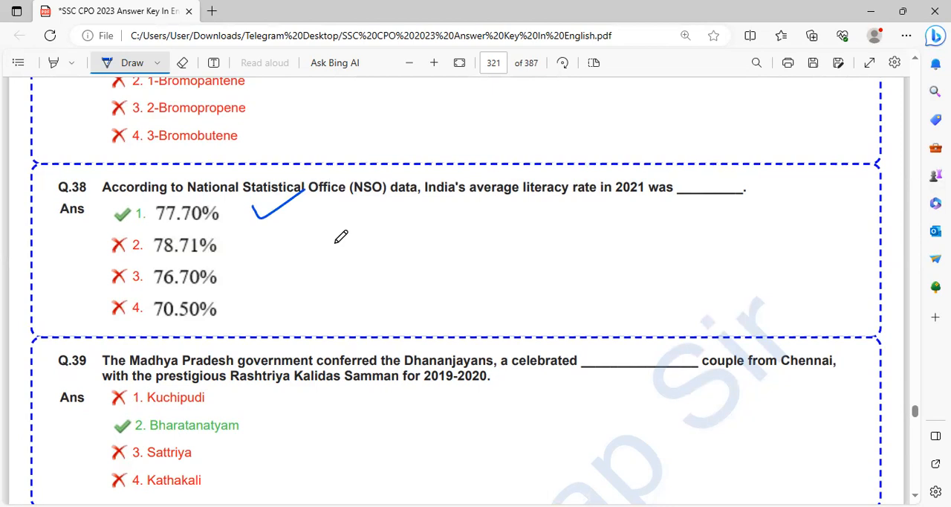
Scroll through Q.38–Q.41 and tick the 3 to 5 µm answer for Q.41
scroll("down", 3)
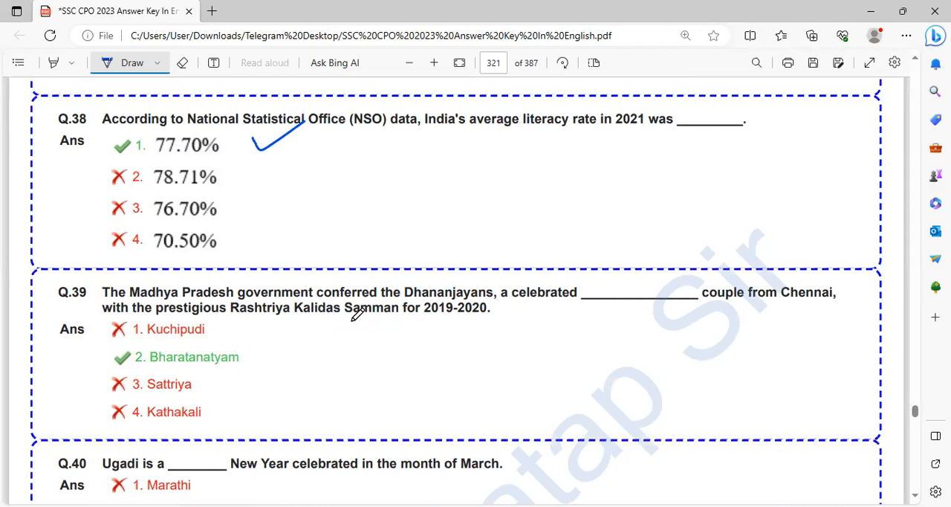
scroll("down", 3)
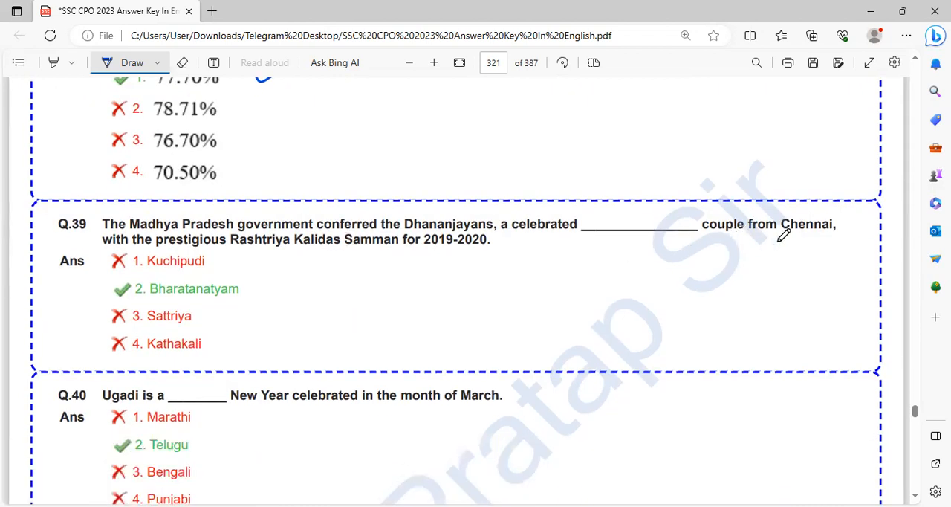
mouse_move(268, 250)
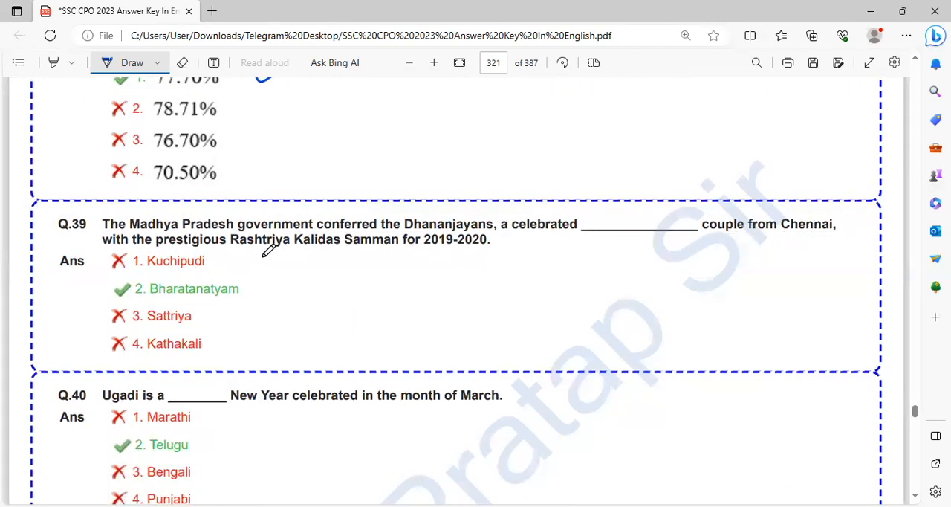
mouse_move(360, 255)
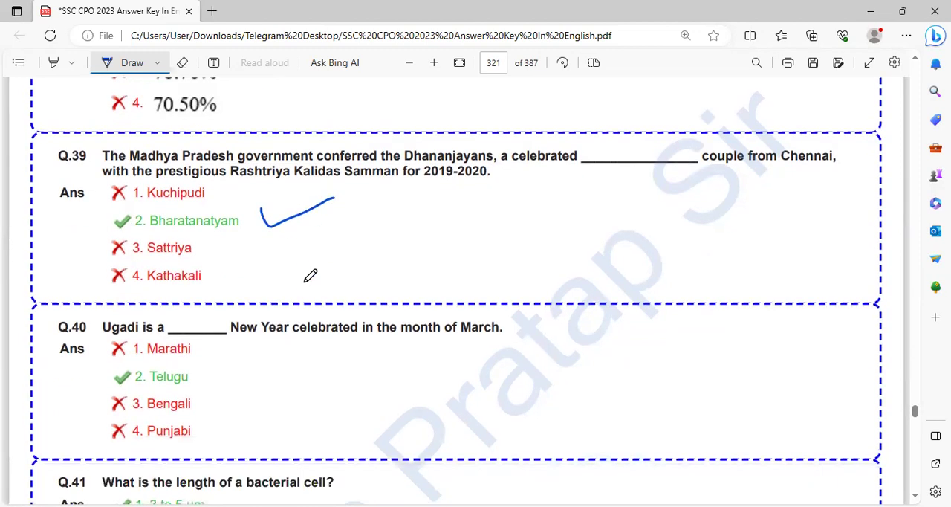
scroll("down", 3)
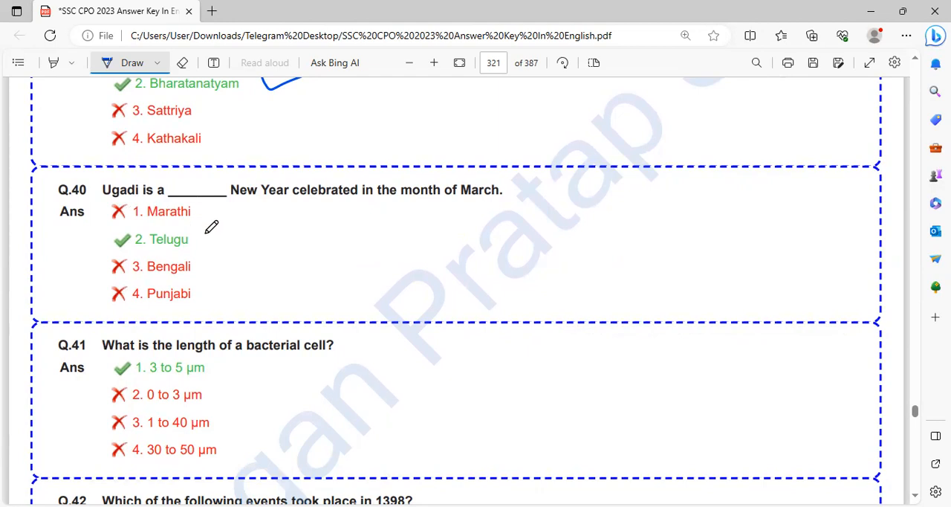
scroll("down", 3)
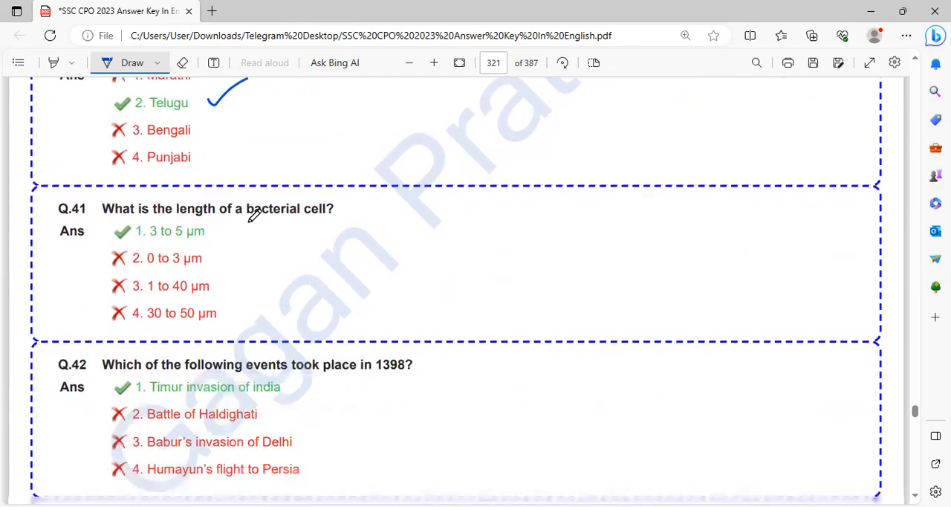
mouse_move(225, 241)
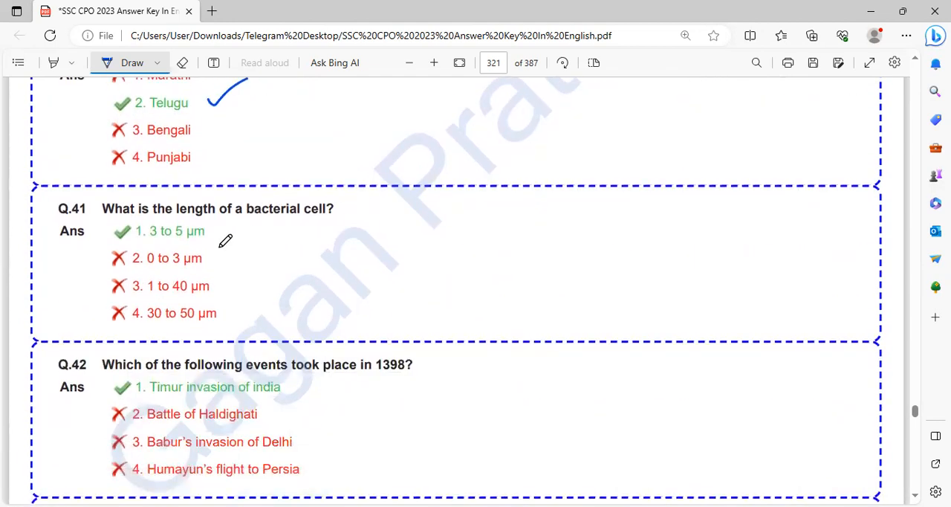
left_click_drag(216, 240, 264, 223)
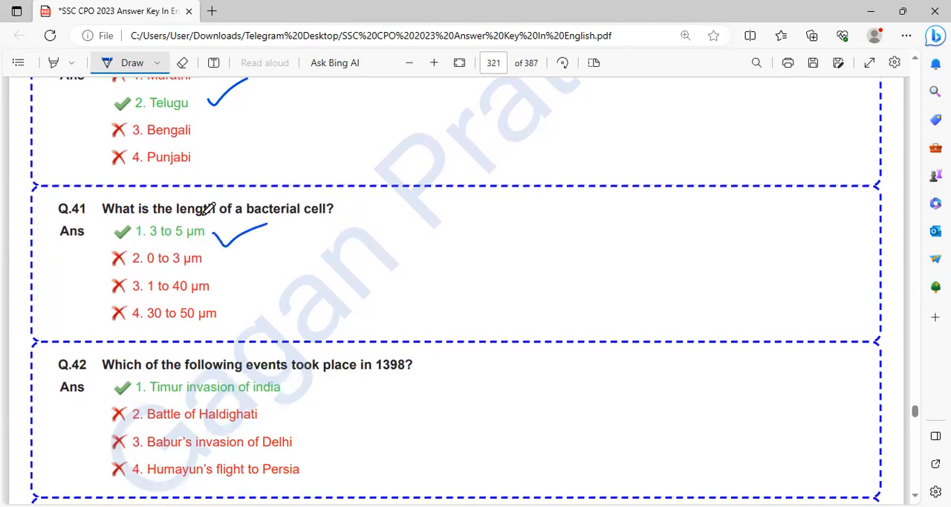
scroll("down", 3)
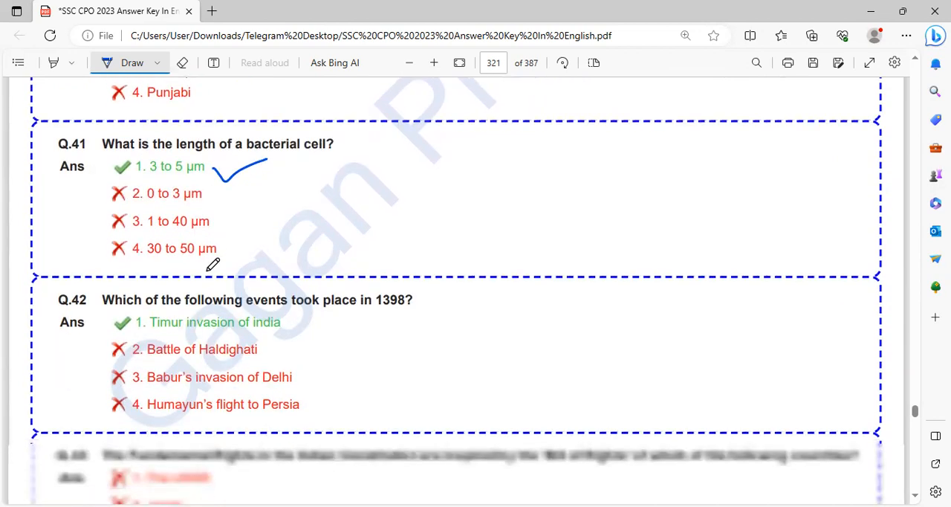
Scroll to Q.43 and tick The USA as its answer
scroll("down", 3)
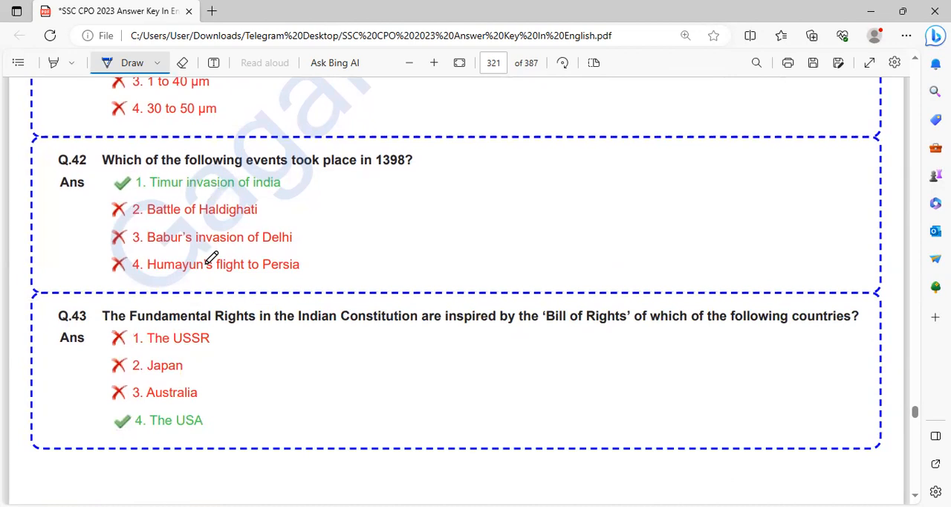
mouse_move(419, 165)
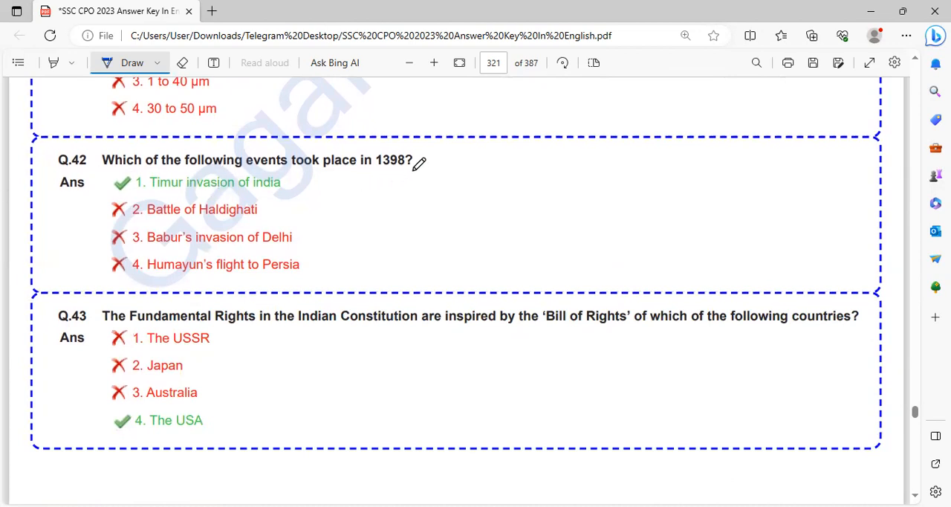
mouse_move(392, 172)
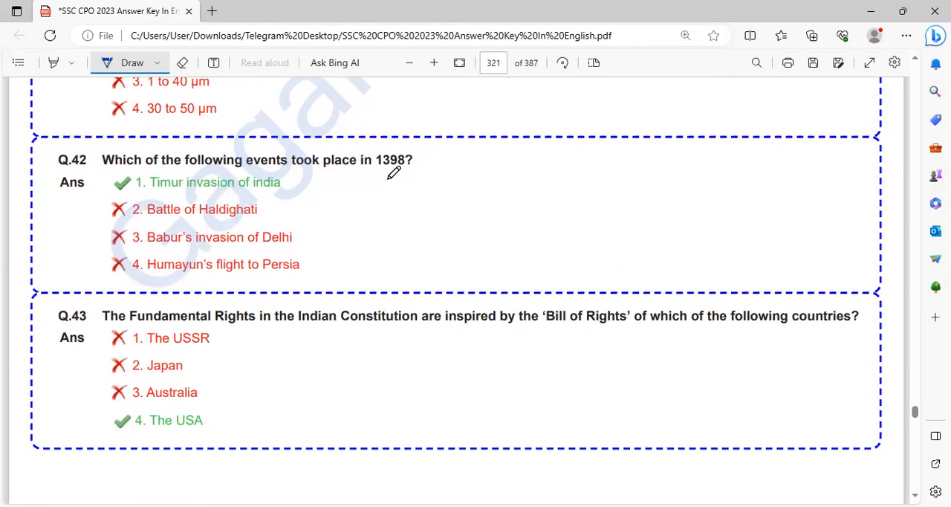
mouse_move(283, 178)
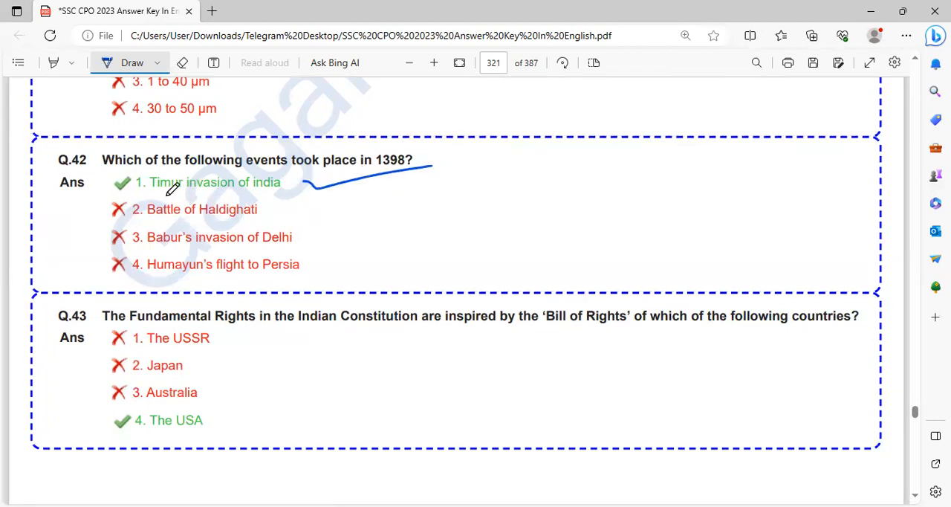
scroll("down", 3)
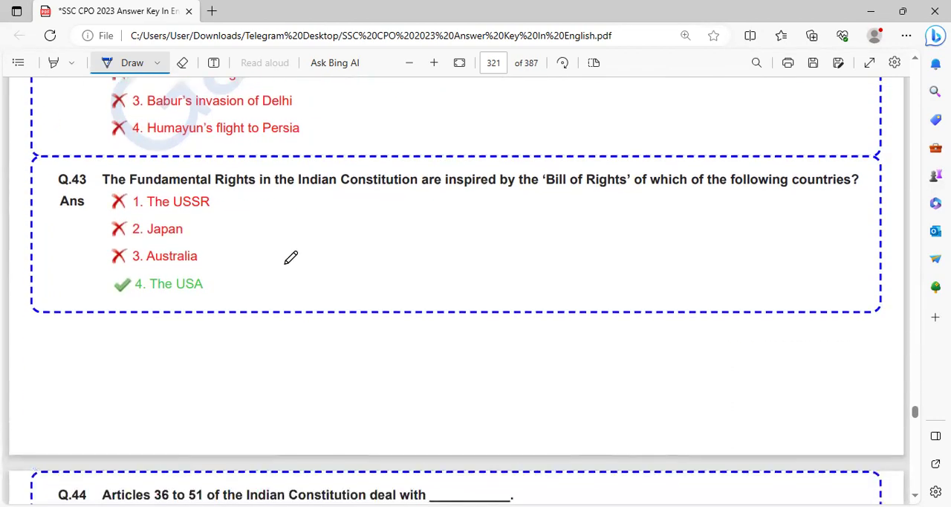
mouse_move(404, 188)
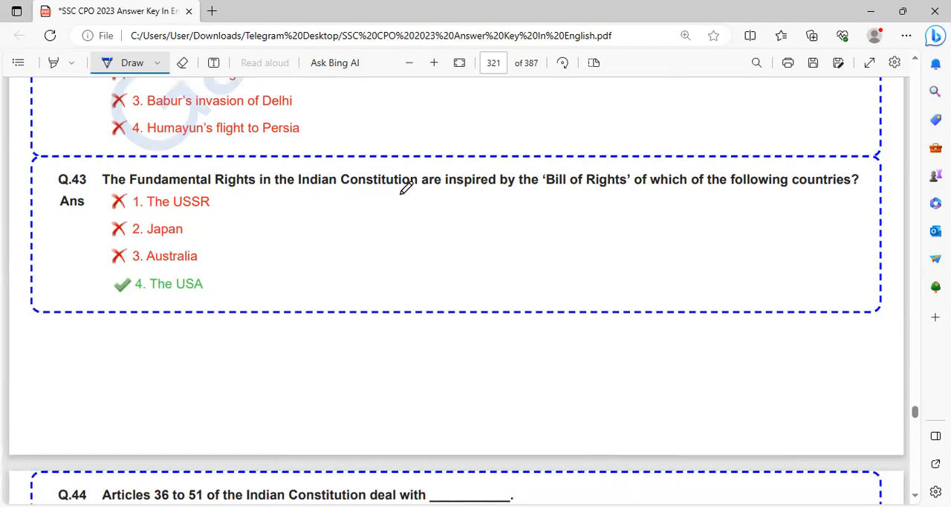
mouse_move(594, 192)
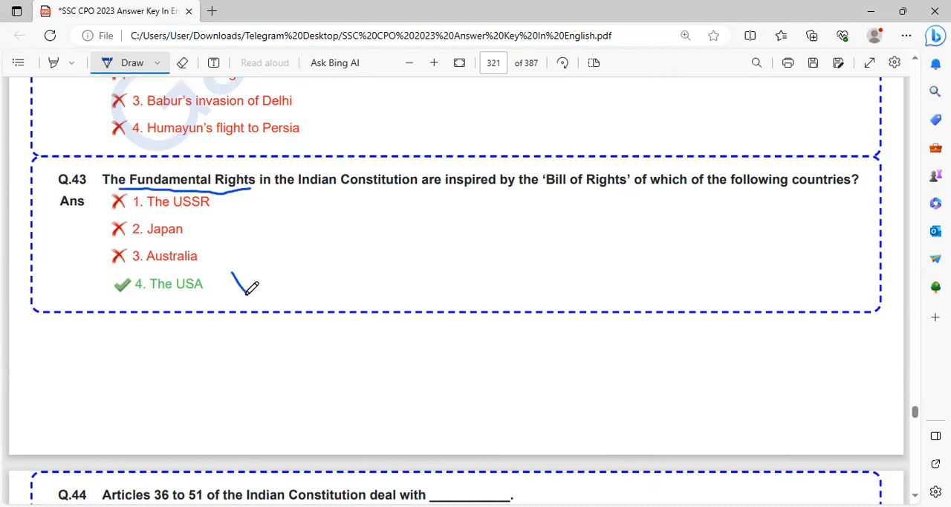
left_click_drag(235, 277, 315, 244)
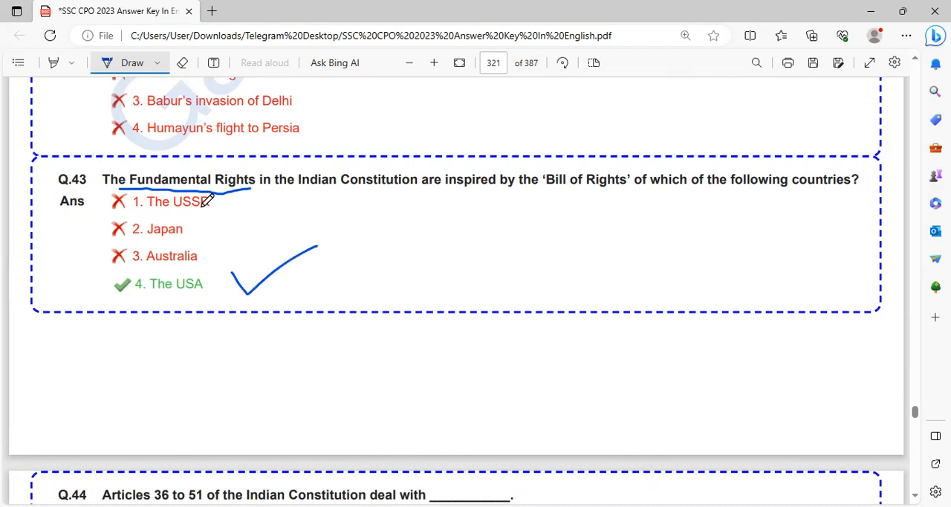
Scroll past Q.44 and tick the second option of Q.45 in blue ink
scroll("down", 3)
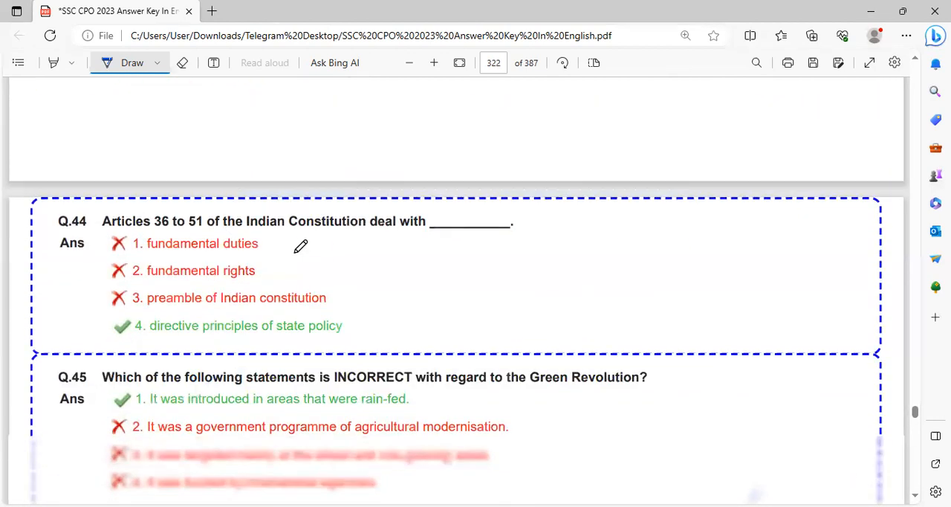
scroll("down", 3)
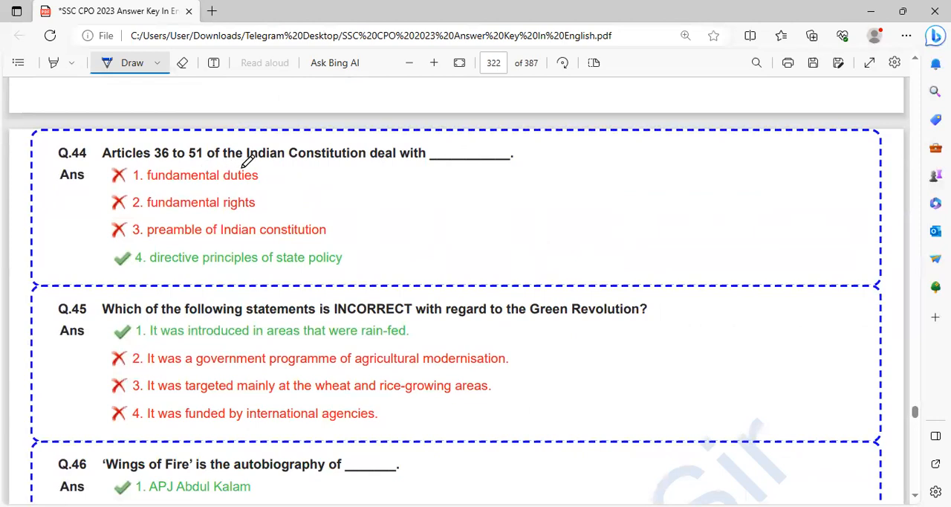
mouse_move(445, 187)
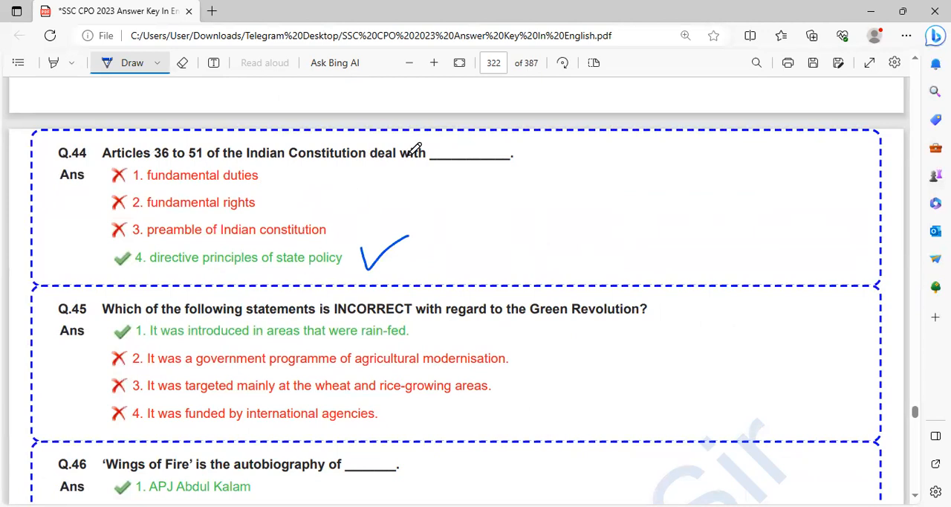
scroll("down", 3)
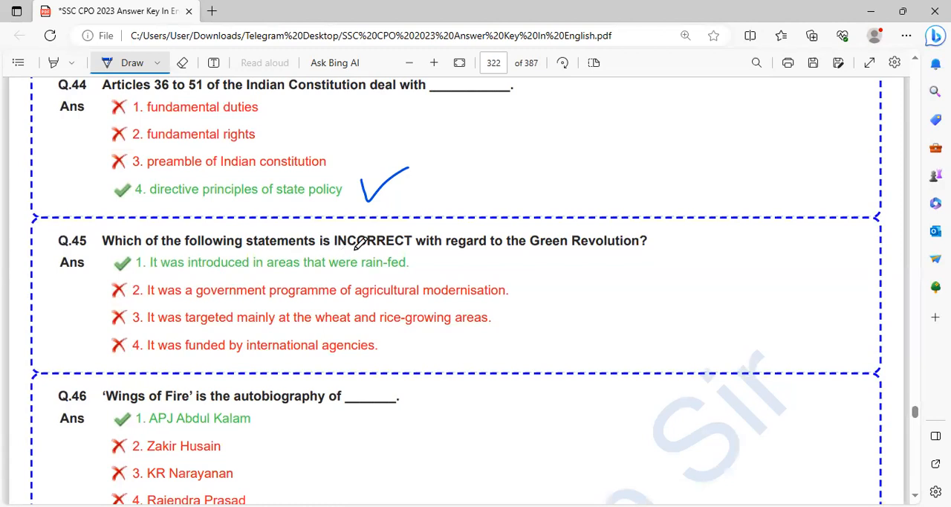
mouse_move(618, 245)
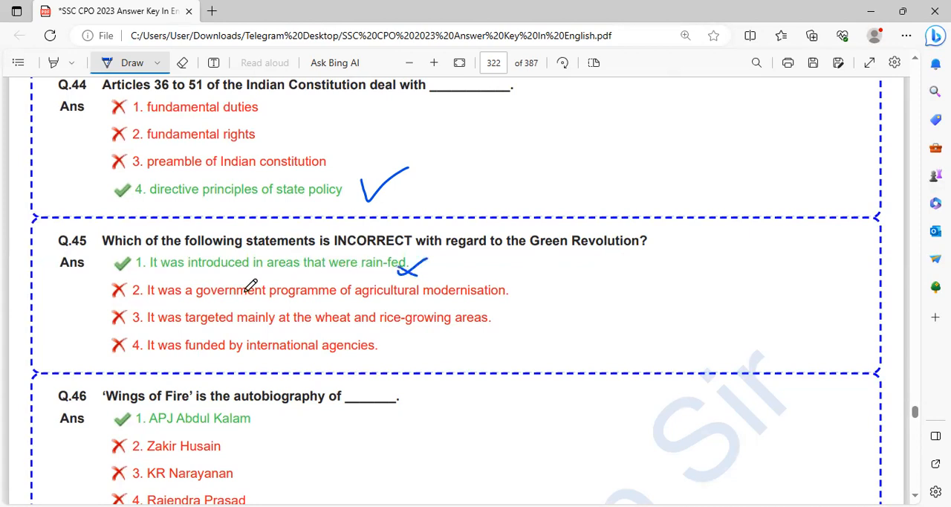
mouse_move(358, 293)
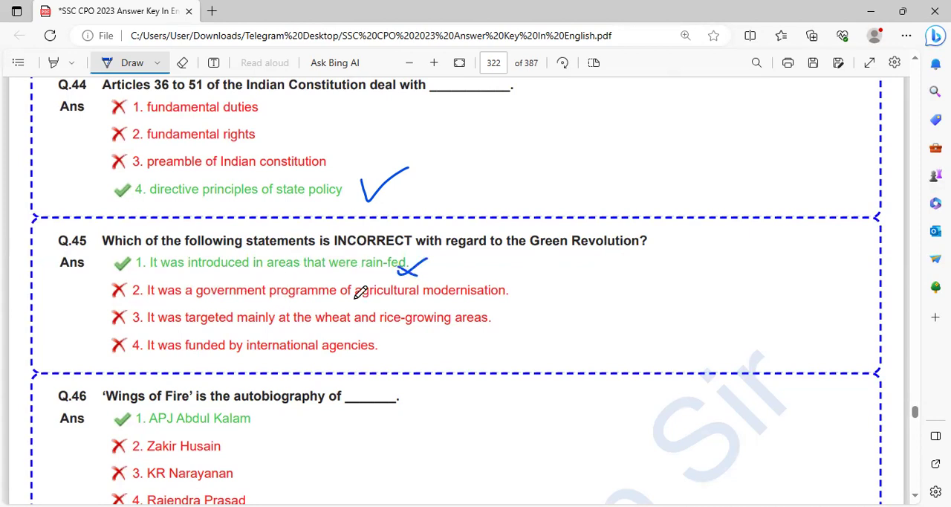
left_click_drag(520, 289, 553, 270)
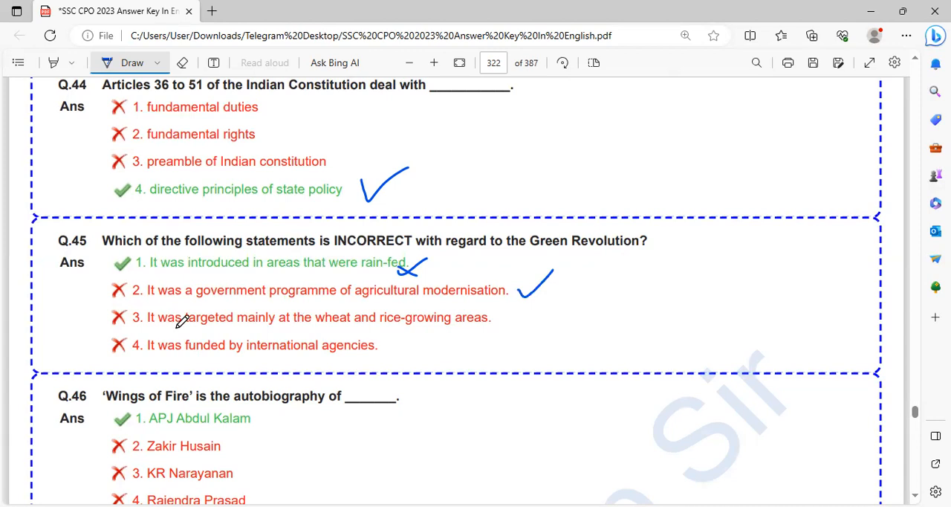
mouse_move(362, 310)
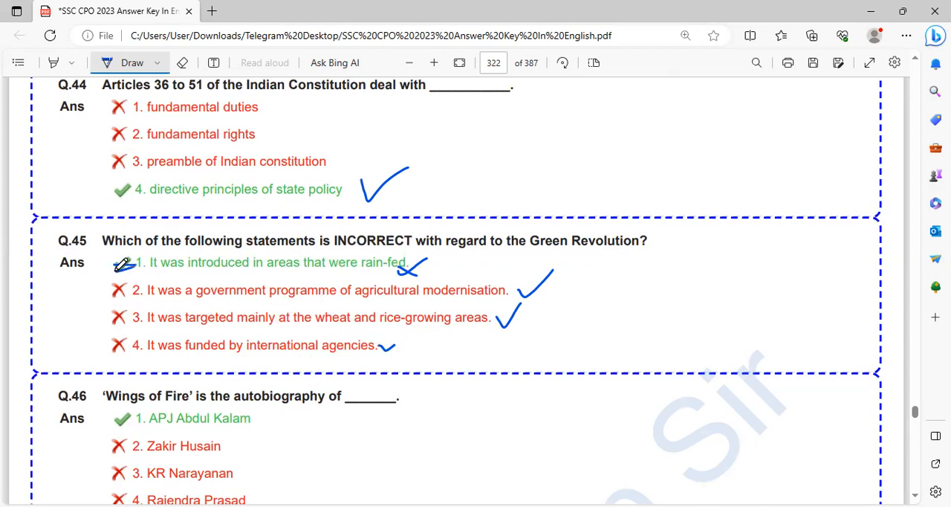
scroll("down", 3)
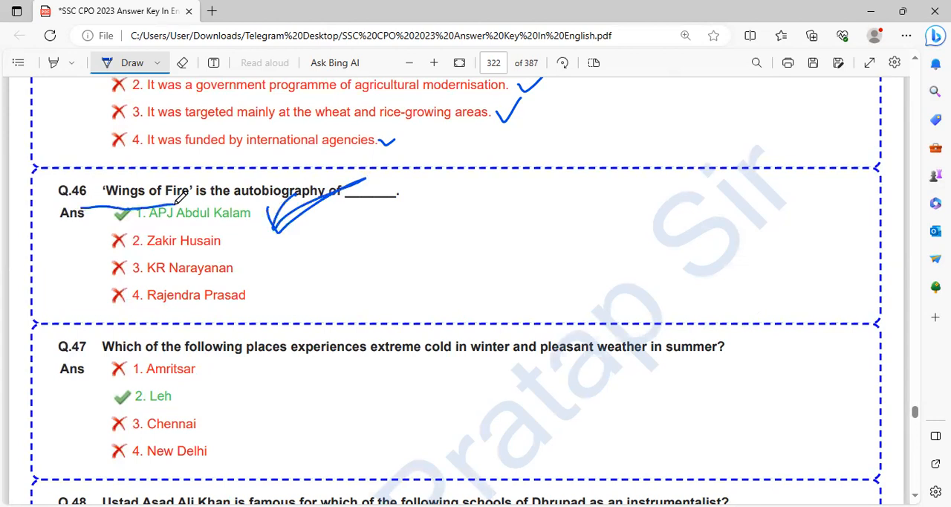
Tick Leh as Q.47's answer and scroll on to Q.48
scroll("down", 3)
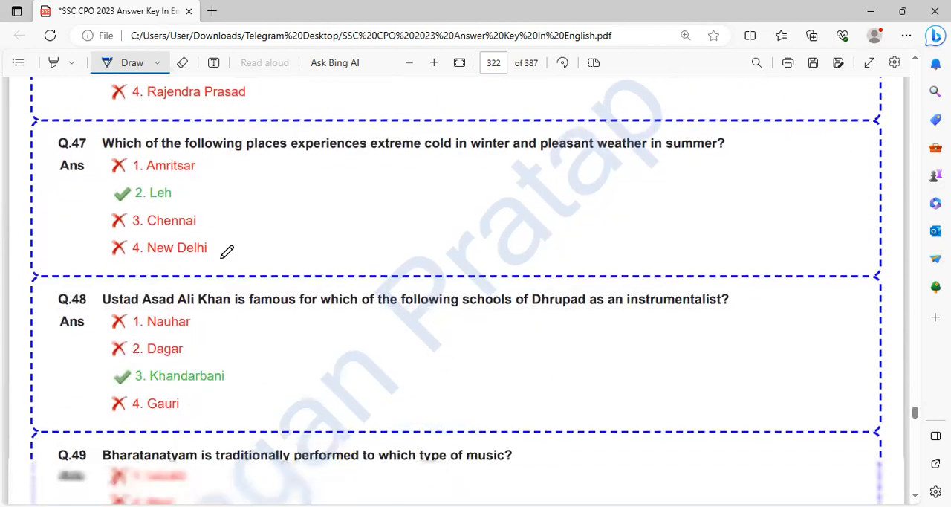
scroll("down", 3)
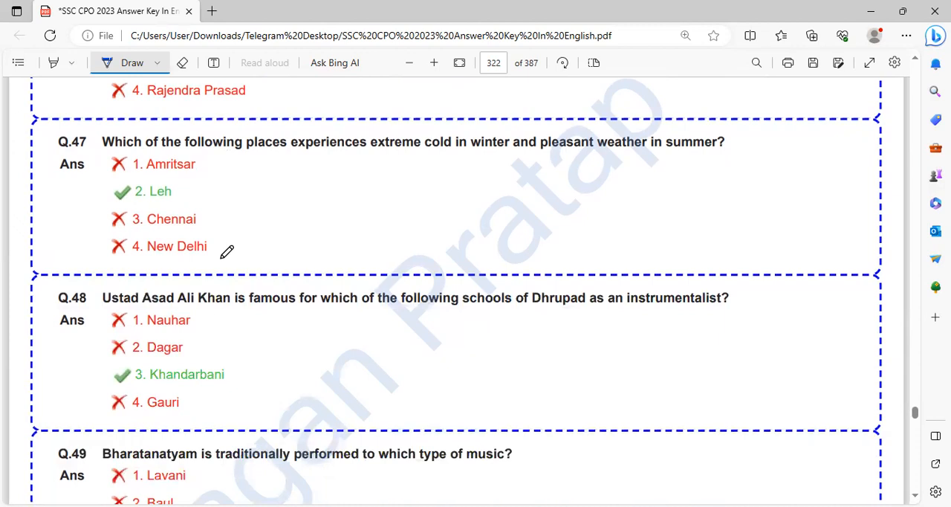
left_click_drag(208, 186, 205, 205)
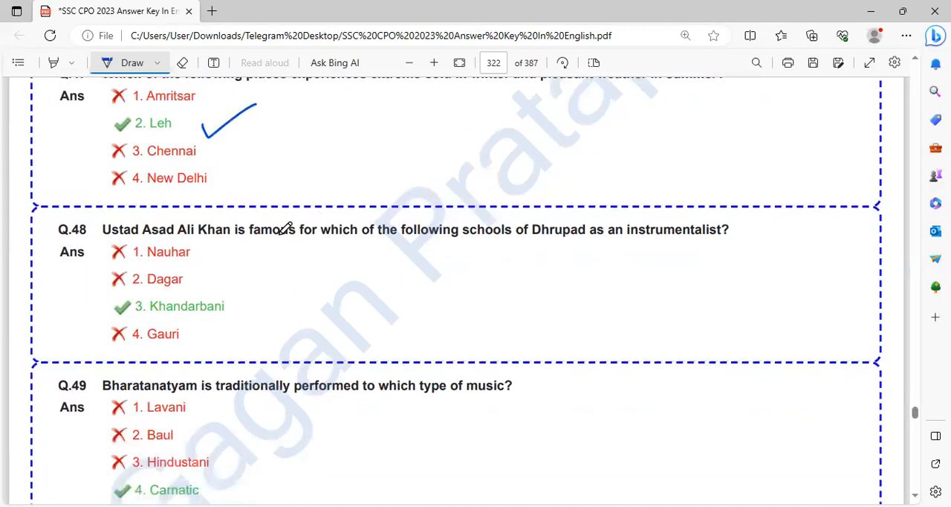
mouse_move(353, 249)
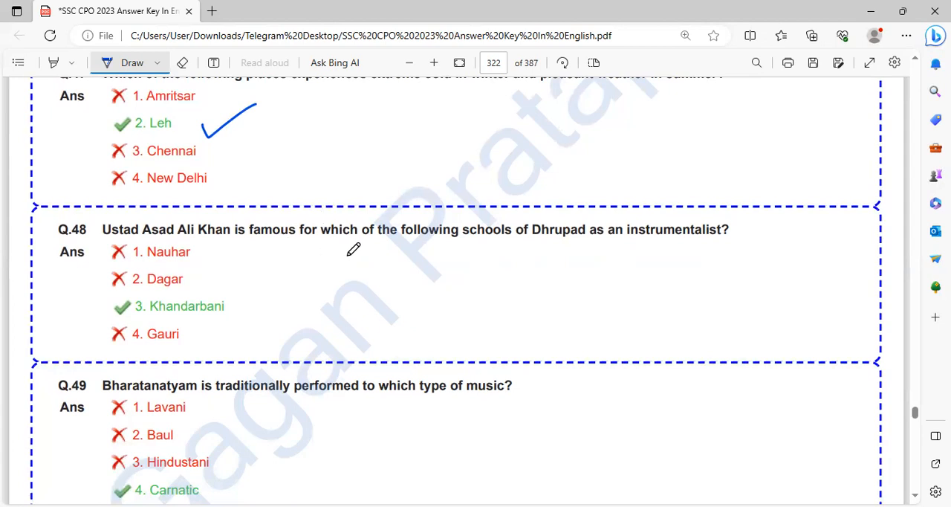
mouse_move(627, 238)
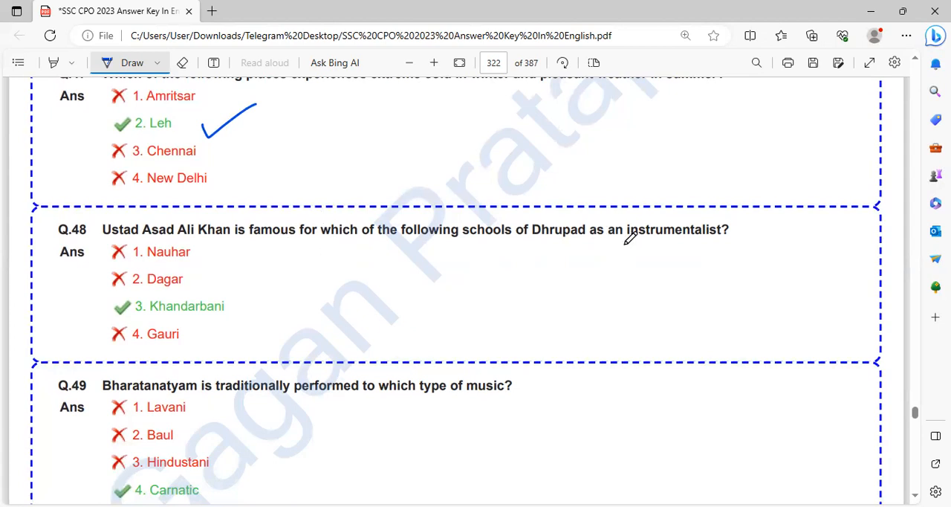
mouse_move(166, 245)
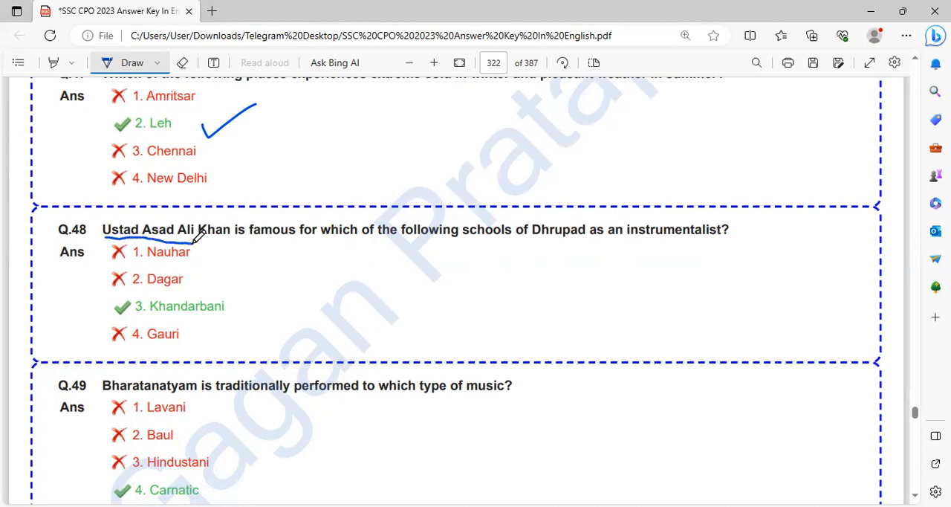
mouse_move(230, 294)
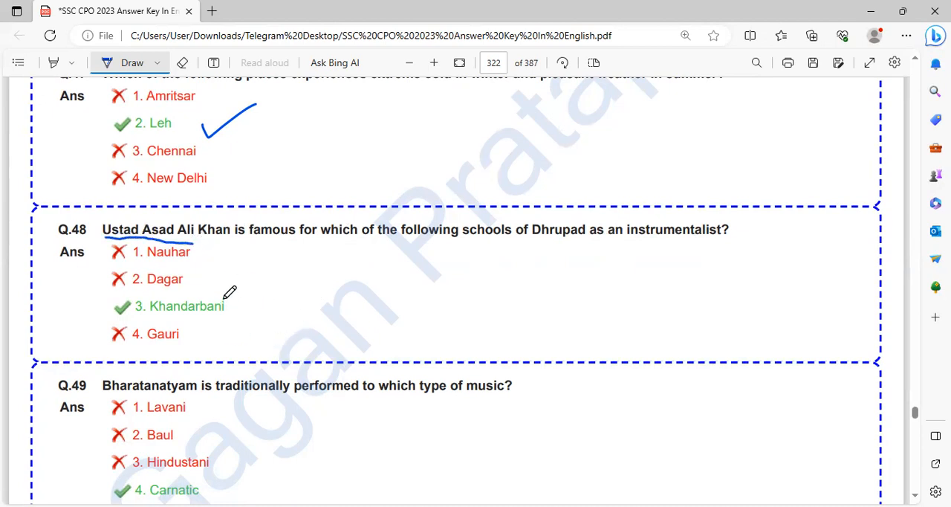
scroll("down", 3)
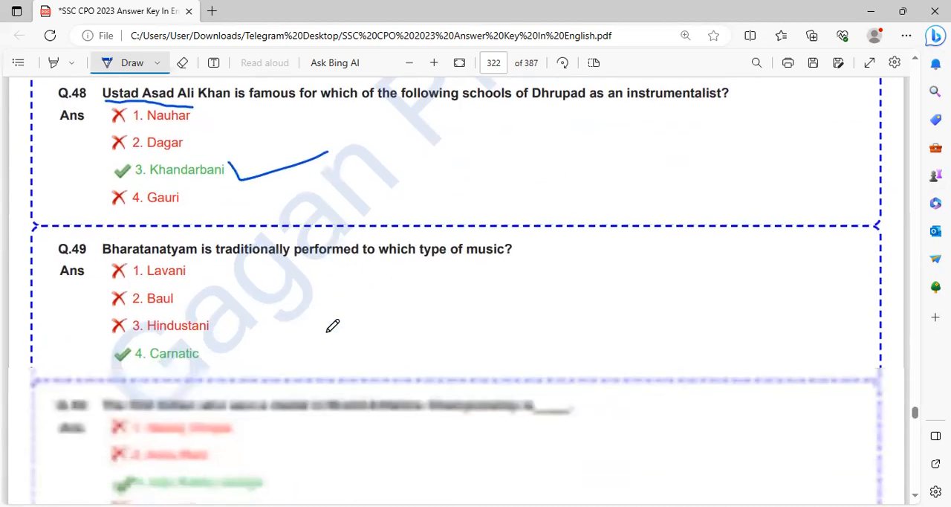
scroll("down", 3)
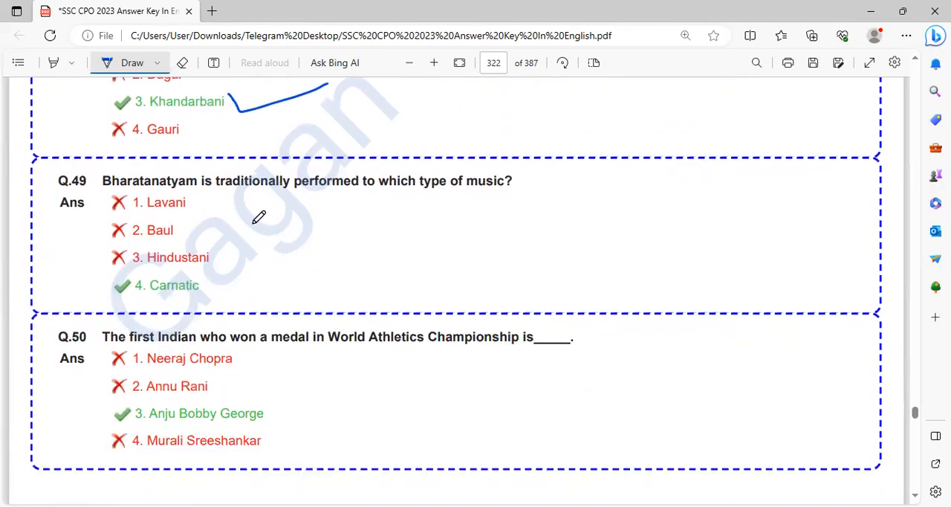
Mark Carnatic as Q.49's answer and underline '3. Anju Bobby George' for Q.50 in blue ink
scroll("down", 3)
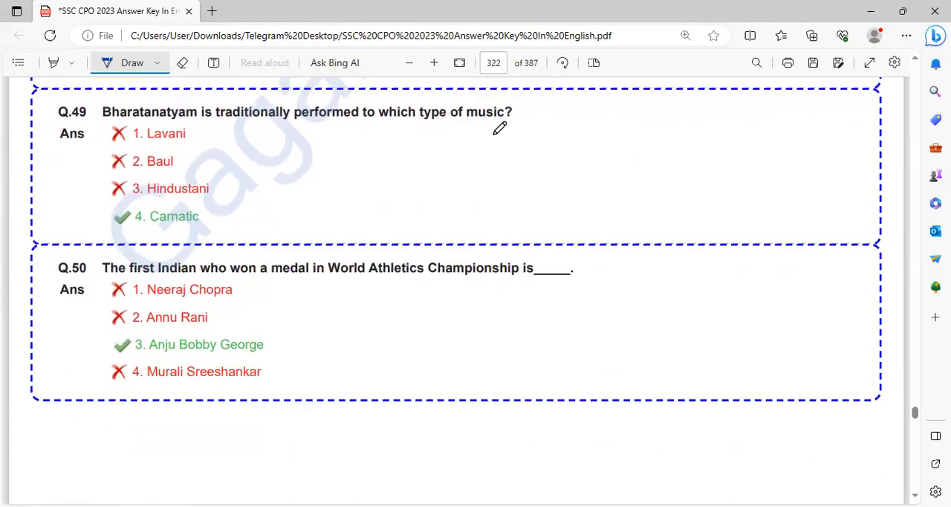
left_click_drag(102, 142, 187, 128)
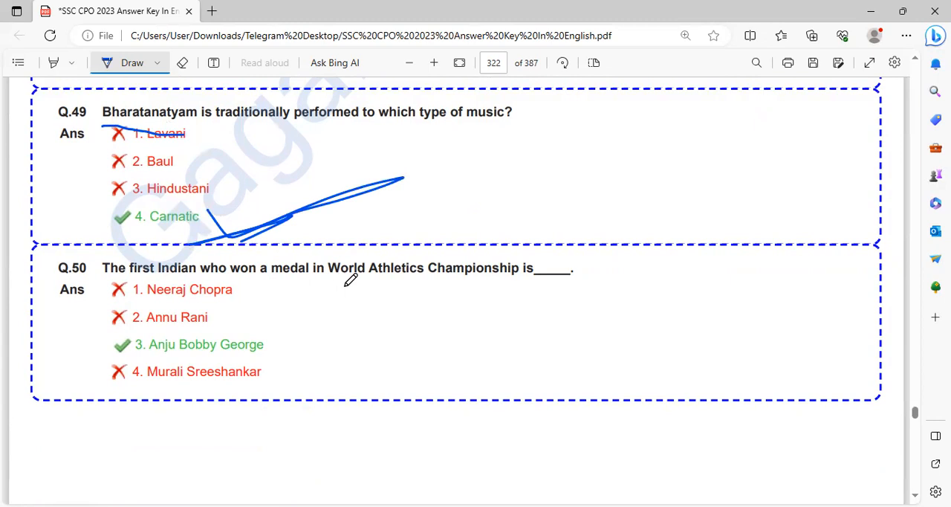
left_click_drag(297, 355, 357, 339)
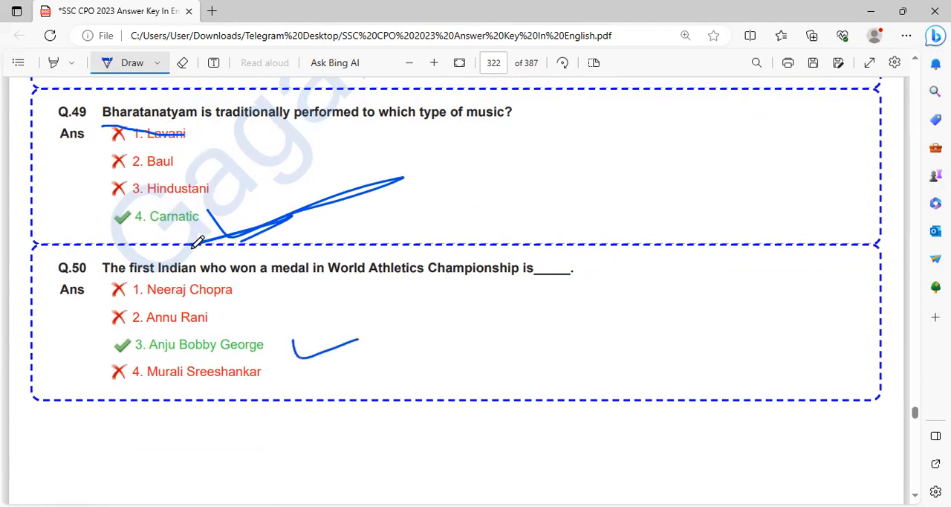
mouse_move(119, 292)
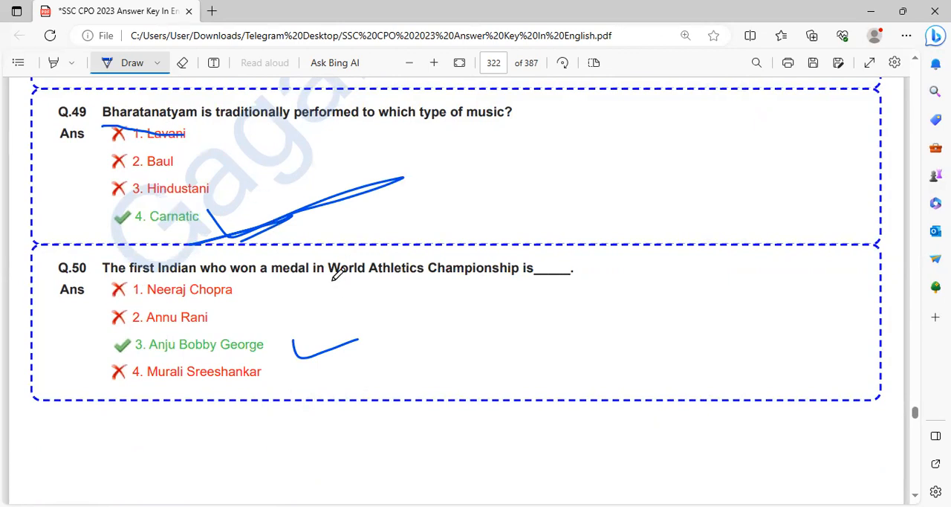
mouse_move(355, 342)
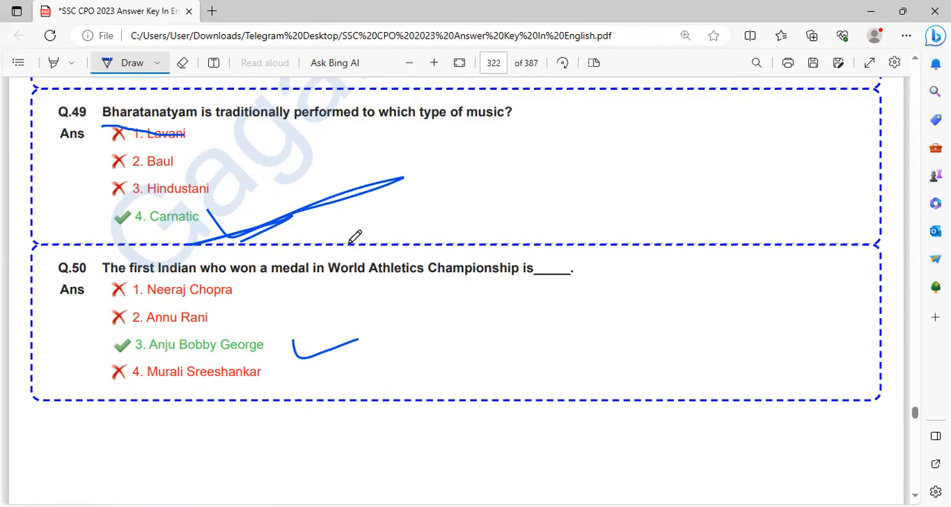
mouse_move(538, 438)
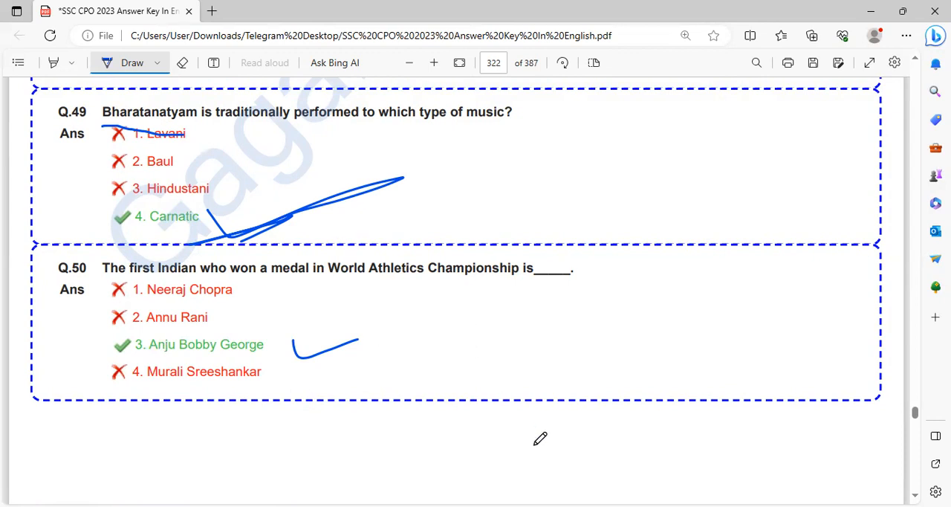